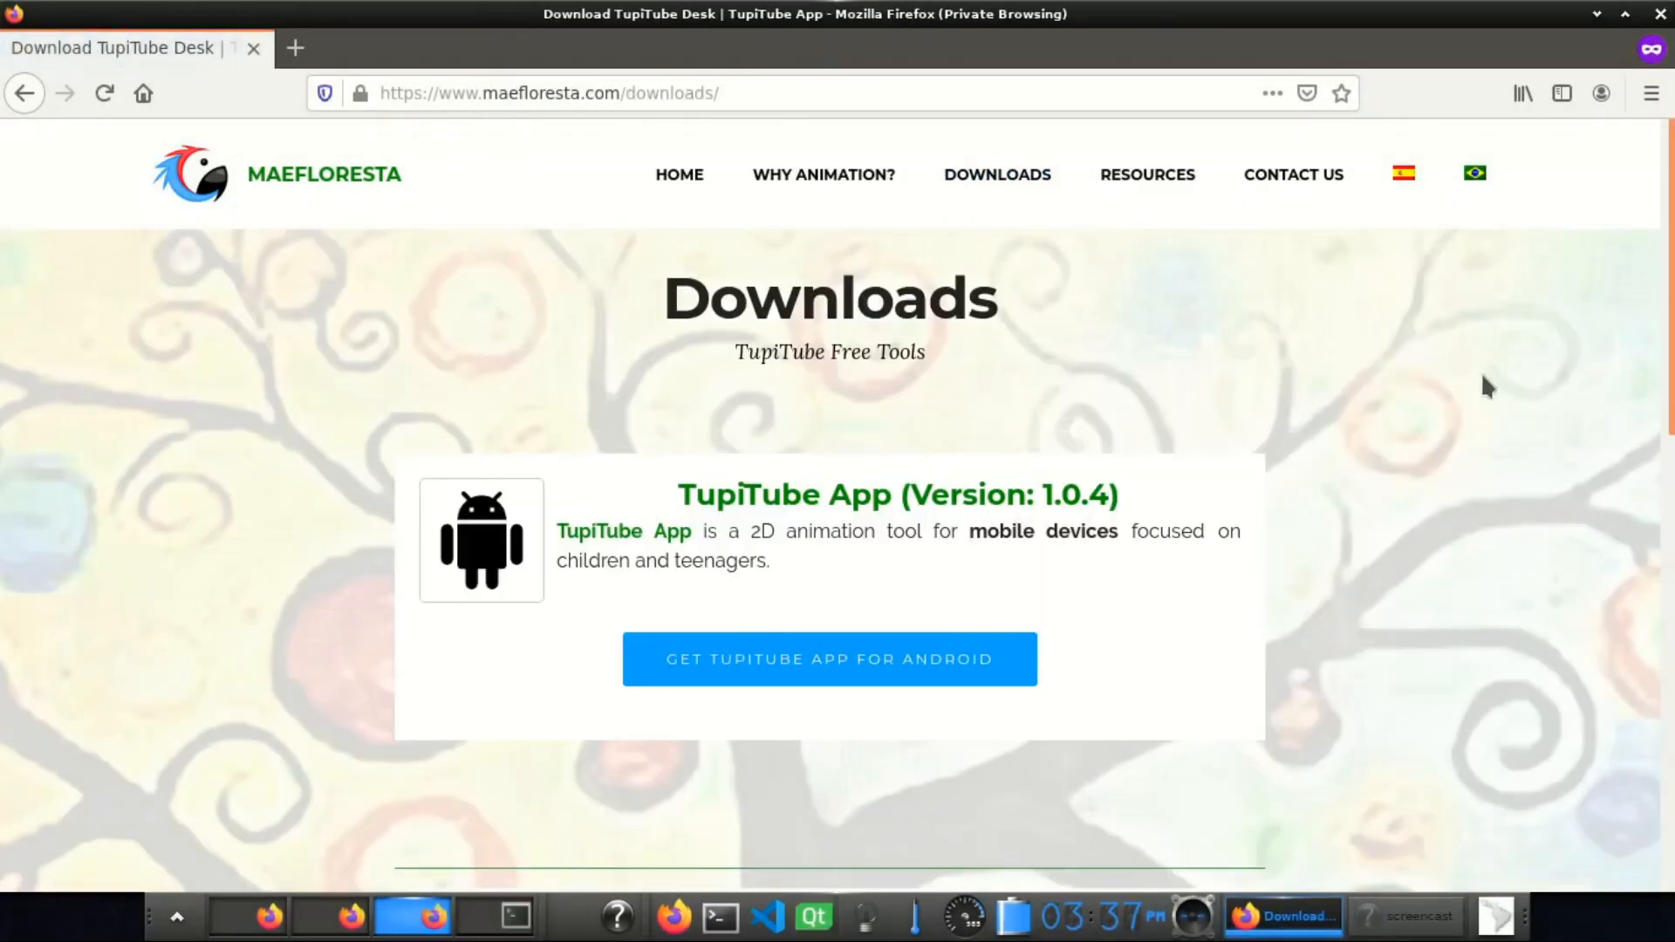
# - Scroll the Downloads page to the TupiTube Desk 0.2.14 request form
pyautogui.scroll(-3)
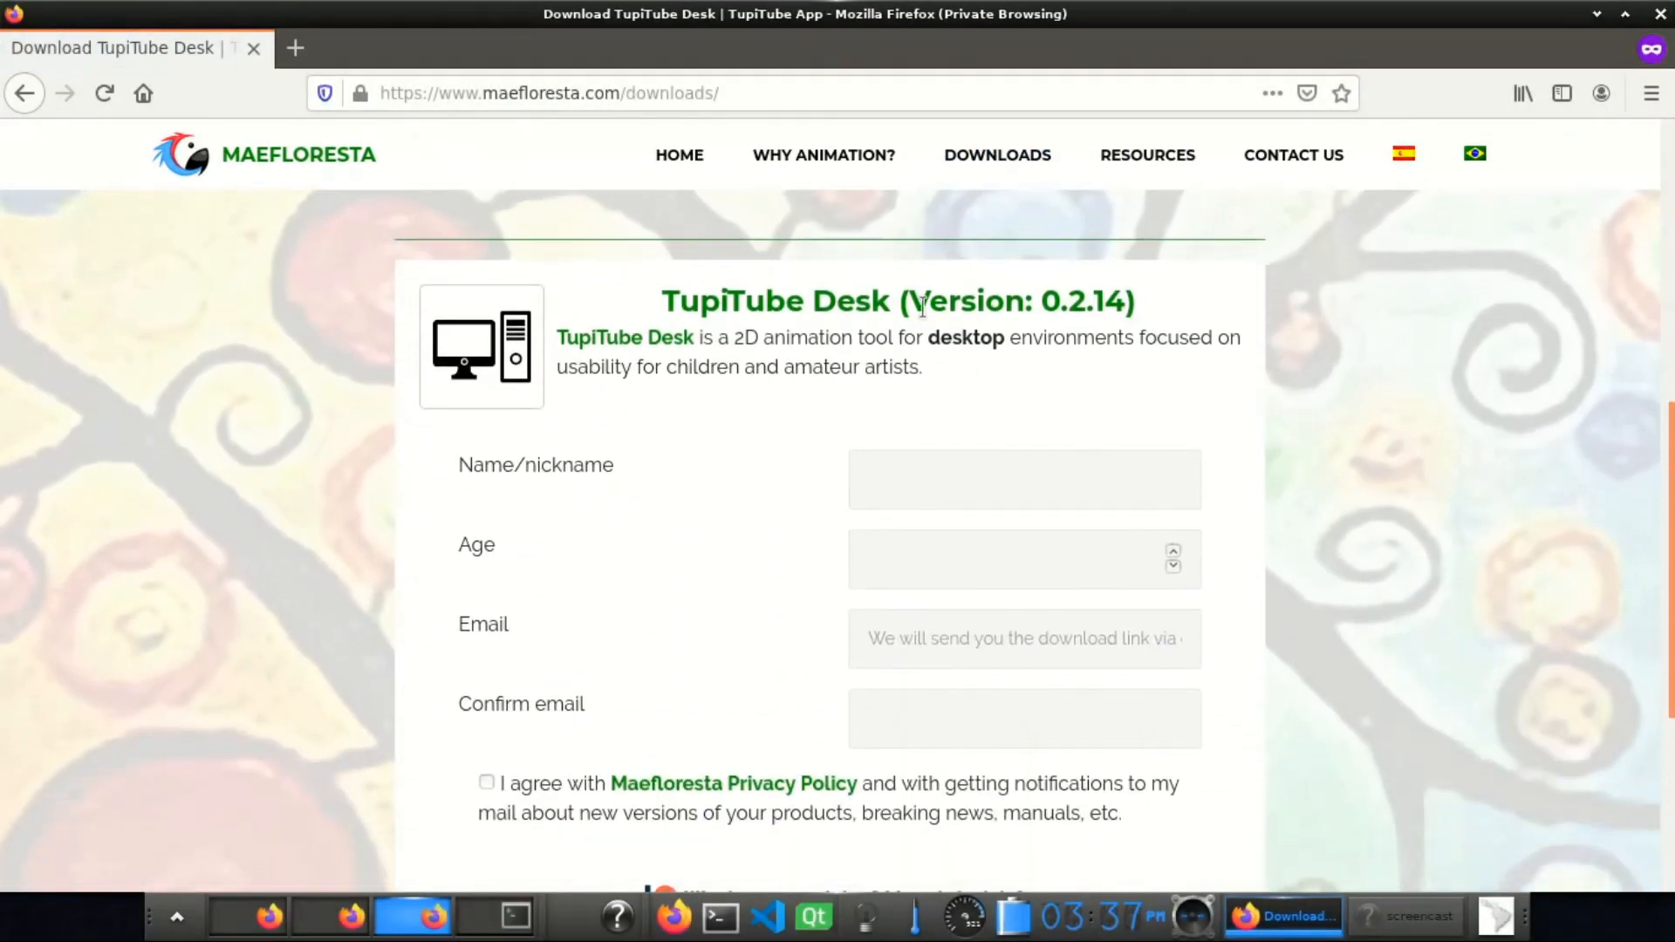
pyautogui.doubleClick(1016, 301)
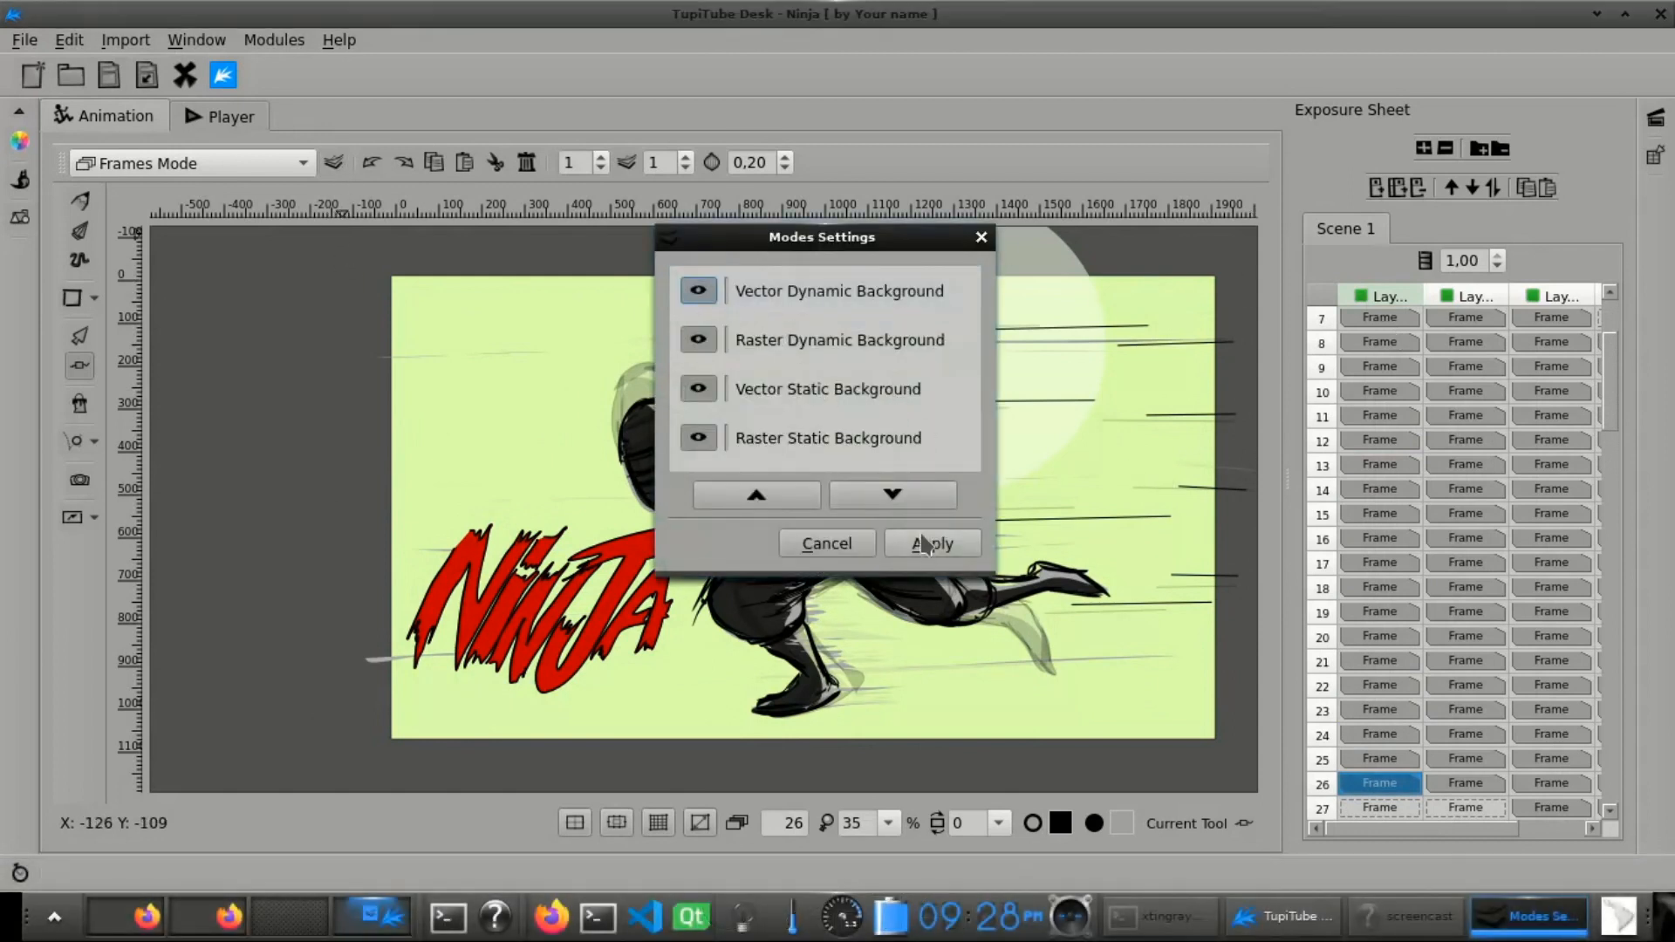
# - Apply the background layer order and show the Frames/BG editing modes list
pyautogui.click(930, 543)
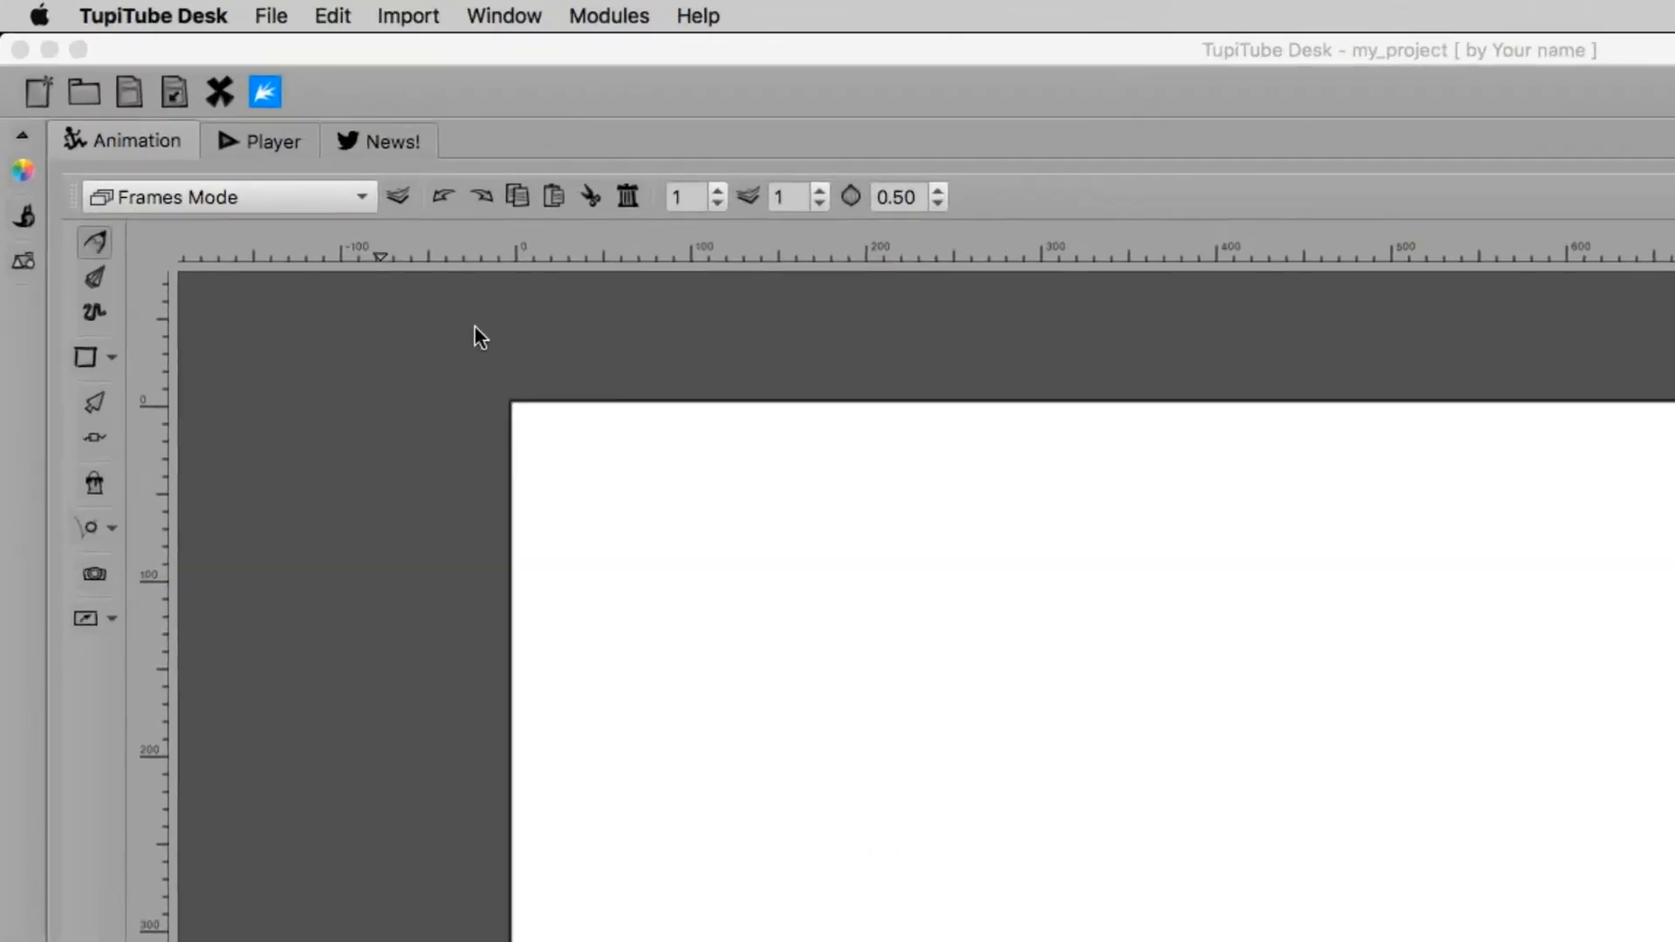
pyautogui.click(225, 197)
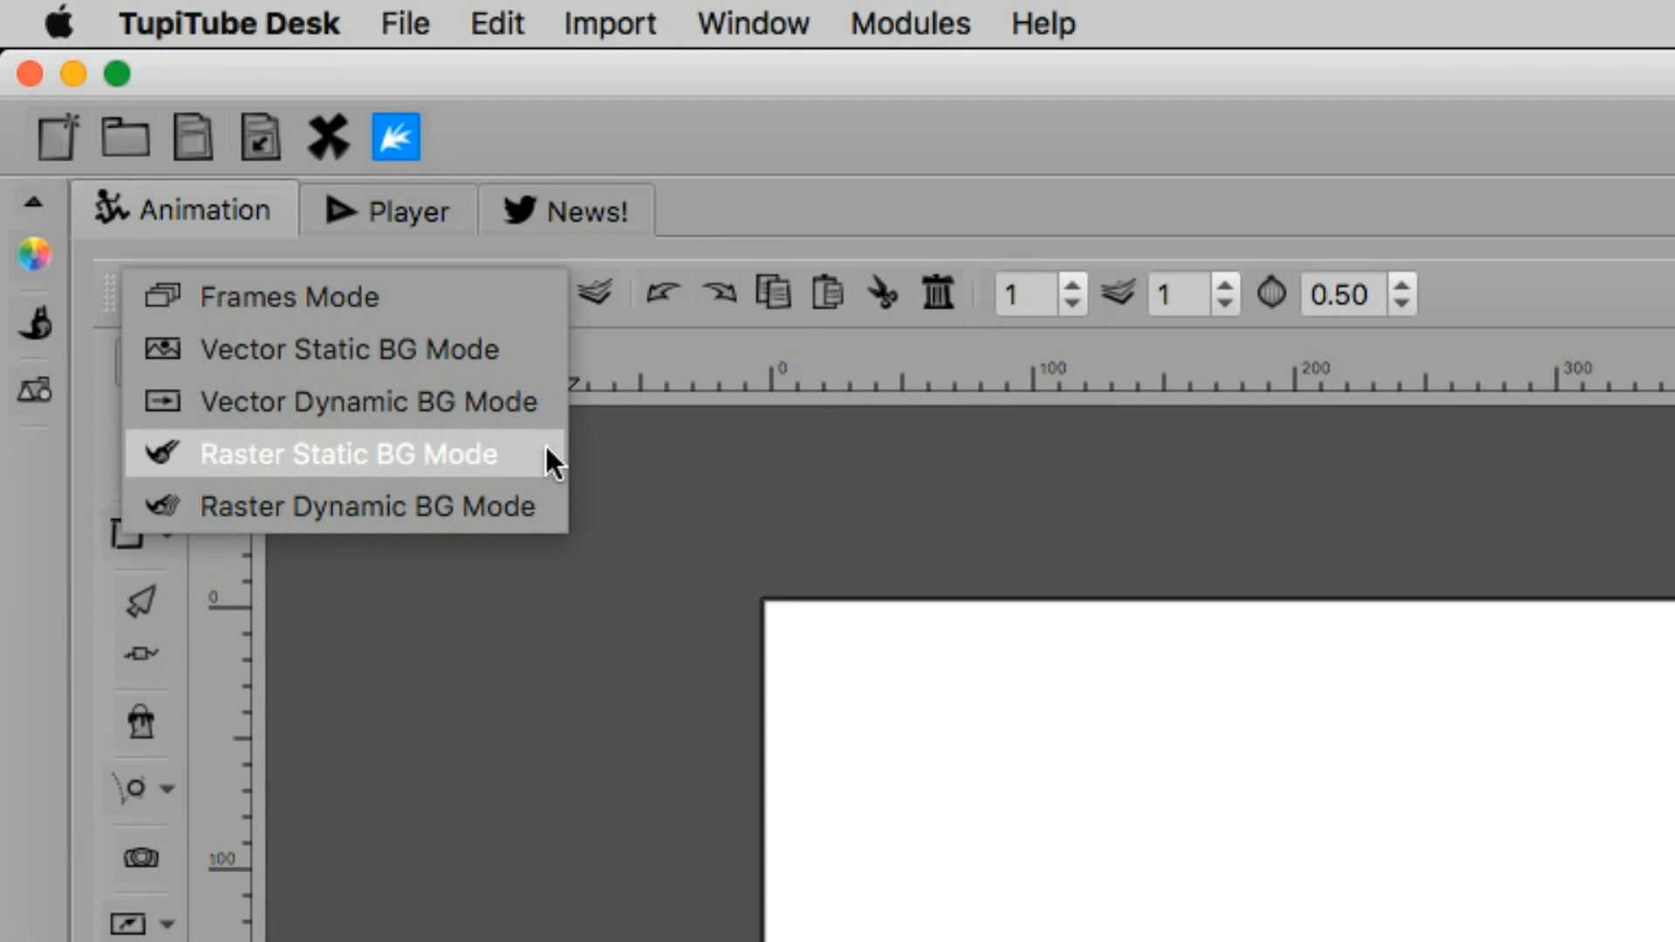
pyautogui.moveTo(553, 523)
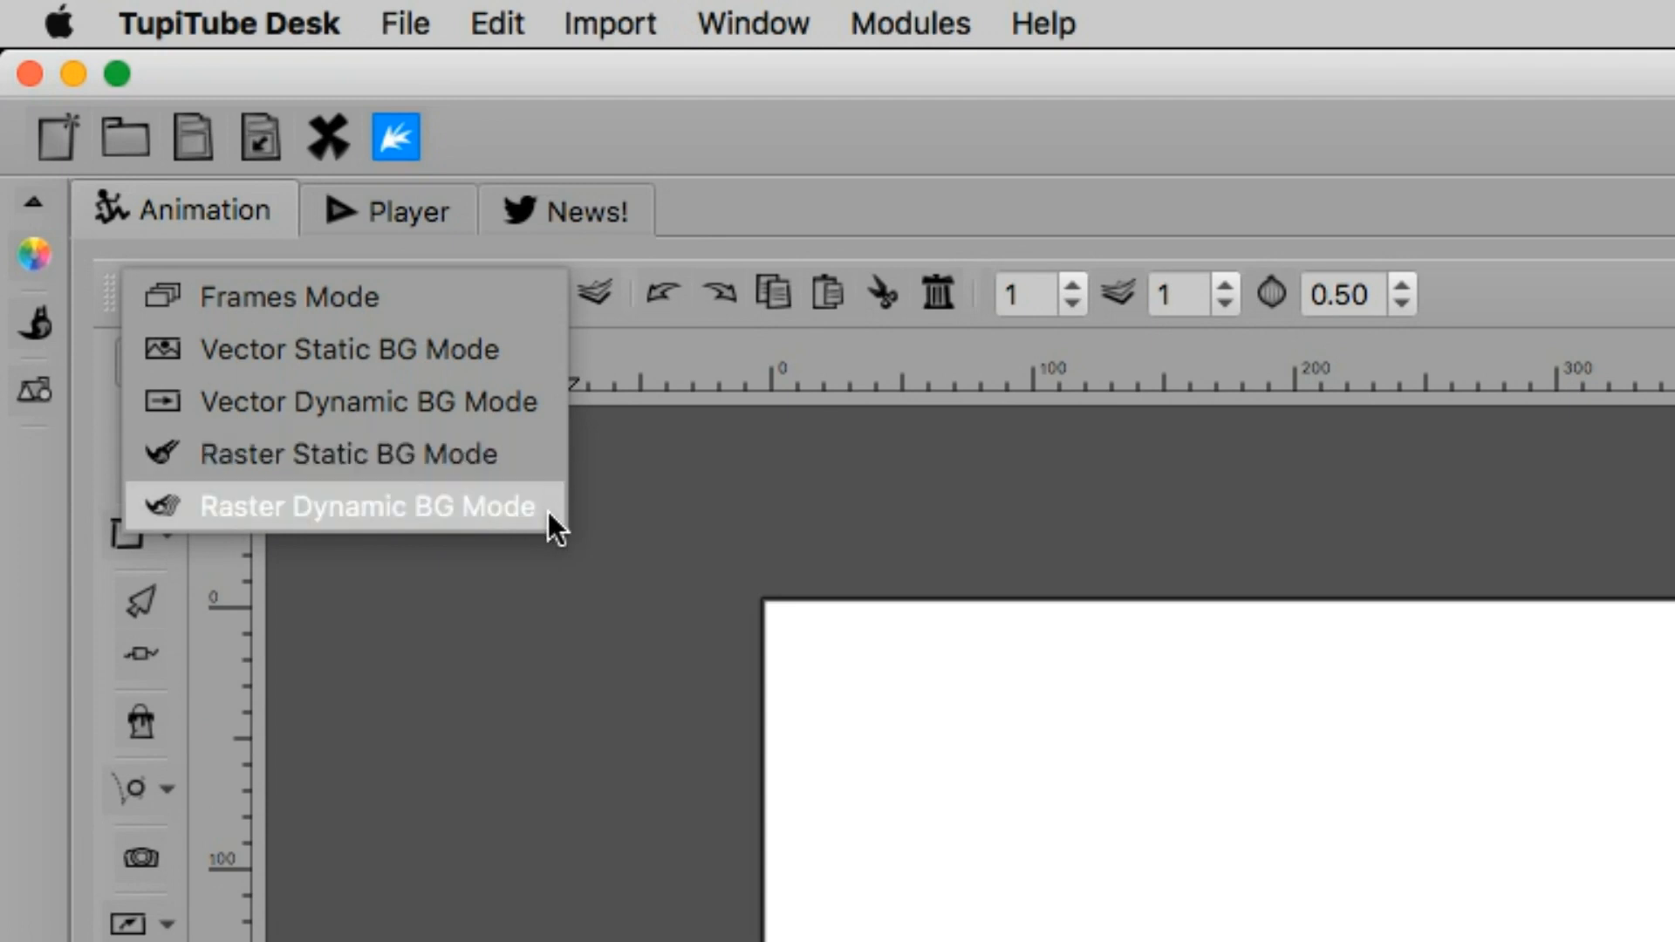
pyautogui.moveTo(729, 482)
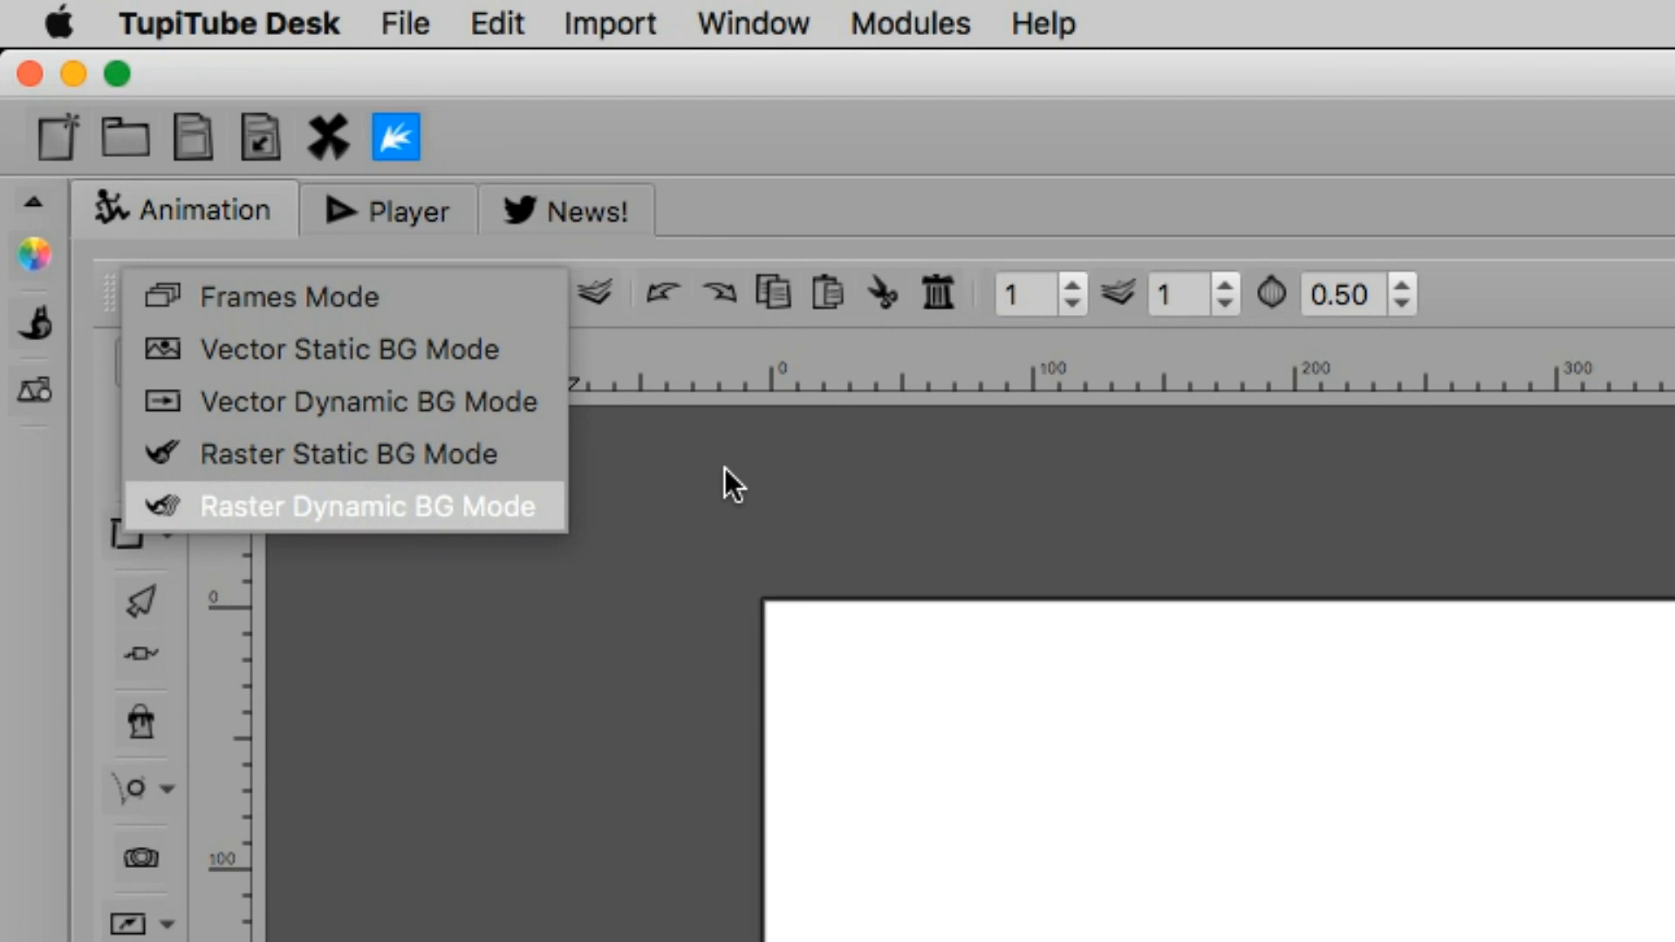
pyautogui.moveTo(600, 415)
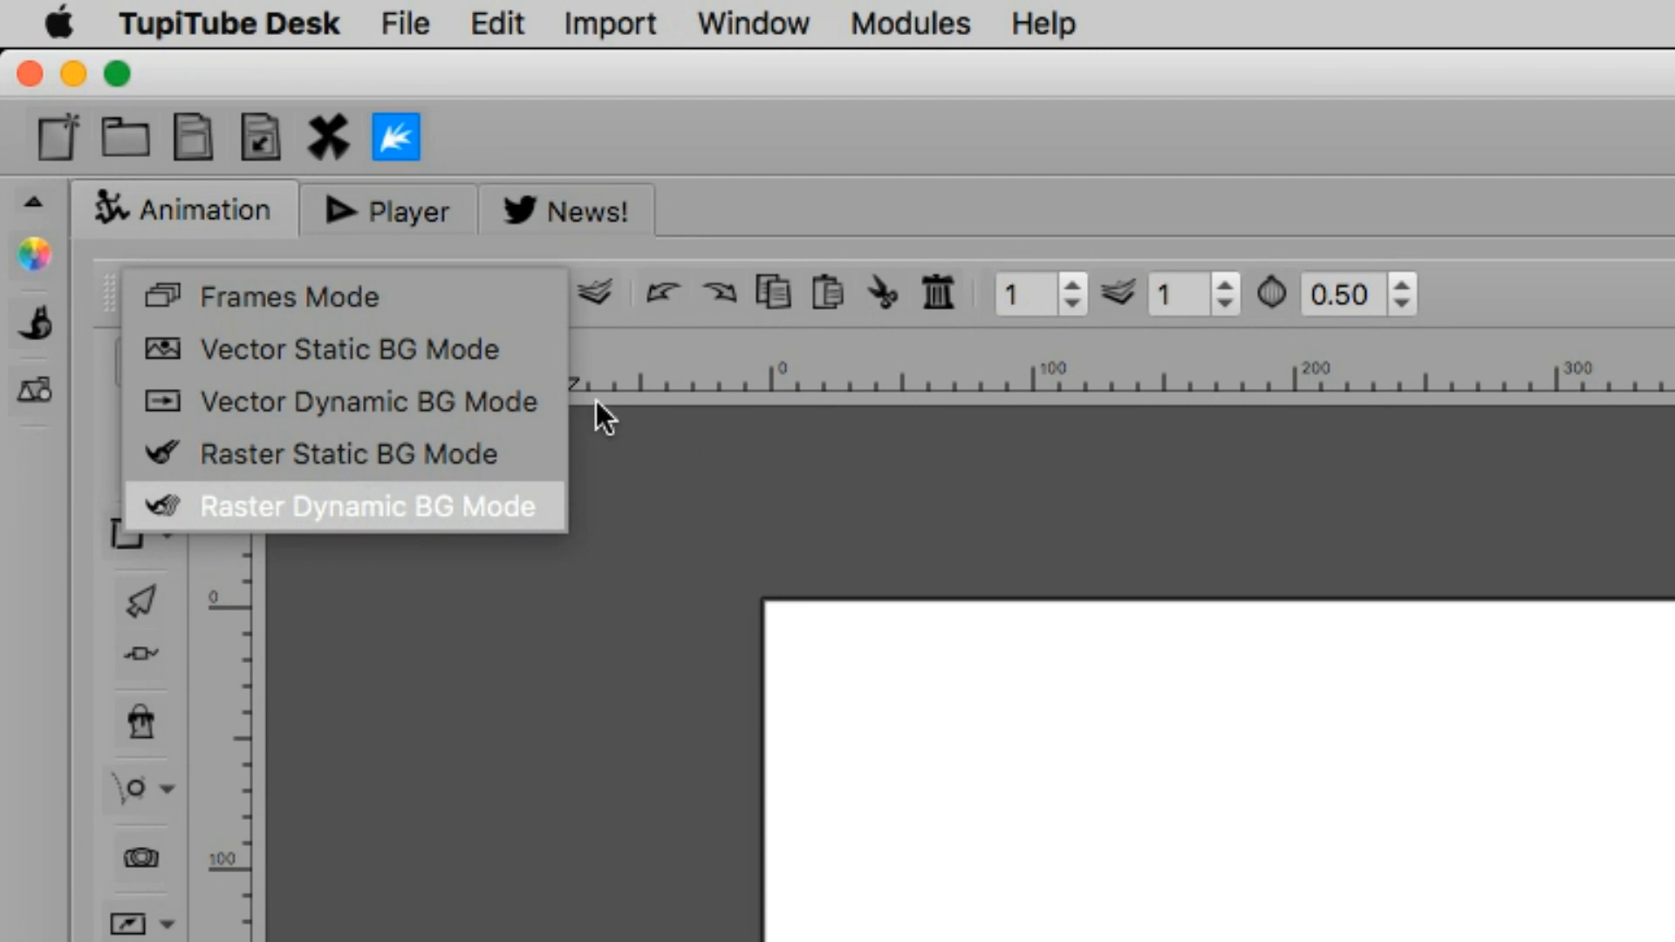
pyautogui.moveTo(469, 297)
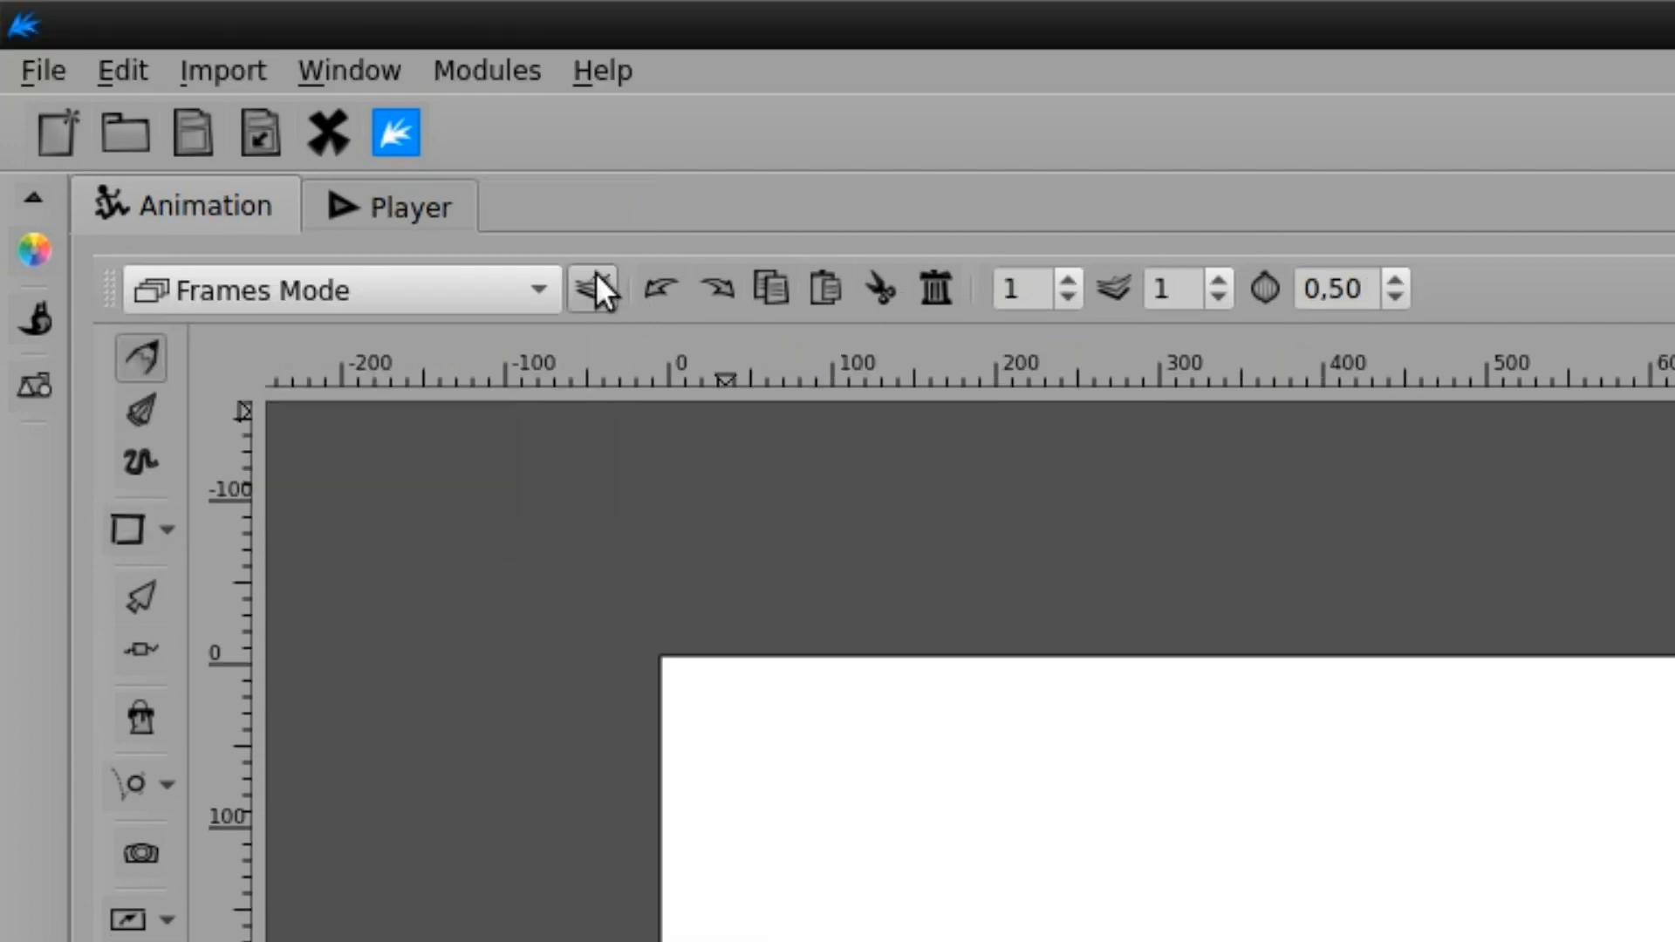
pyautogui.moveTo(595, 288)
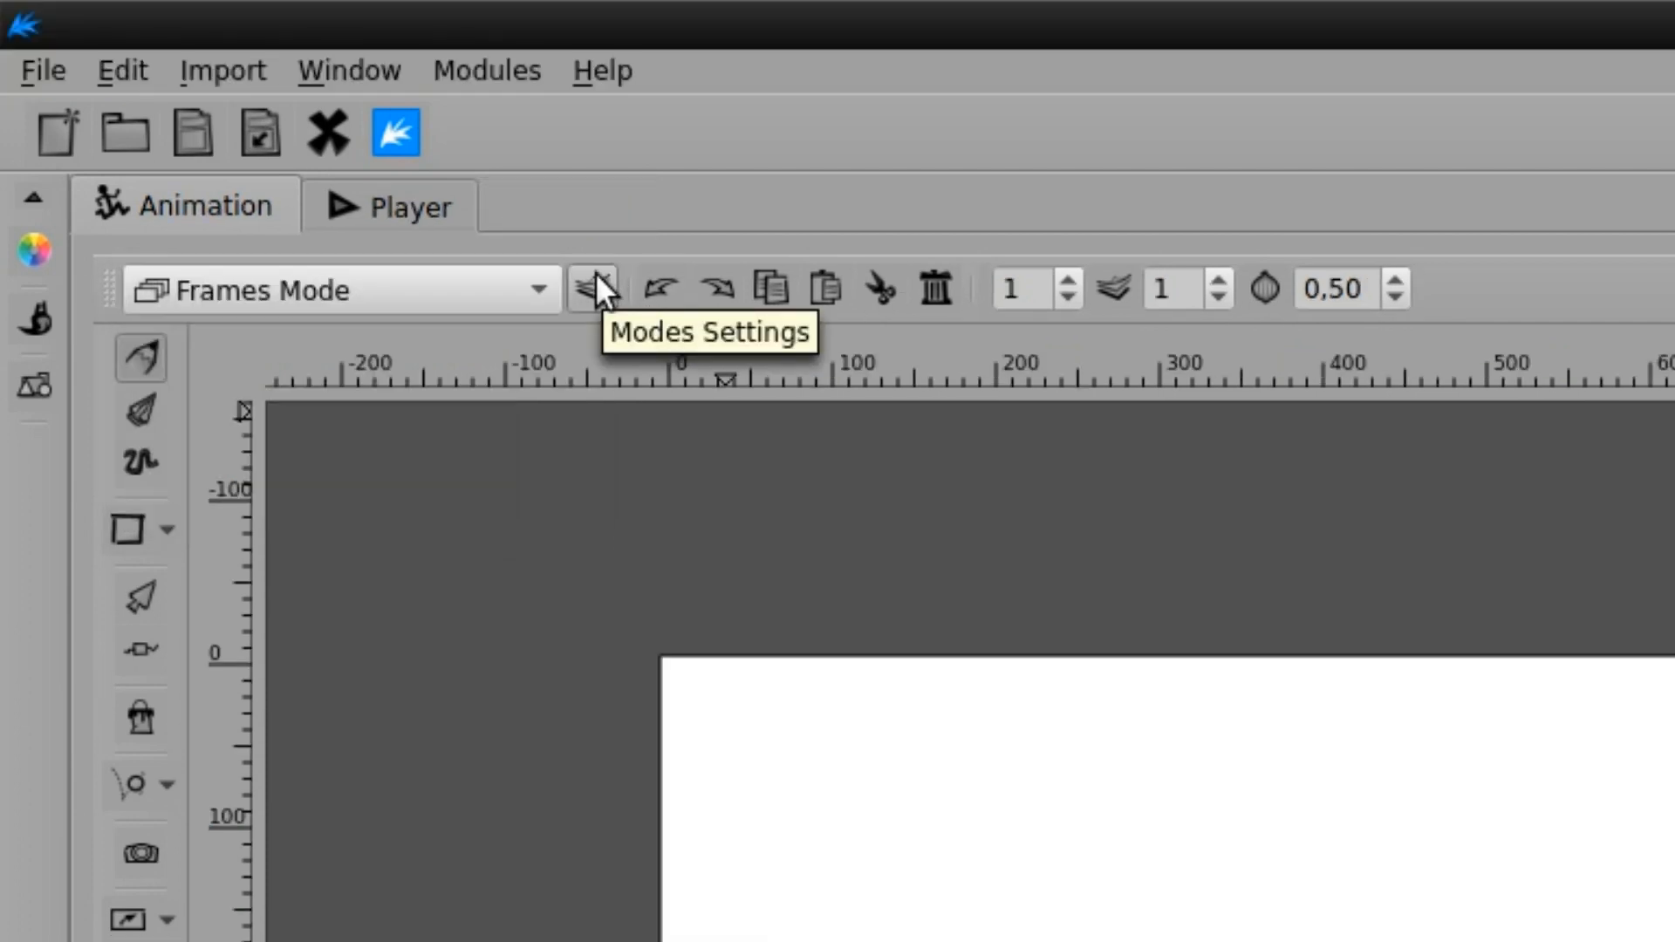
# - In Modes Settings, move Vector Dynamic Background to the bottom and Raster Static Background to the top
pyautogui.click(593, 288)
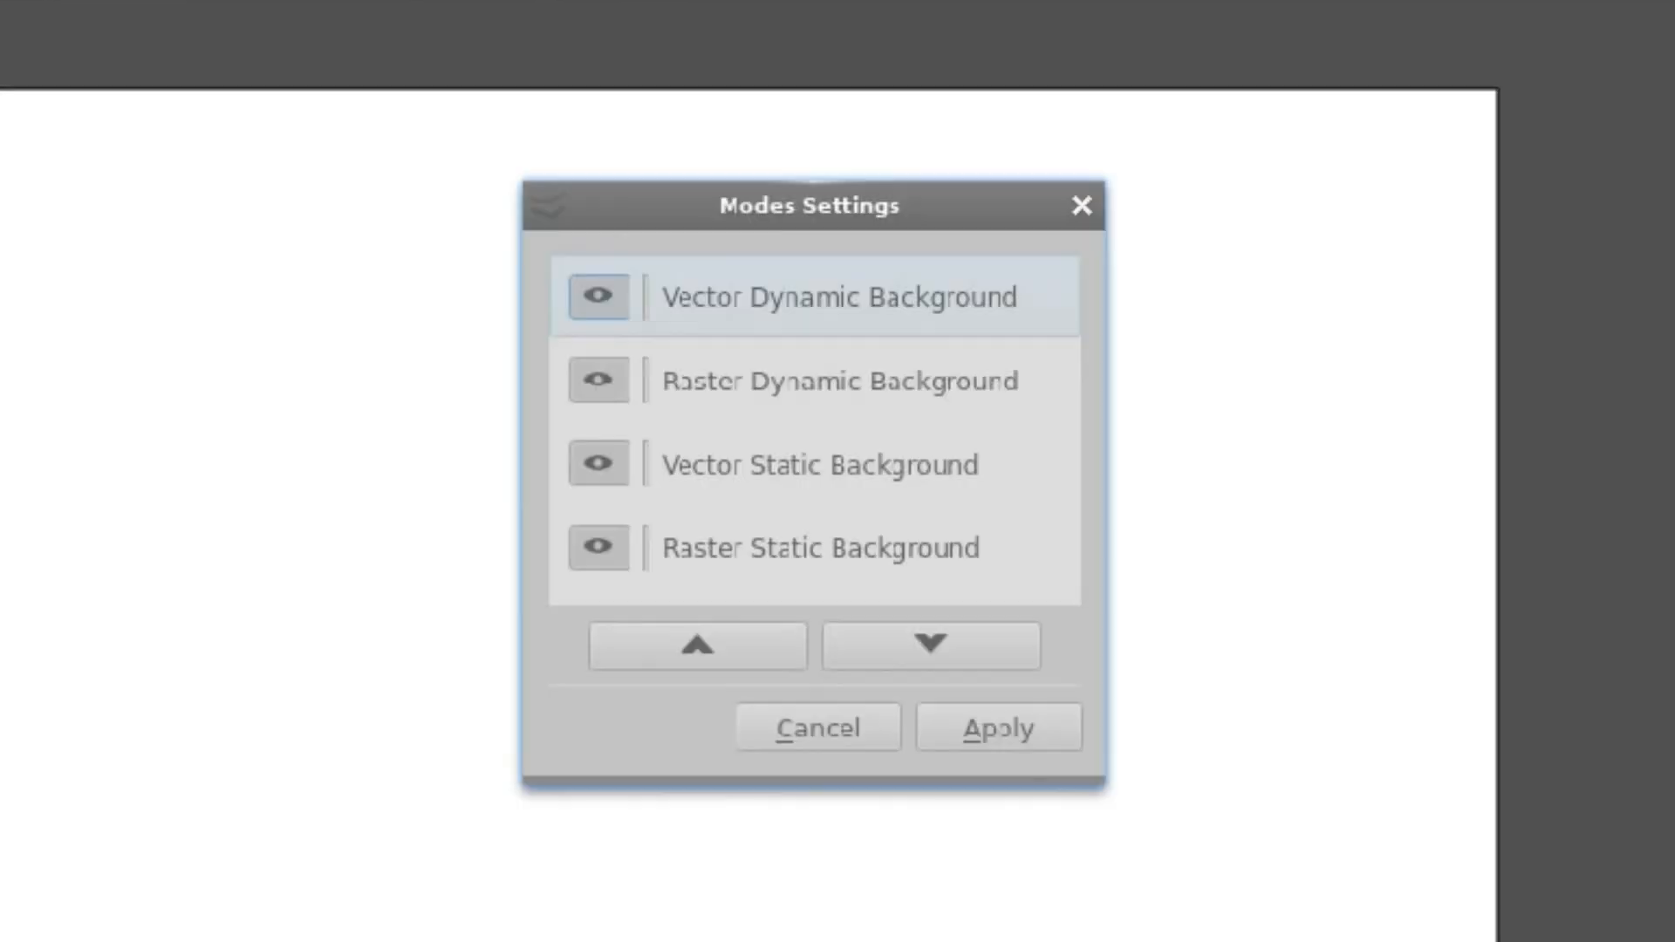
pyautogui.click(839, 297)
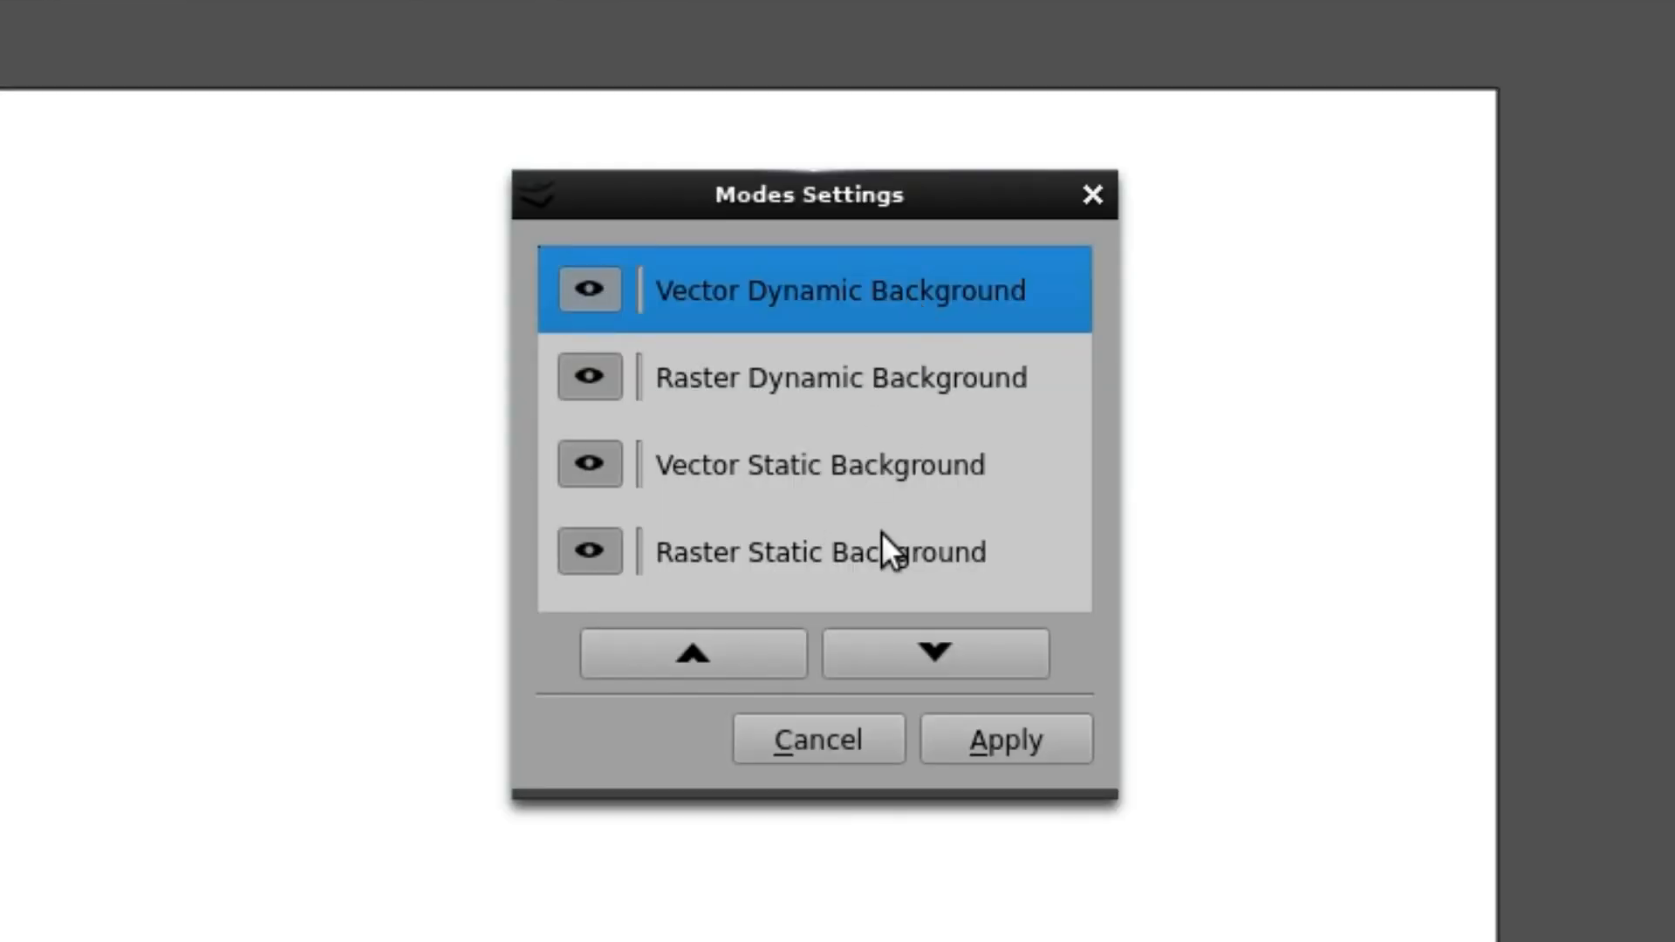
pyautogui.click(931, 653)
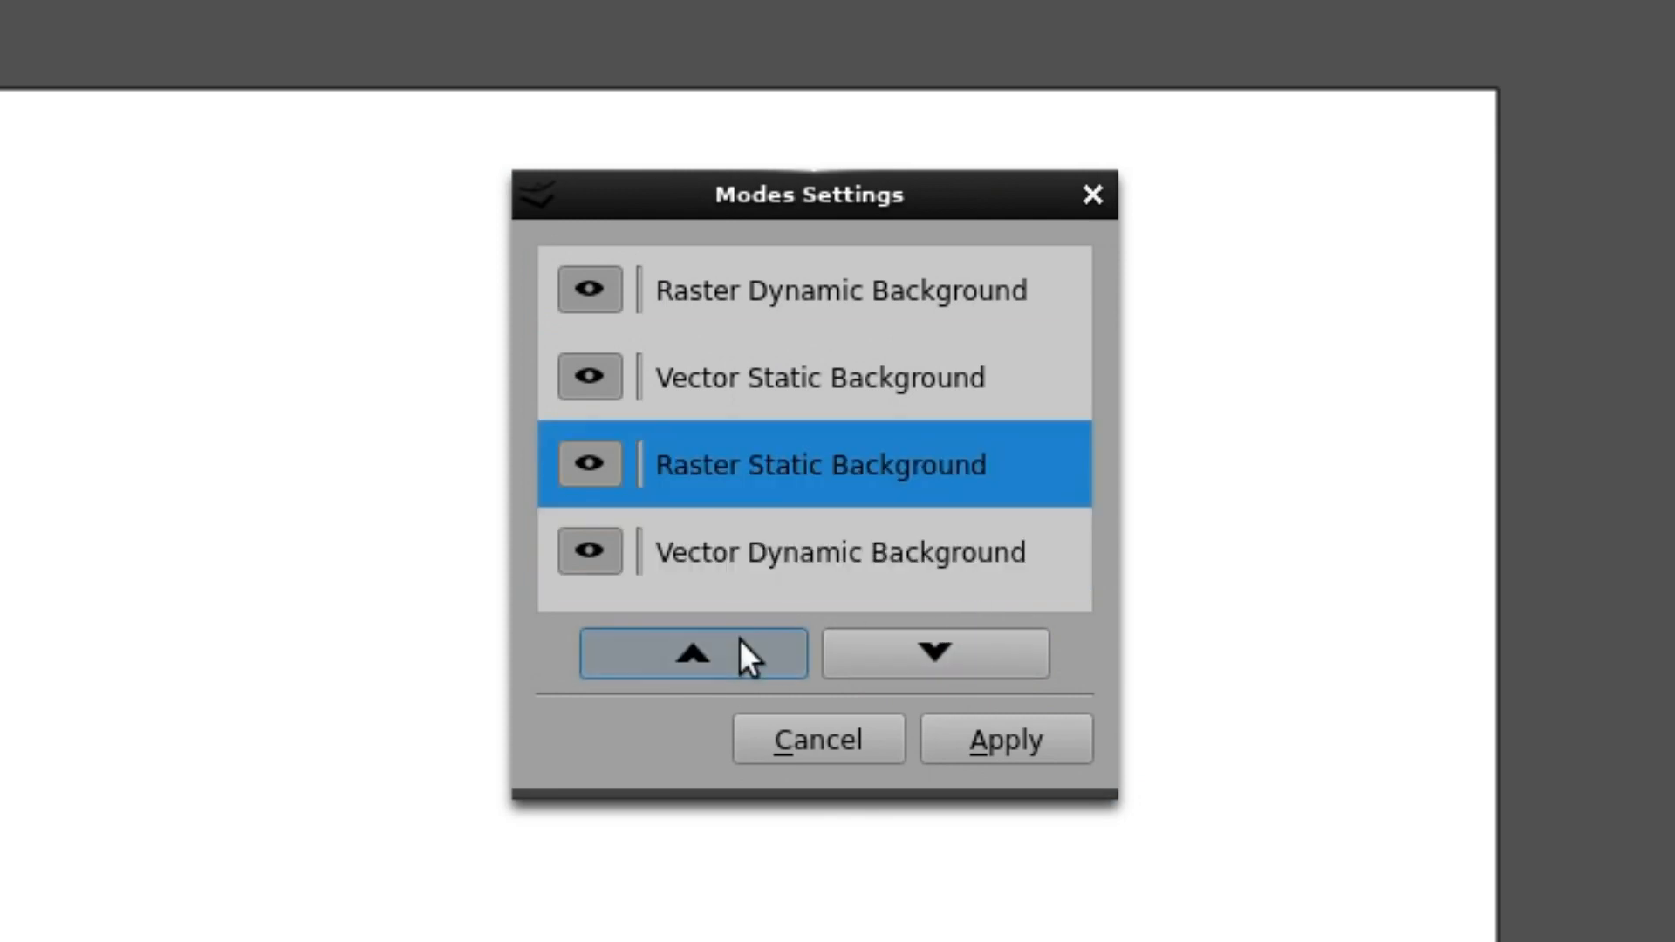
pyautogui.click(693, 652)
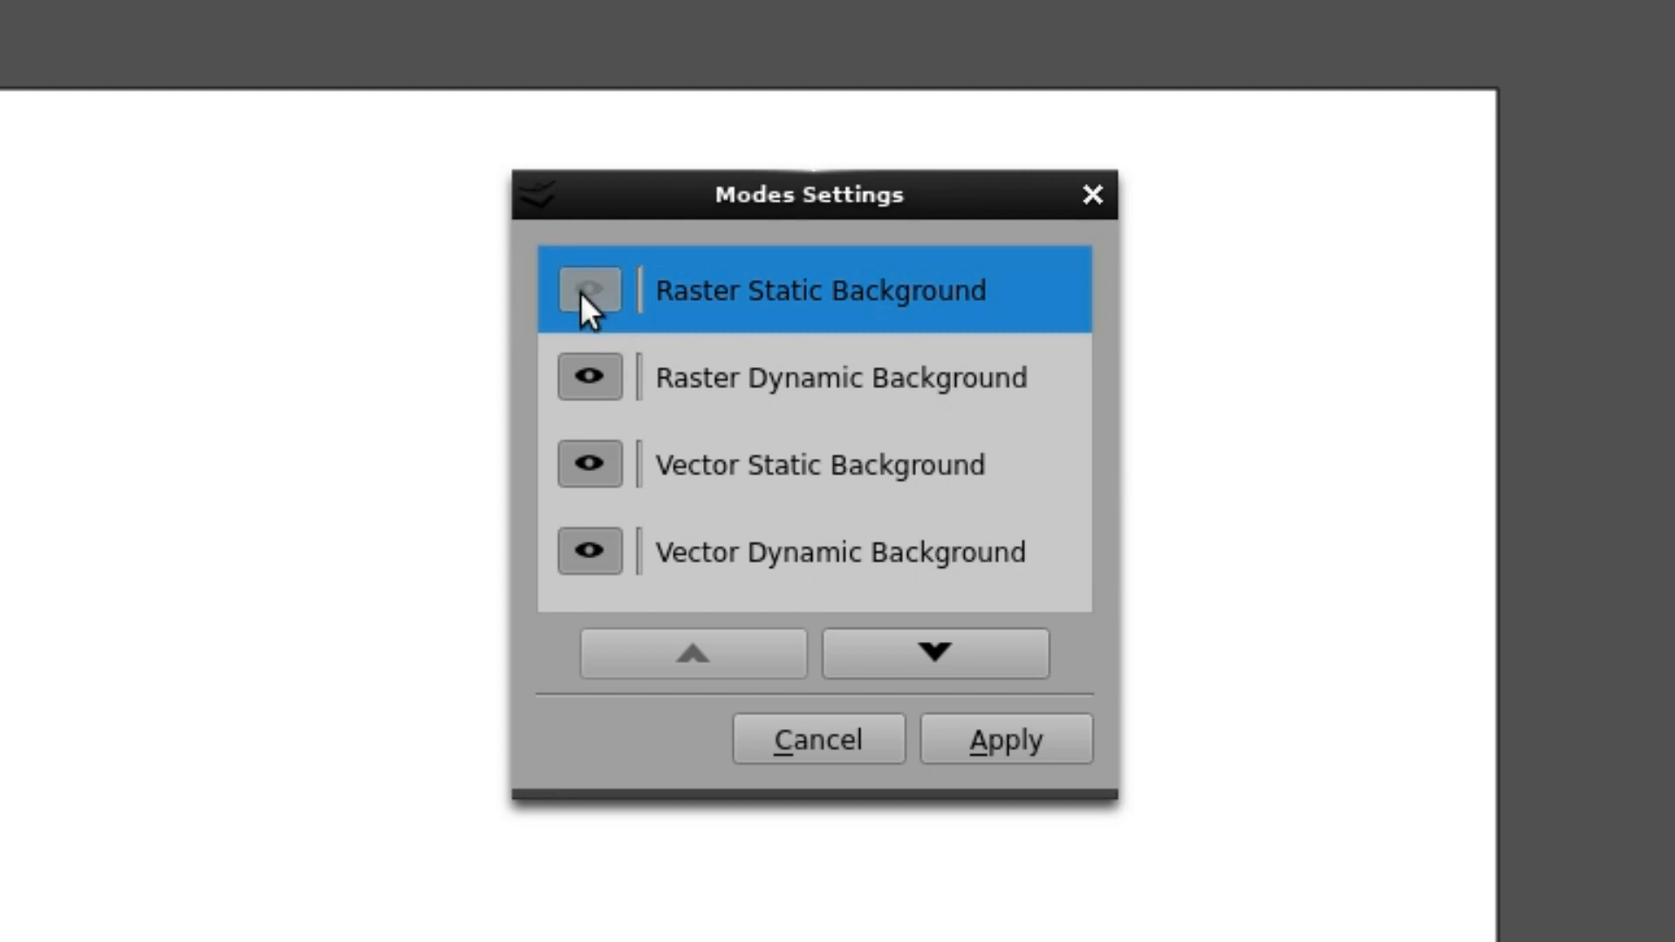
pyautogui.click(588, 288)
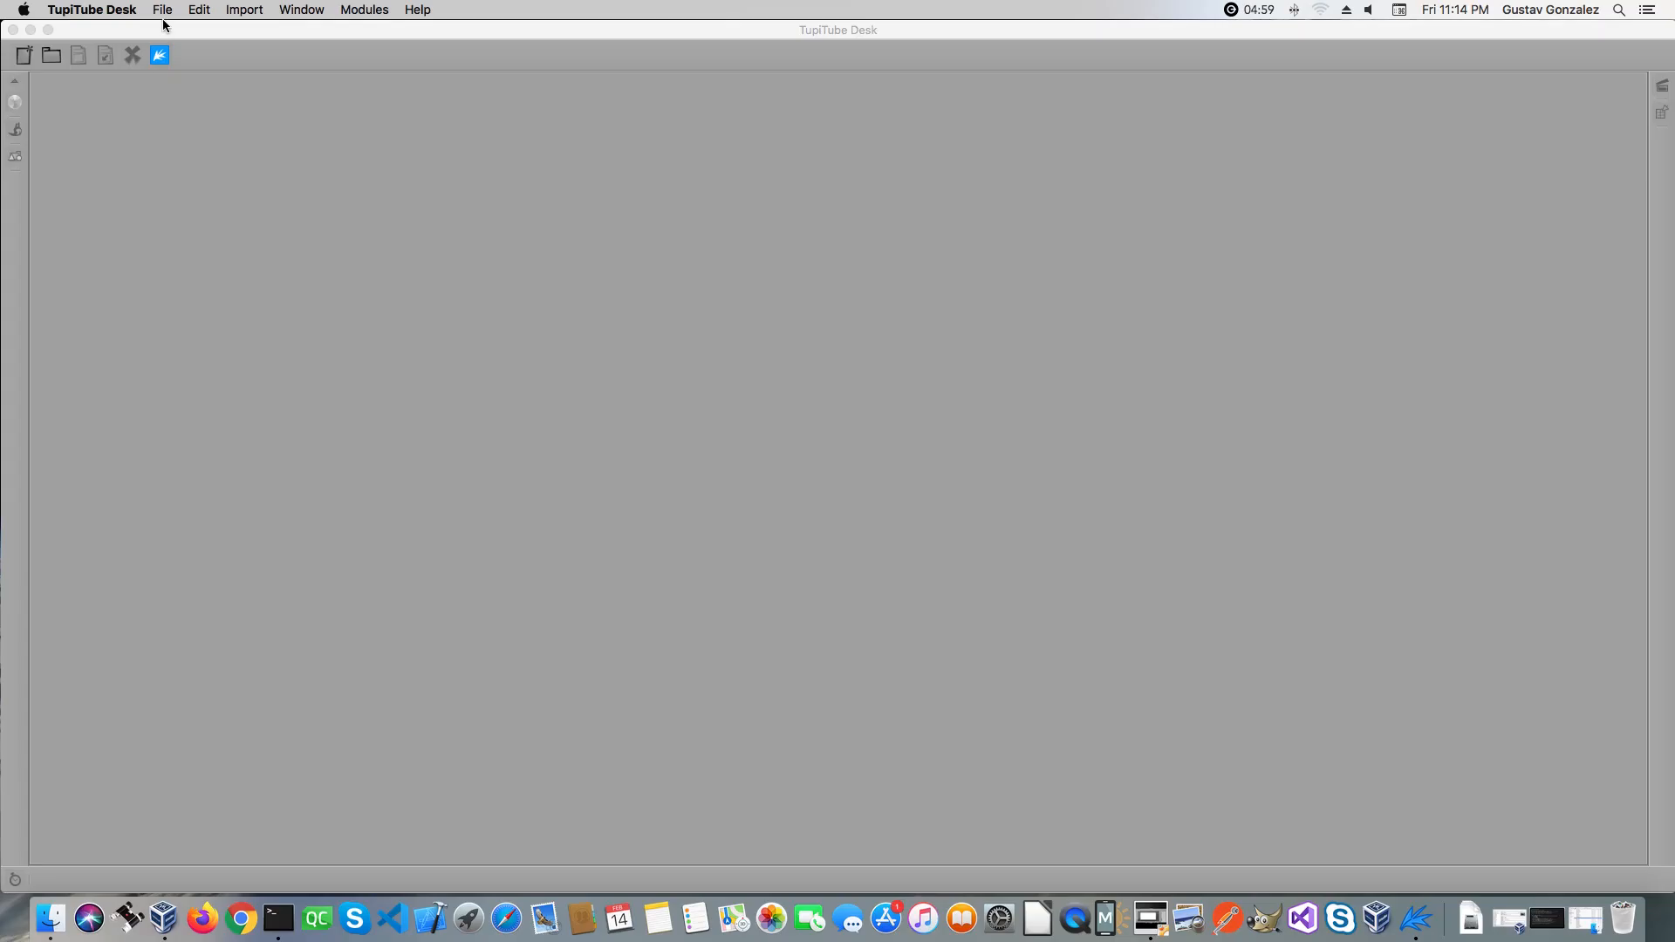
# - Load moon.tup from Open Recent and play its night city animation in the Player
pyautogui.click(162, 10)
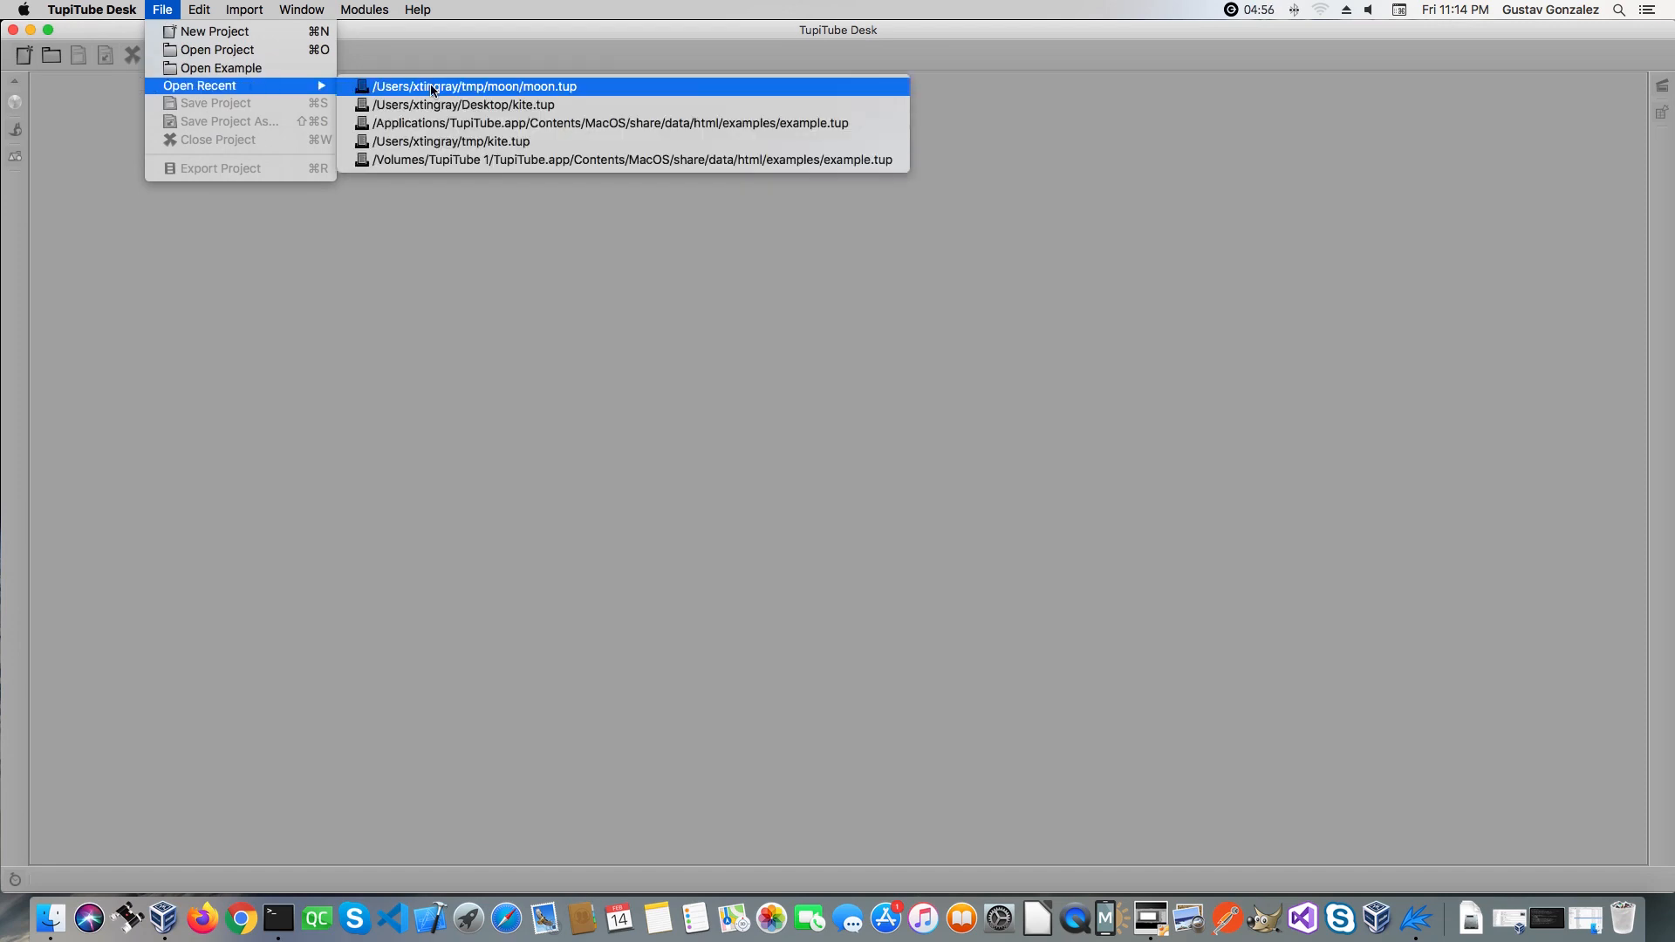
pyautogui.click(474, 87)
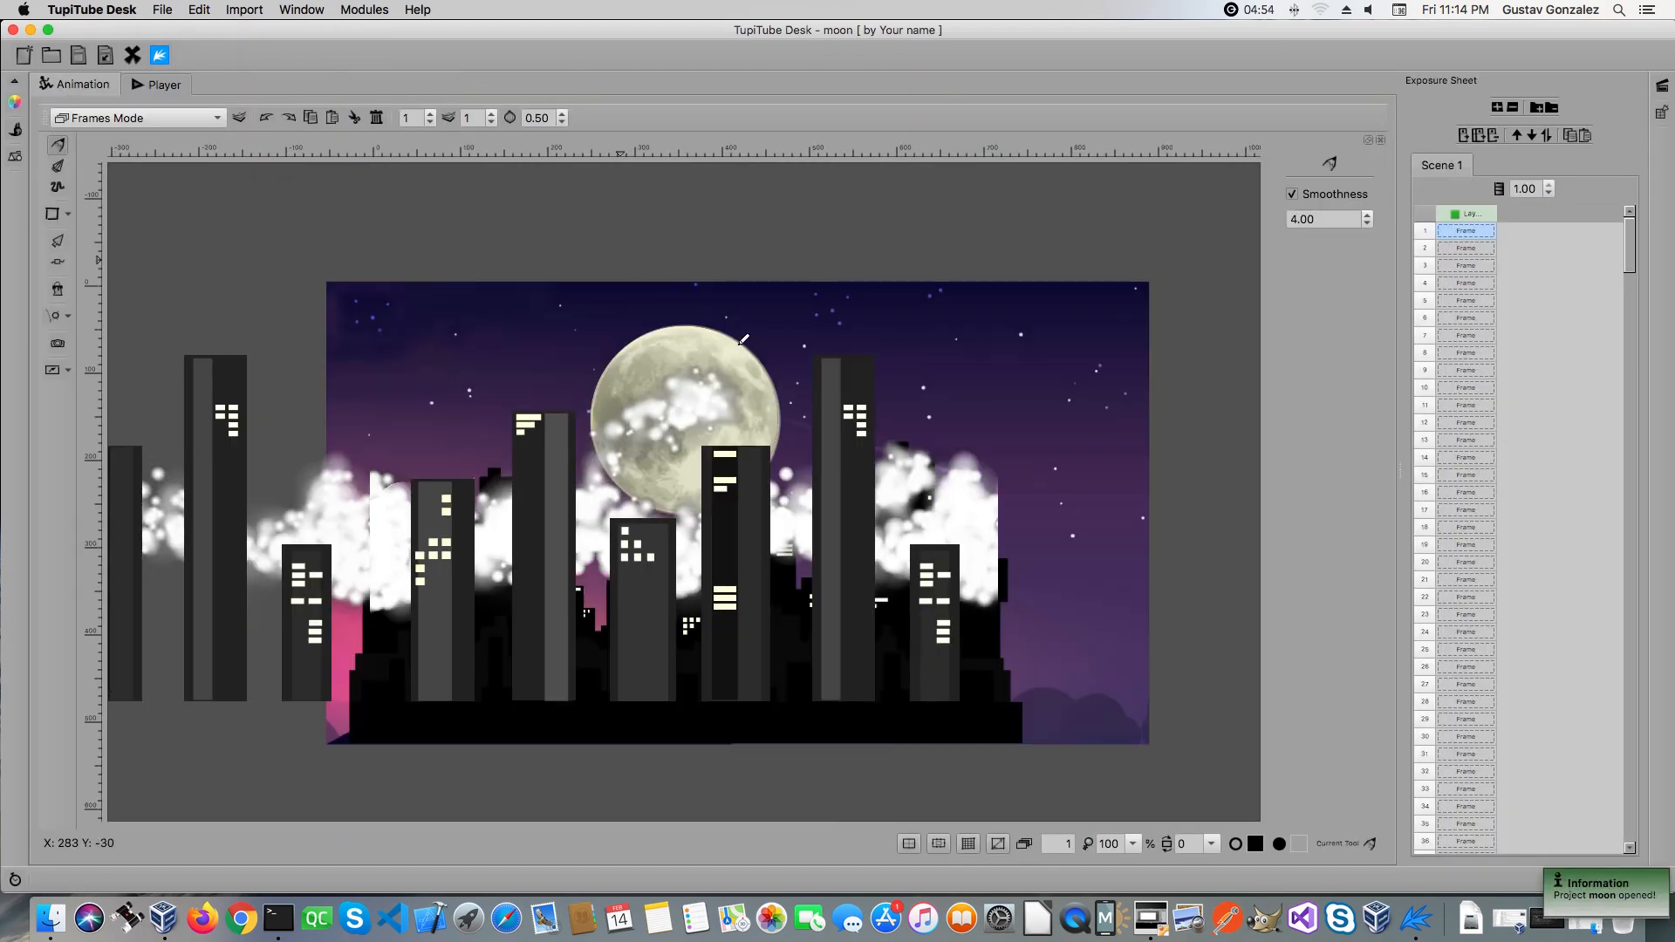
pyautogui.click(164, 84)
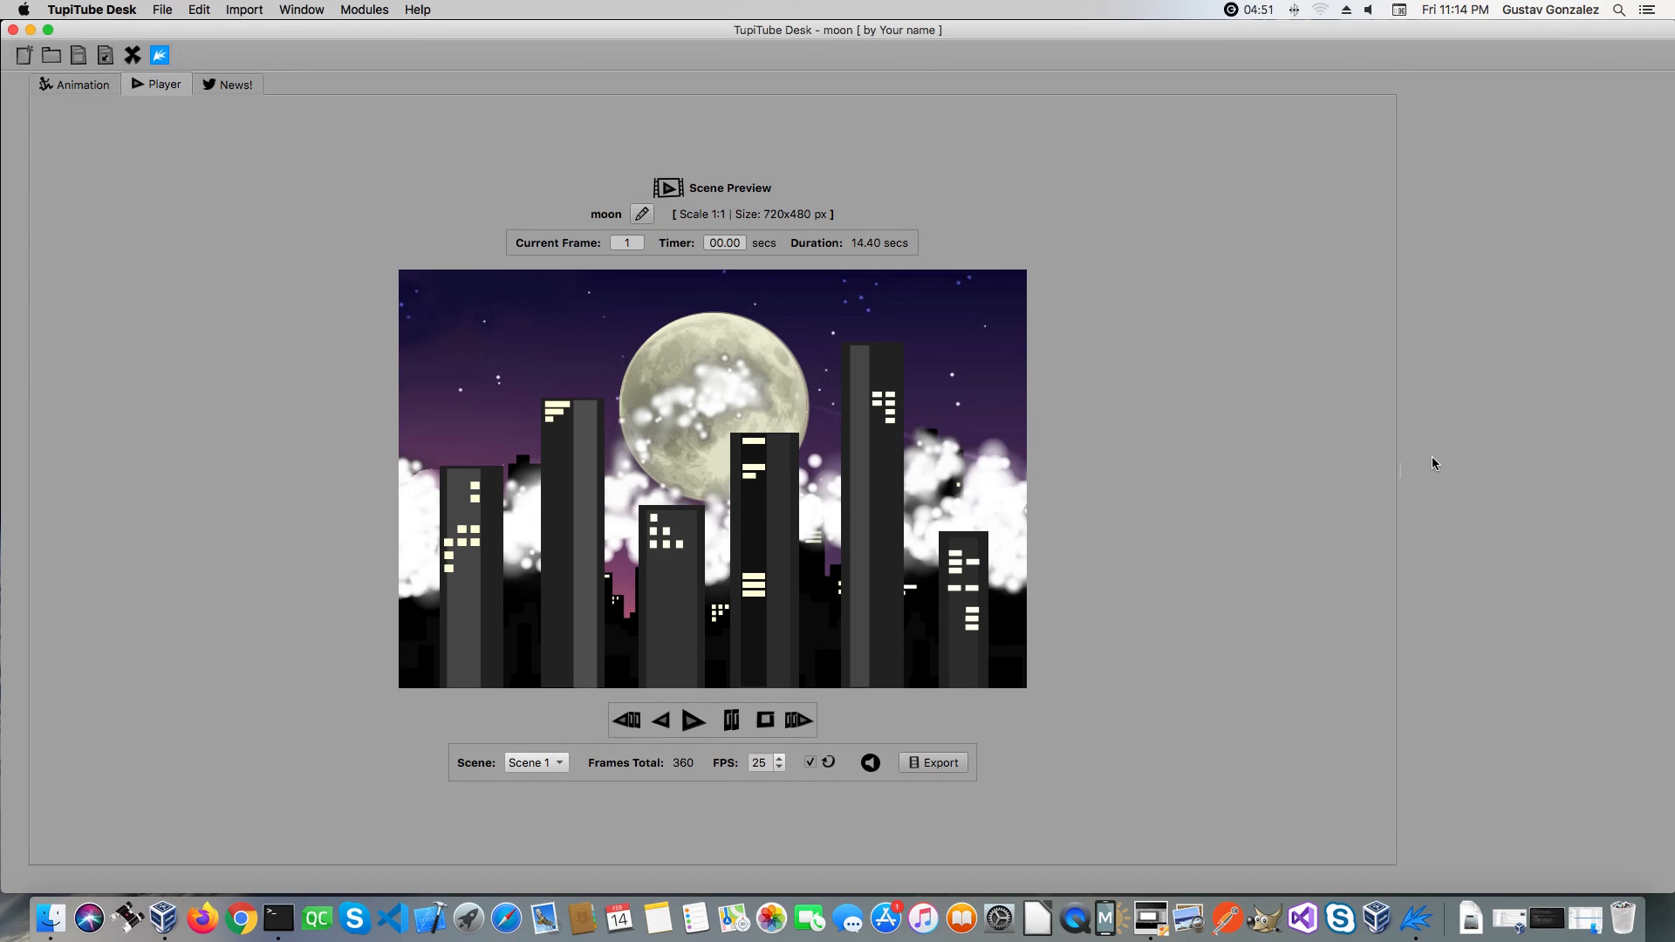
pyautogui.click(692, 718)
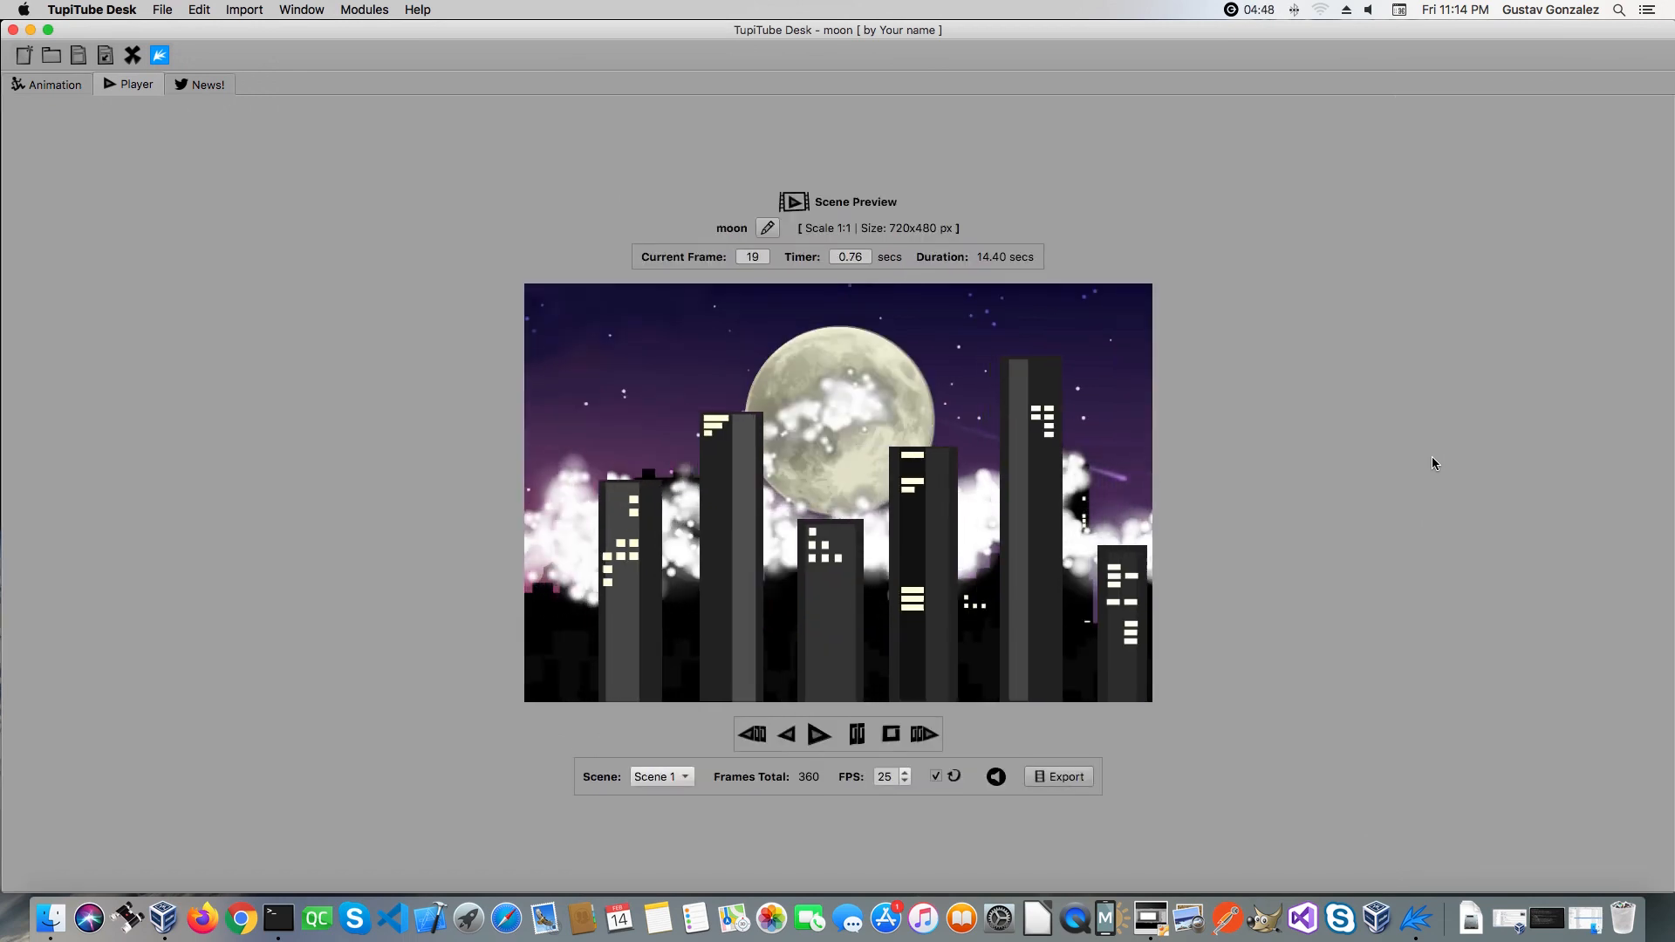
pyautogui.click(818, 733)
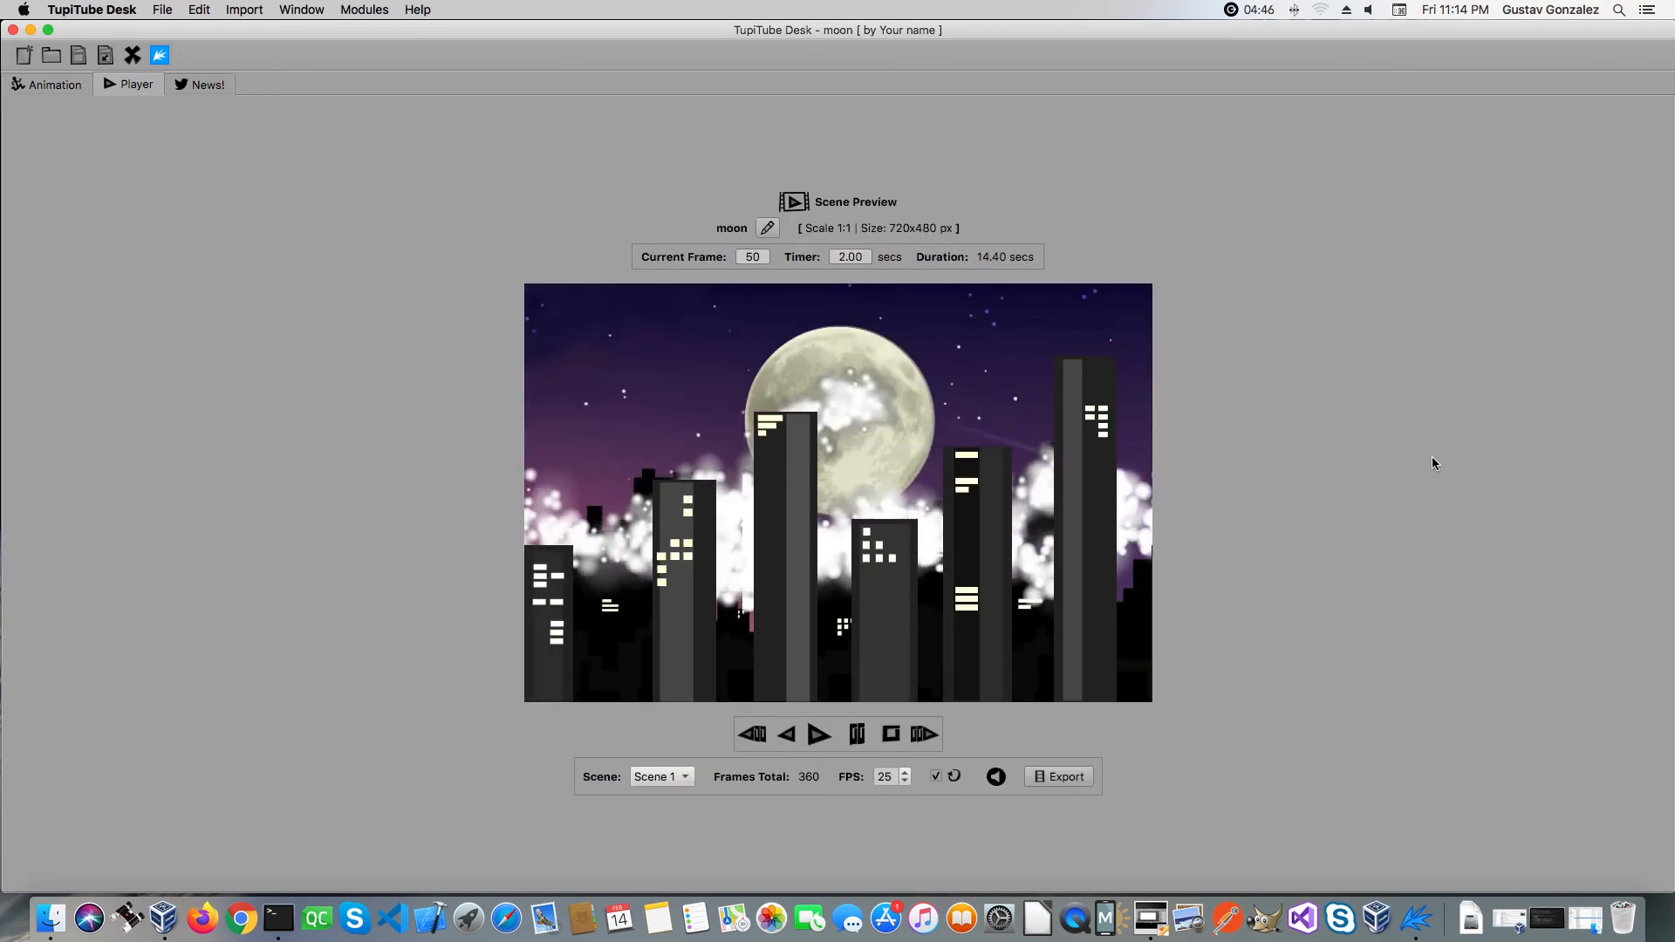
pyautogui.click(818, 735)
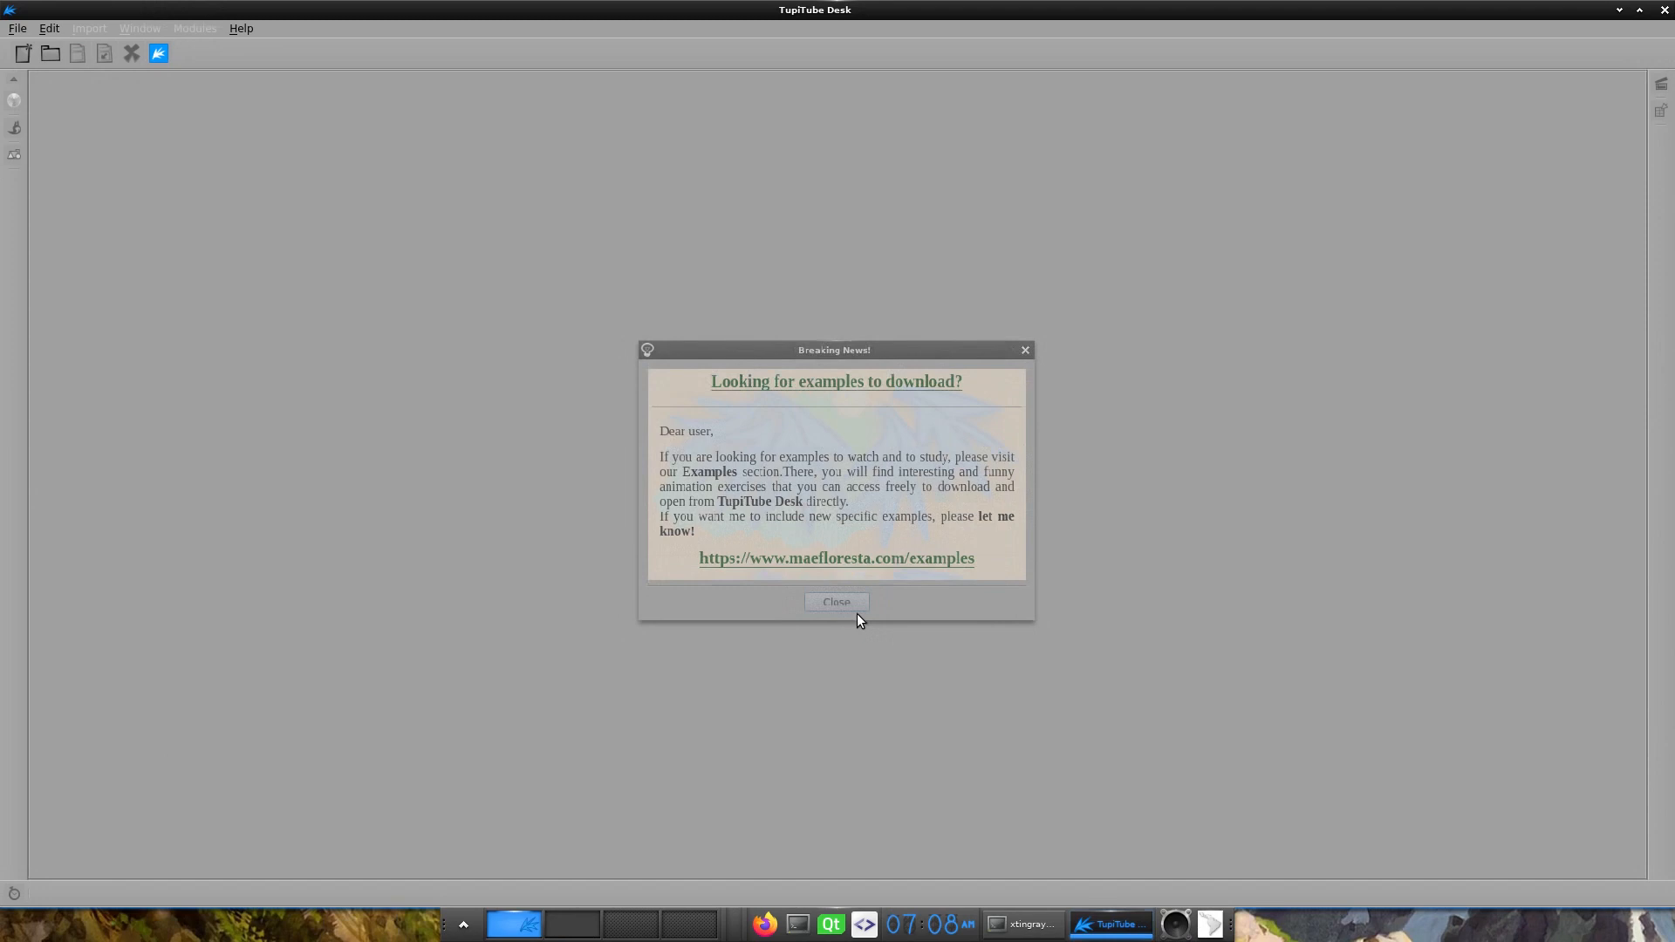
# - Dismiss the Breaking News notice and create a new project from the 480 (PAL DV/DVD) - 25 preset
pyautogui.click(836, 601)
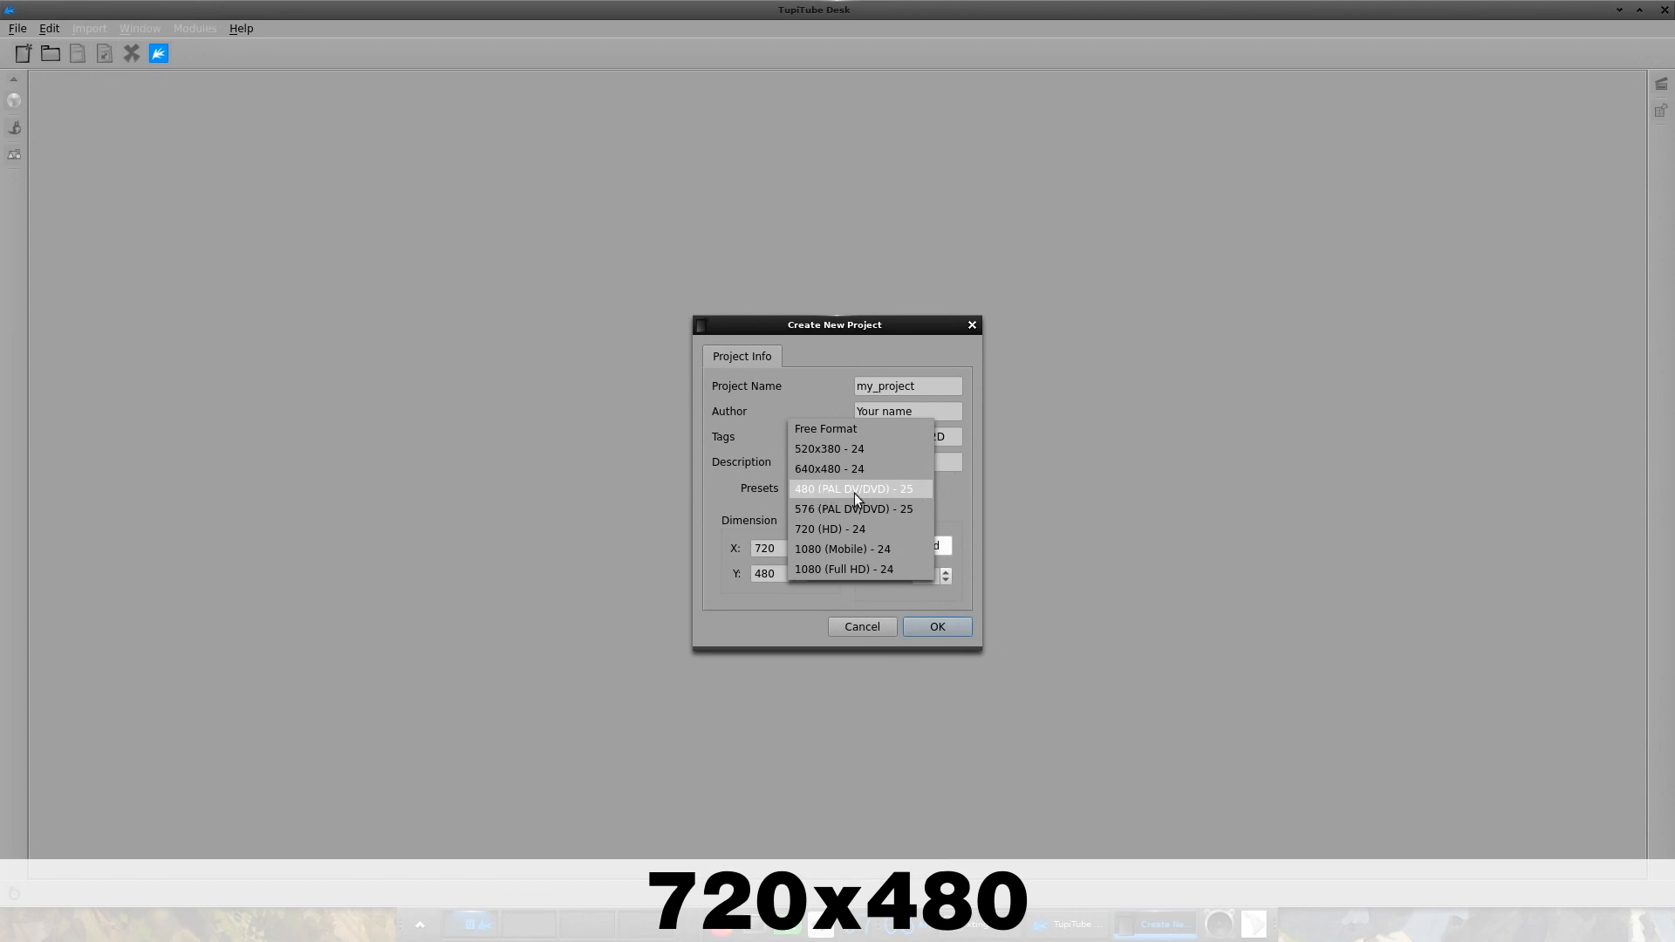
pyautogui.click(853, 488)
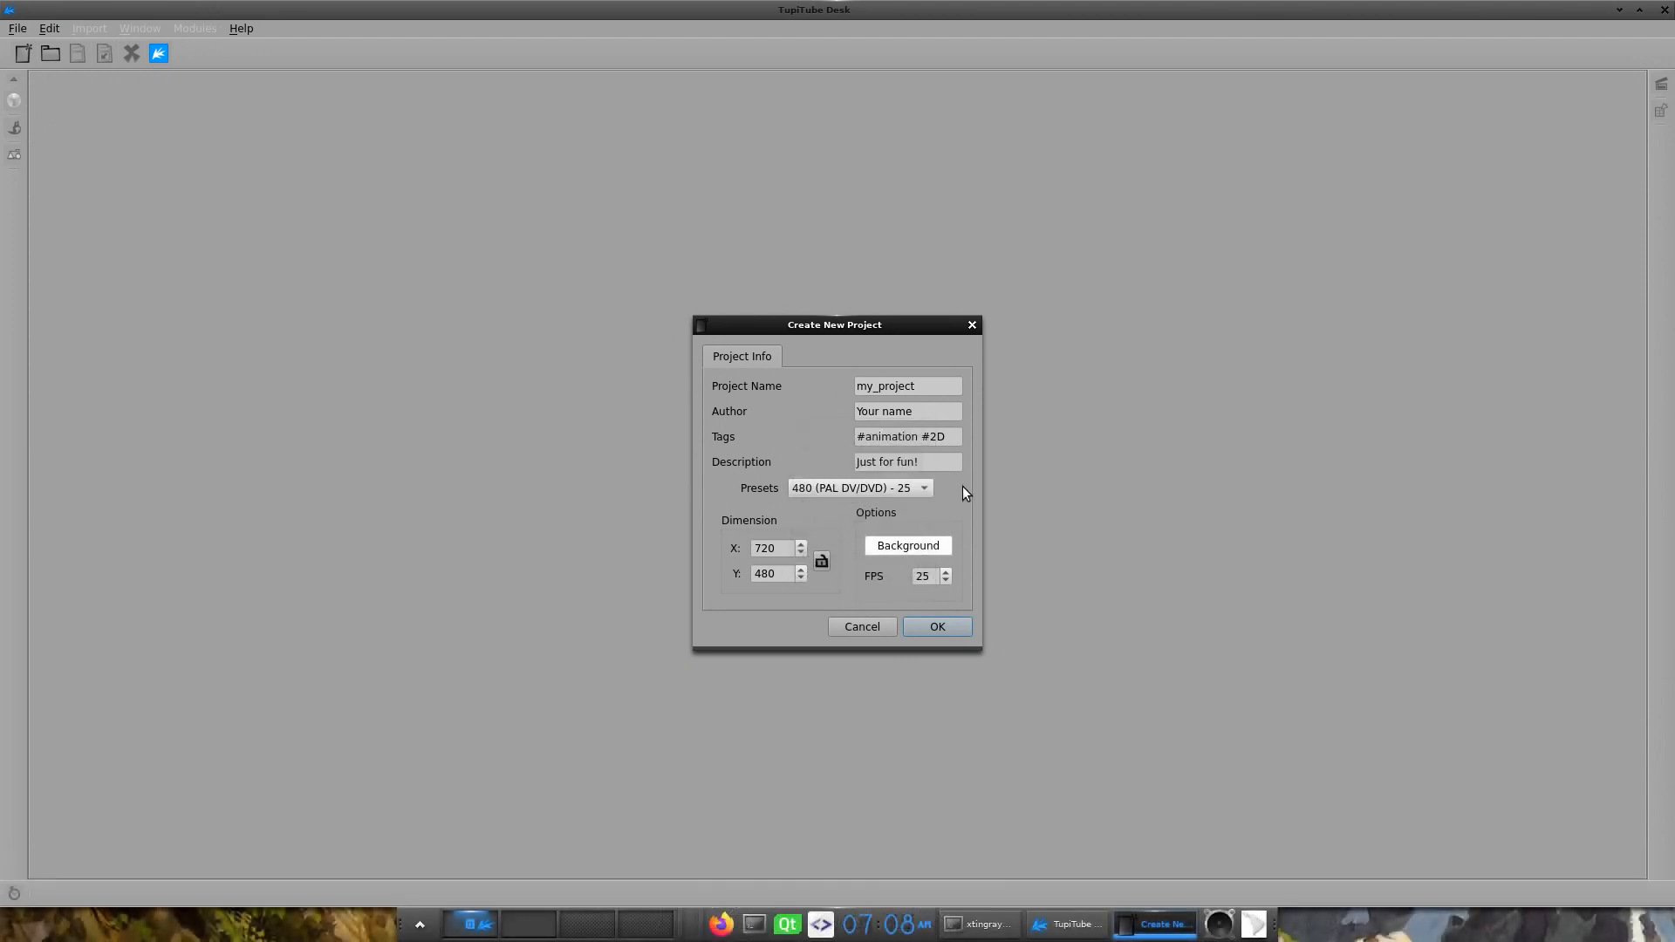
pyautogui.moveTo(733, 565)
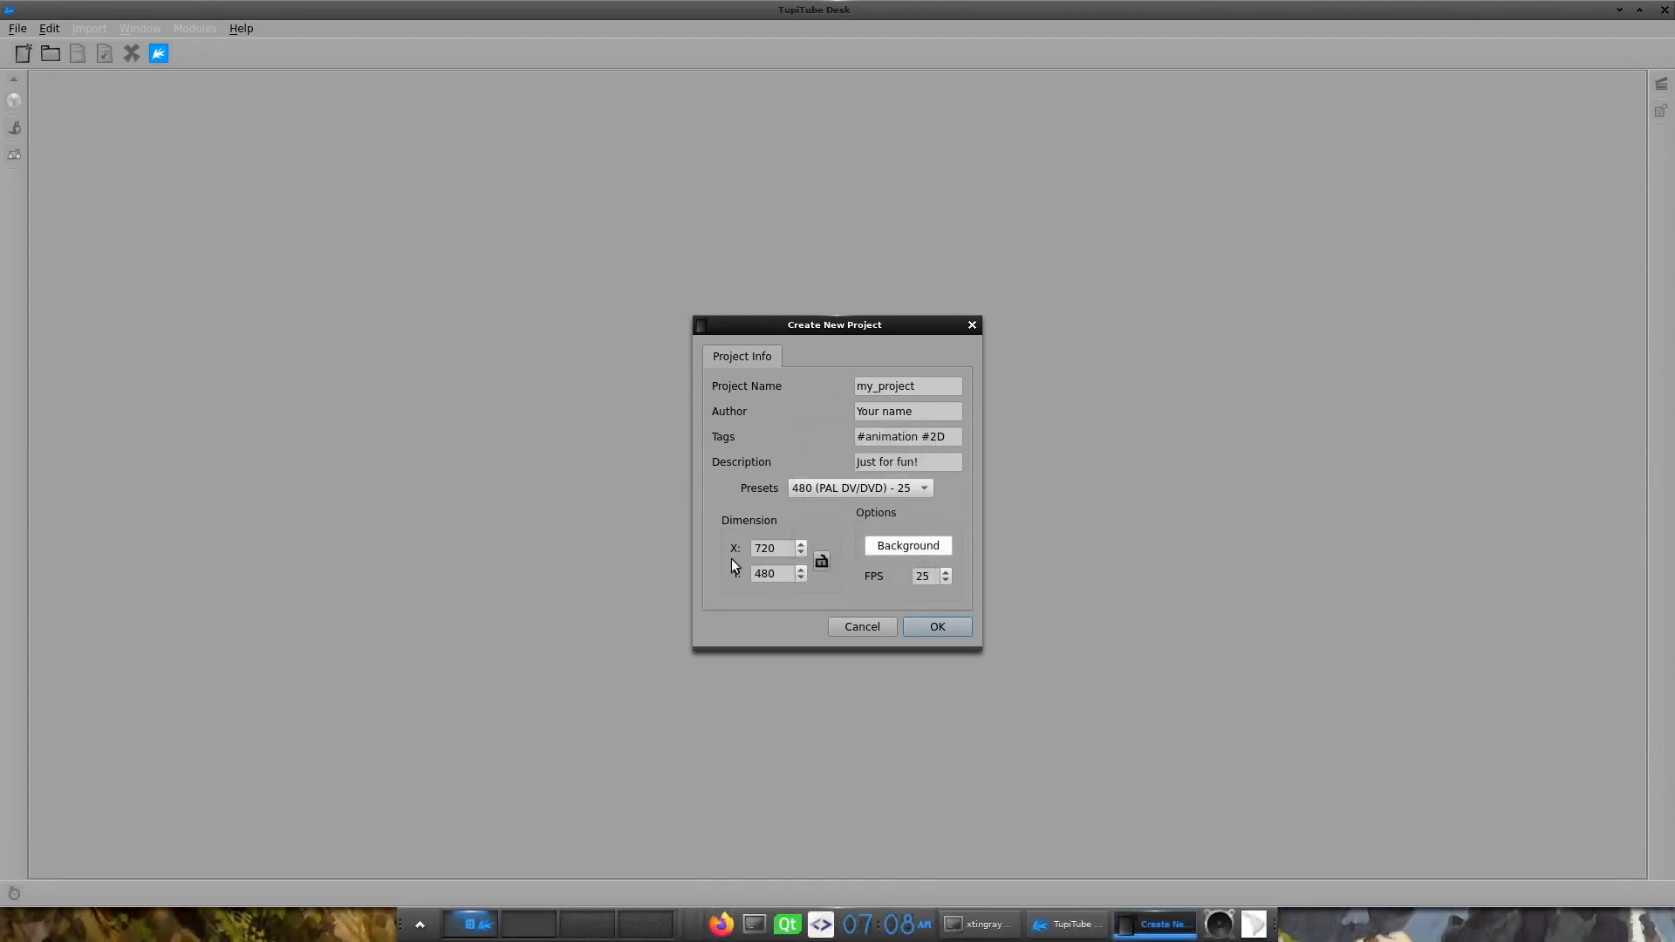
pyautogui.click(935, 626)
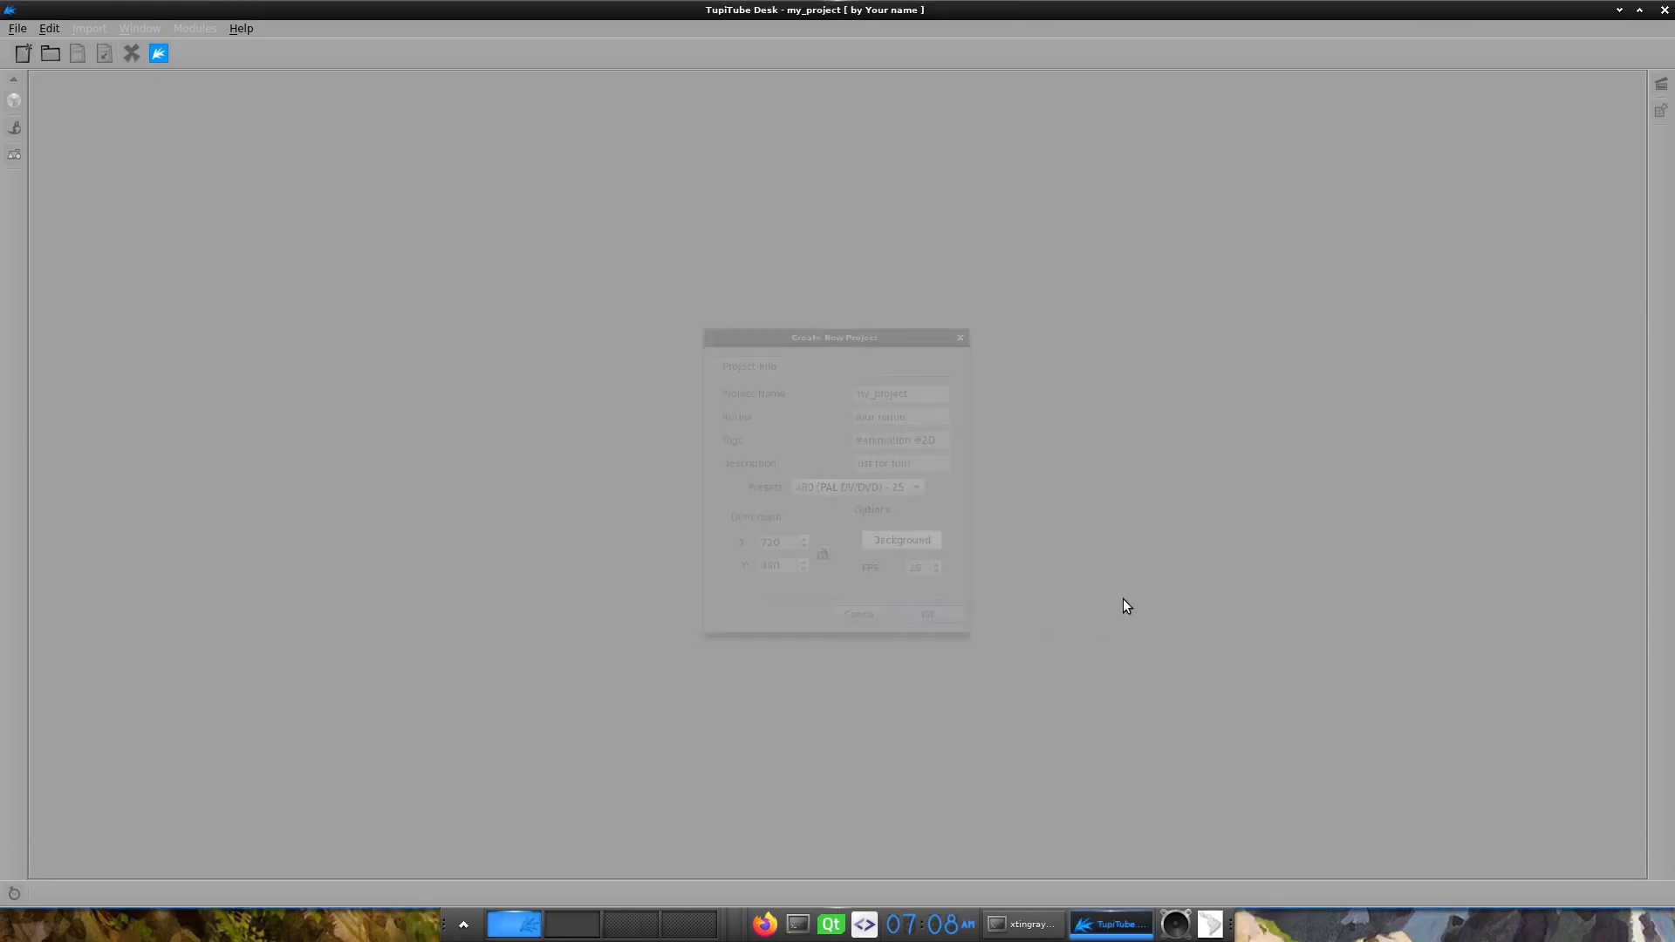
pyautogui.click(925, 612)
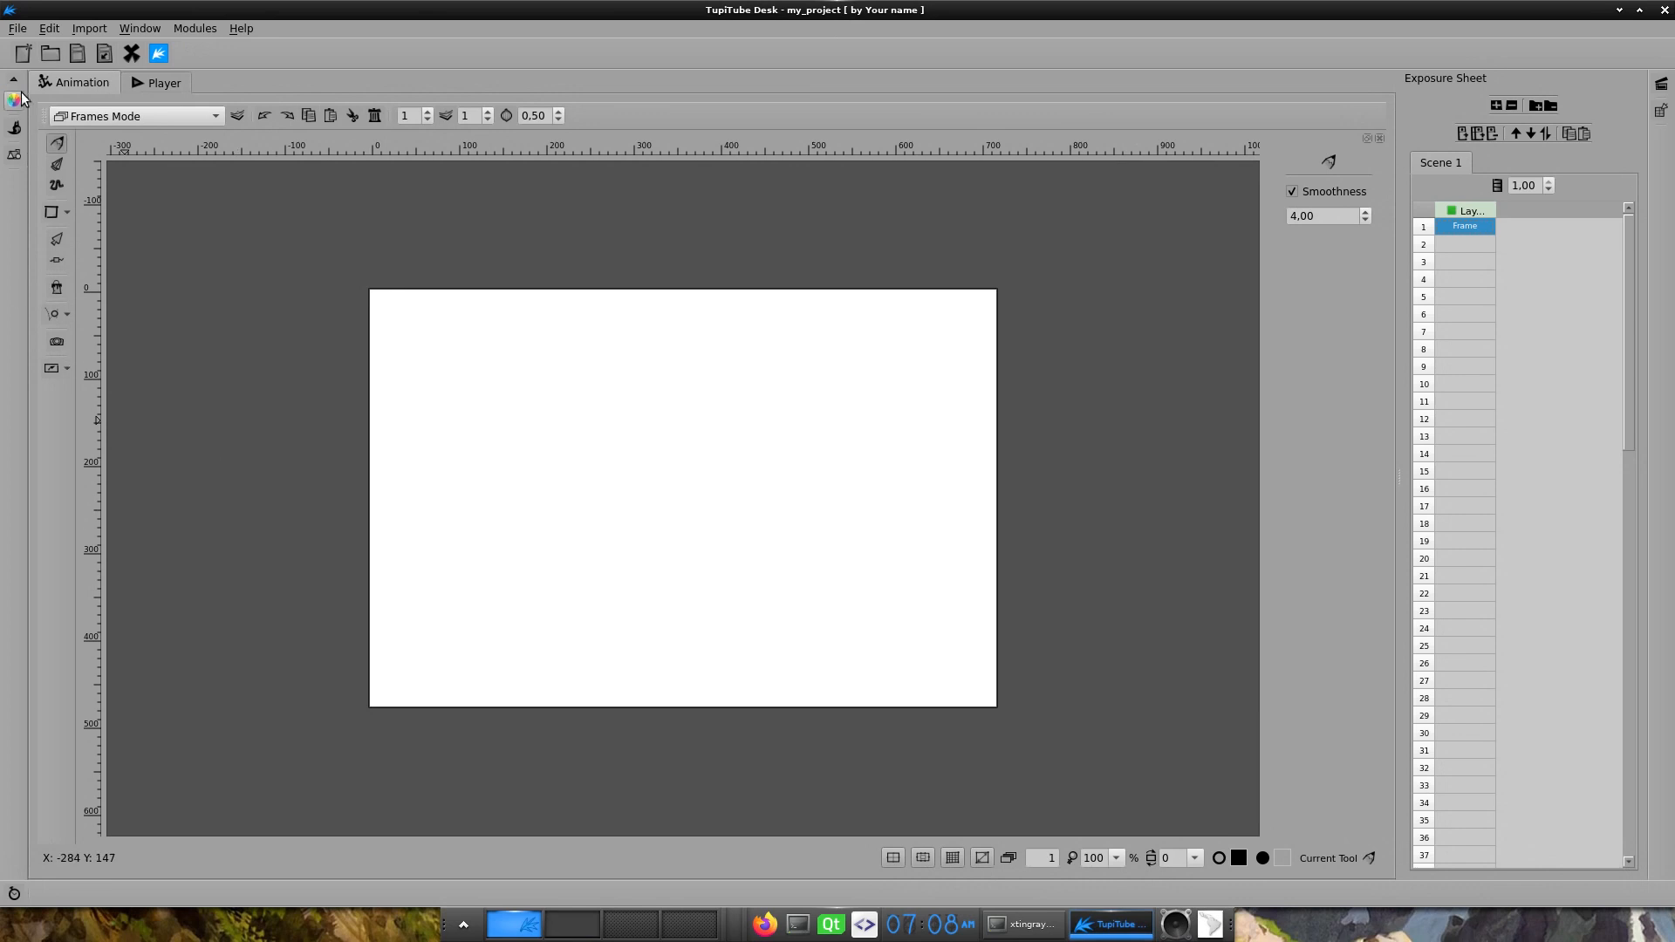
pyautogui.click(16, 101)
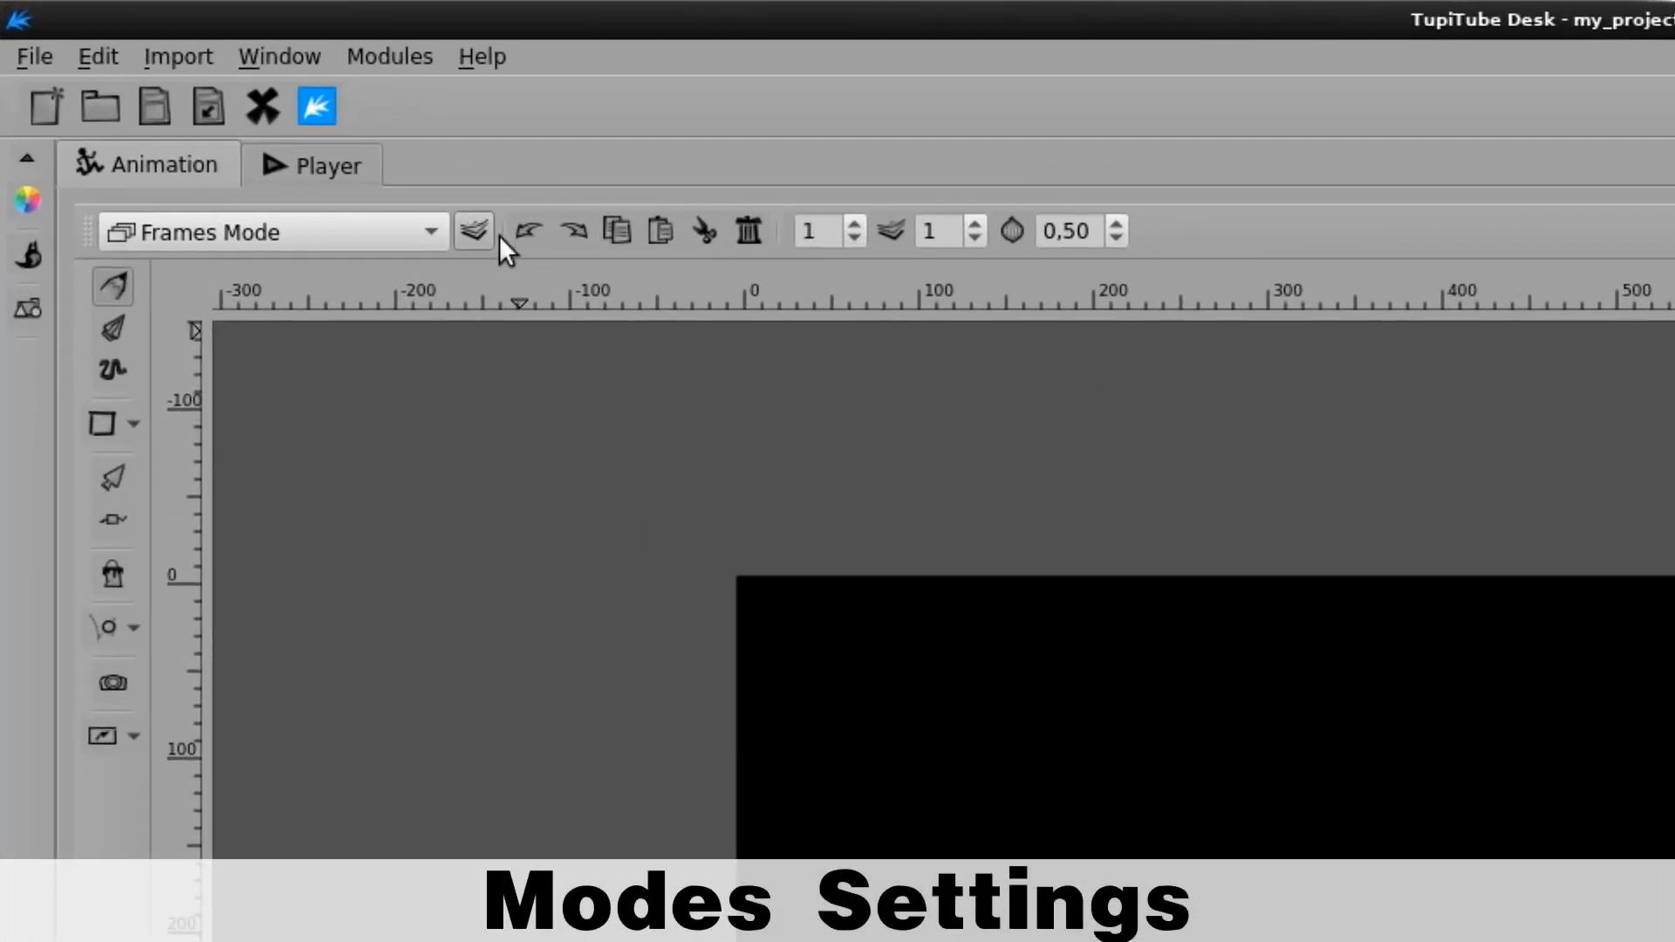
pyautogui.moveTo(473, 230)
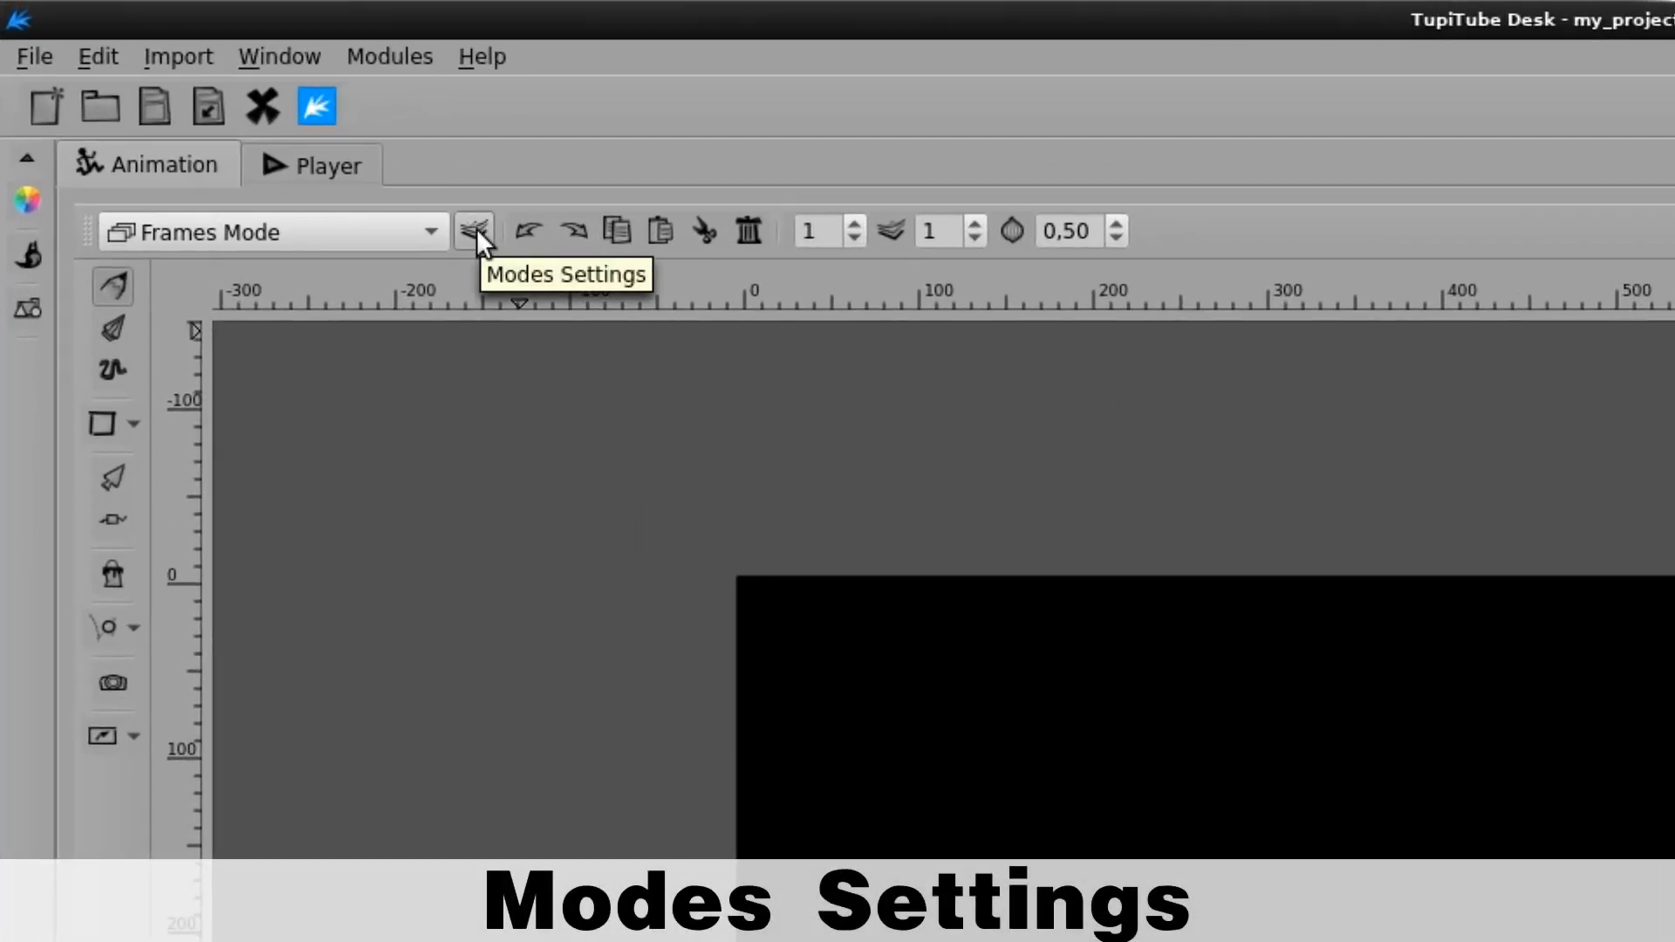
# - In Modes Settings, move Vector Static Background to the top of the layer order
pyautogui.click(473, 230)
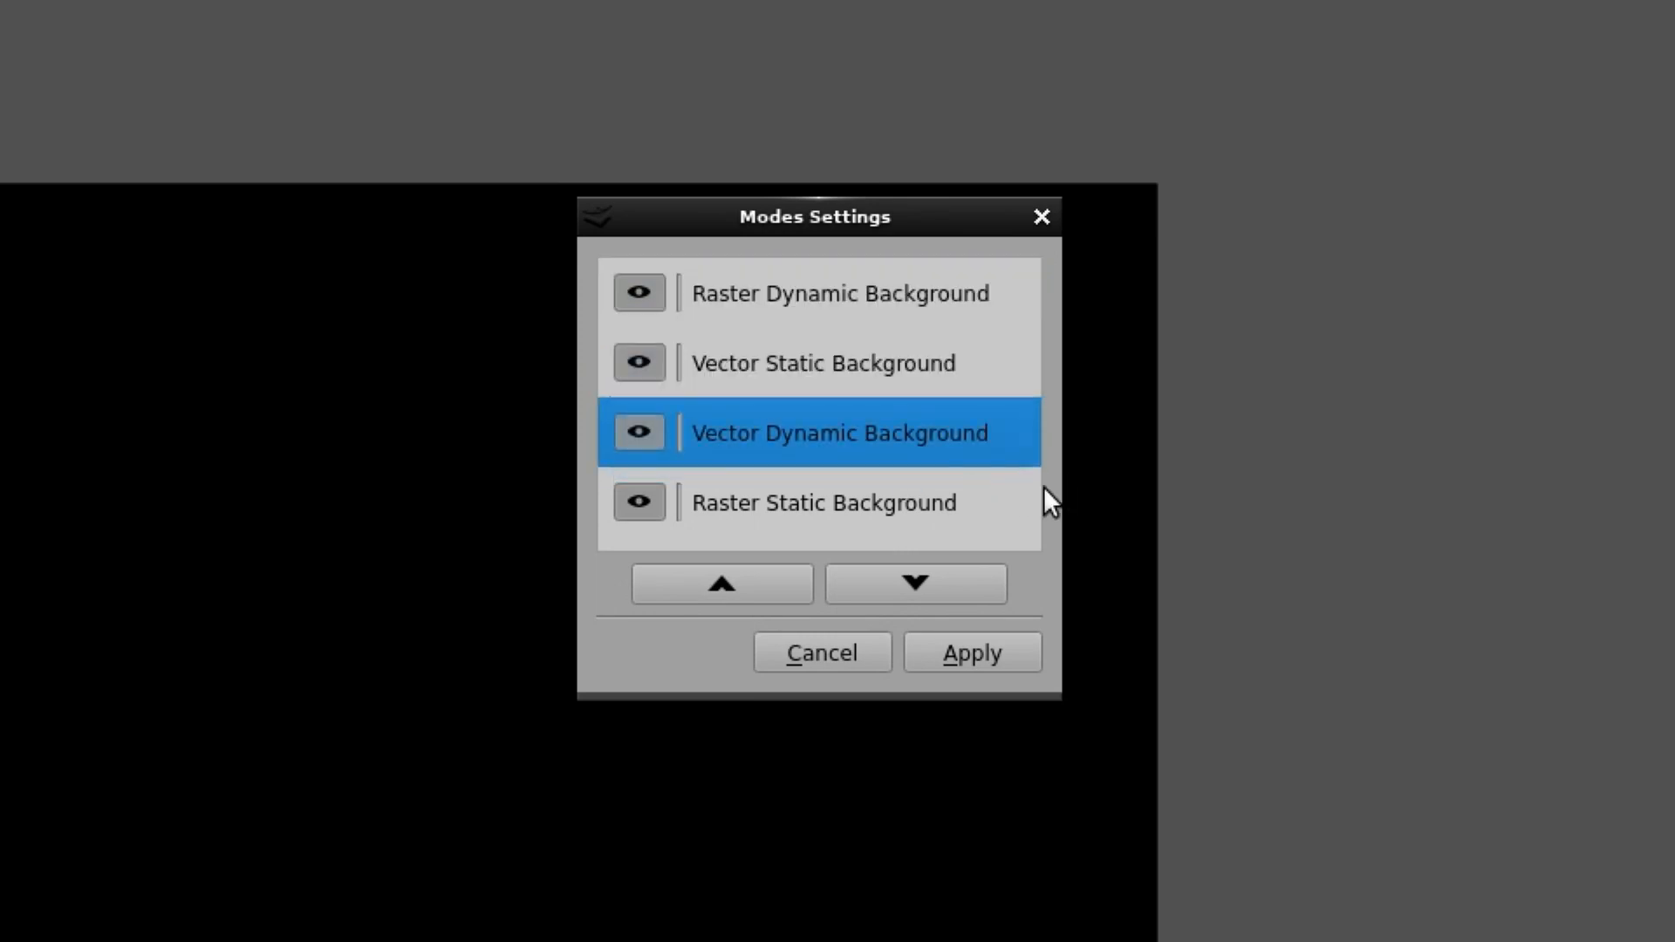
pyautogui.moveTo(1085, 354)
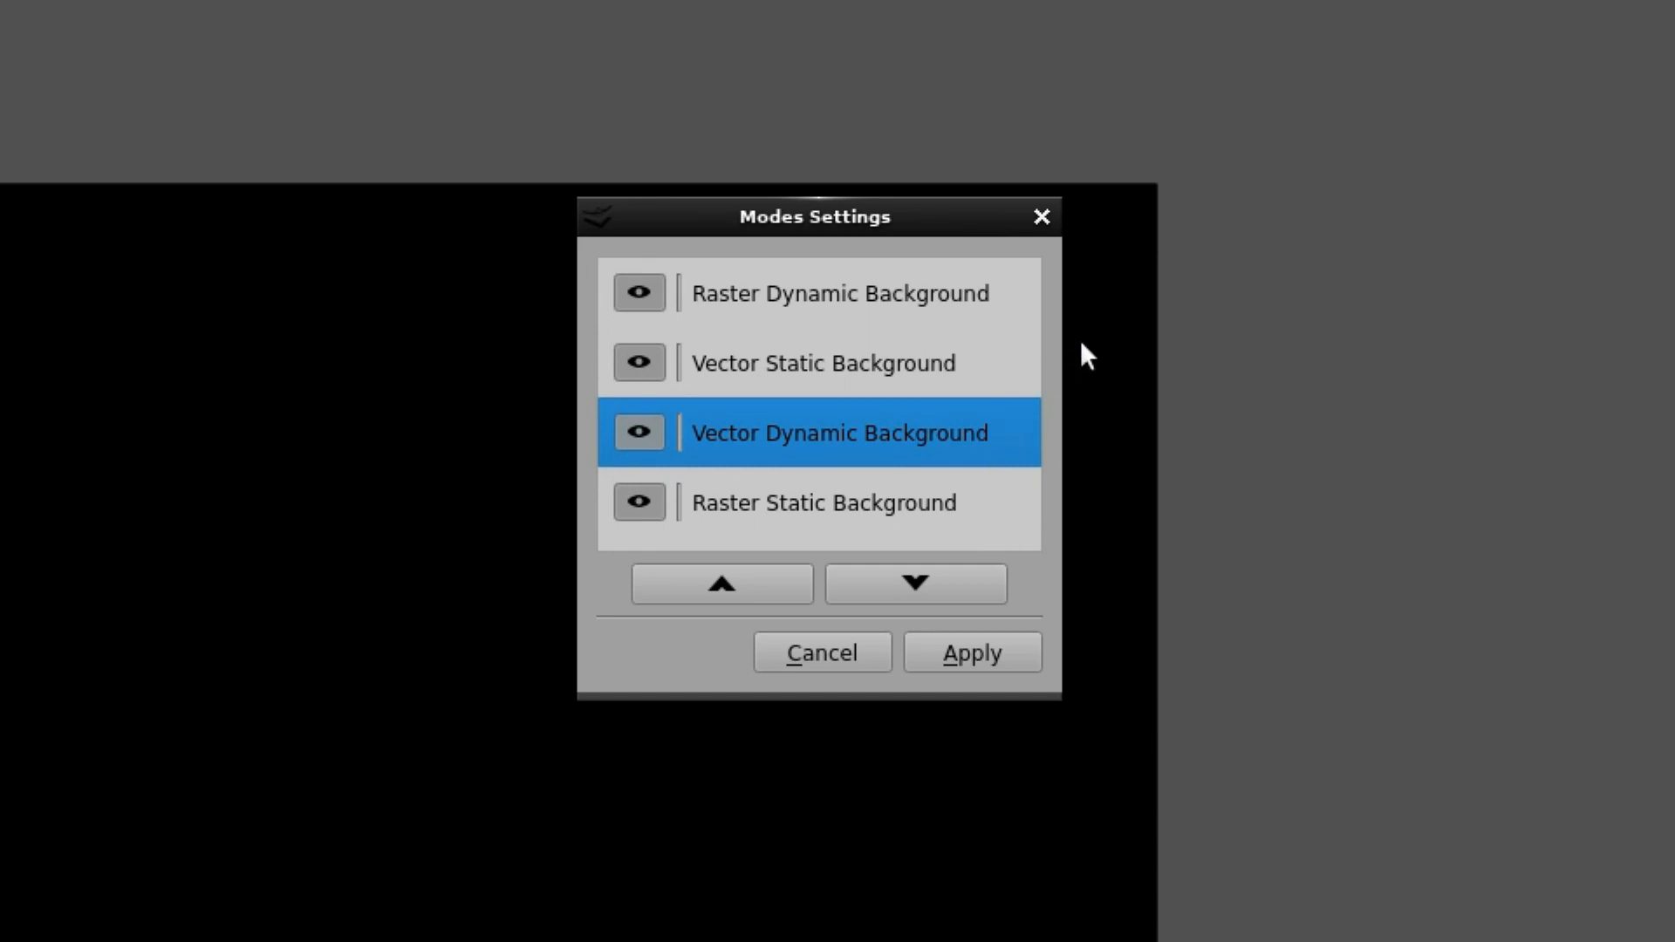
pyautogui.click(720, 585)
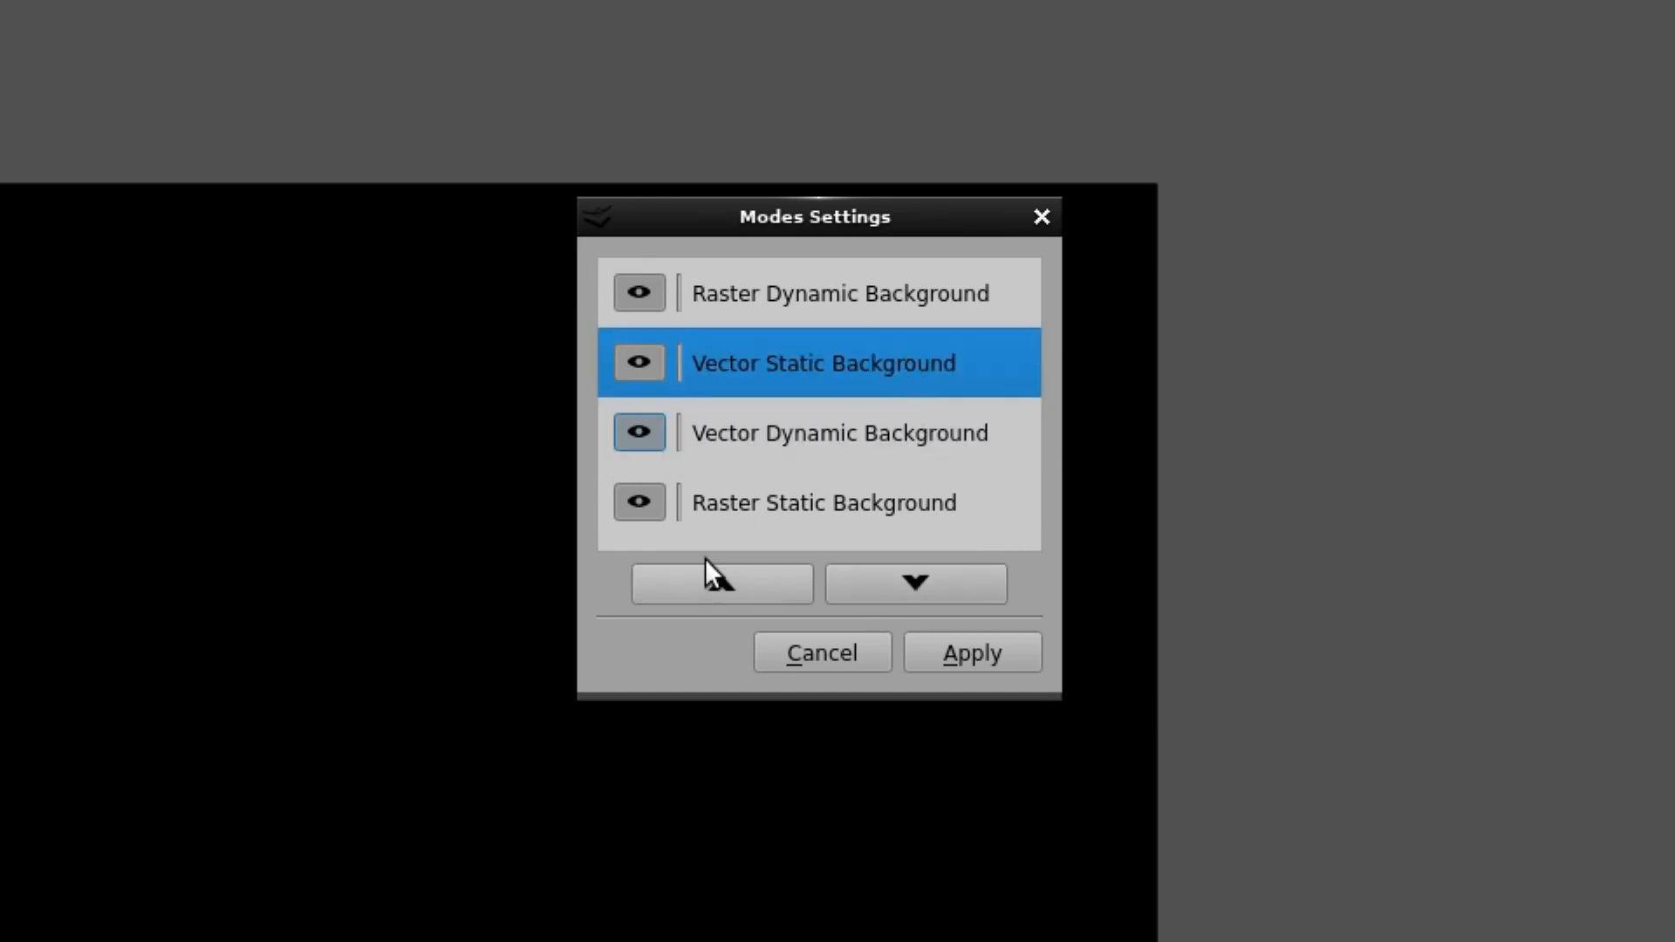
pyautogui.click(721, 583)
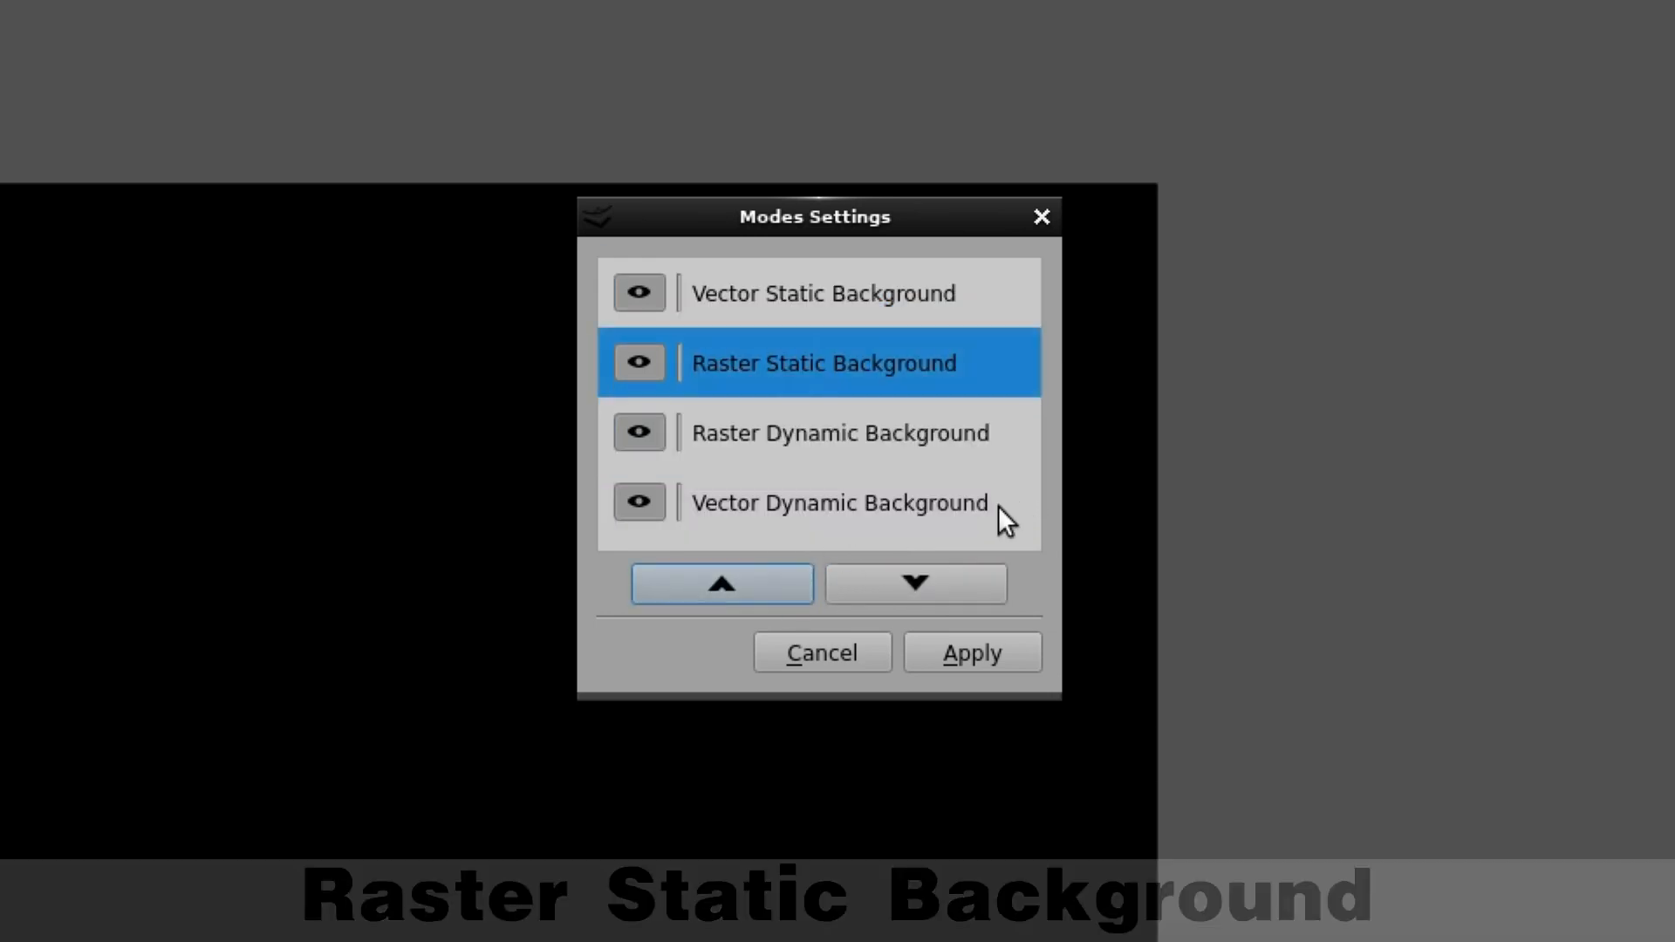
pyautogui.click(721, 583)
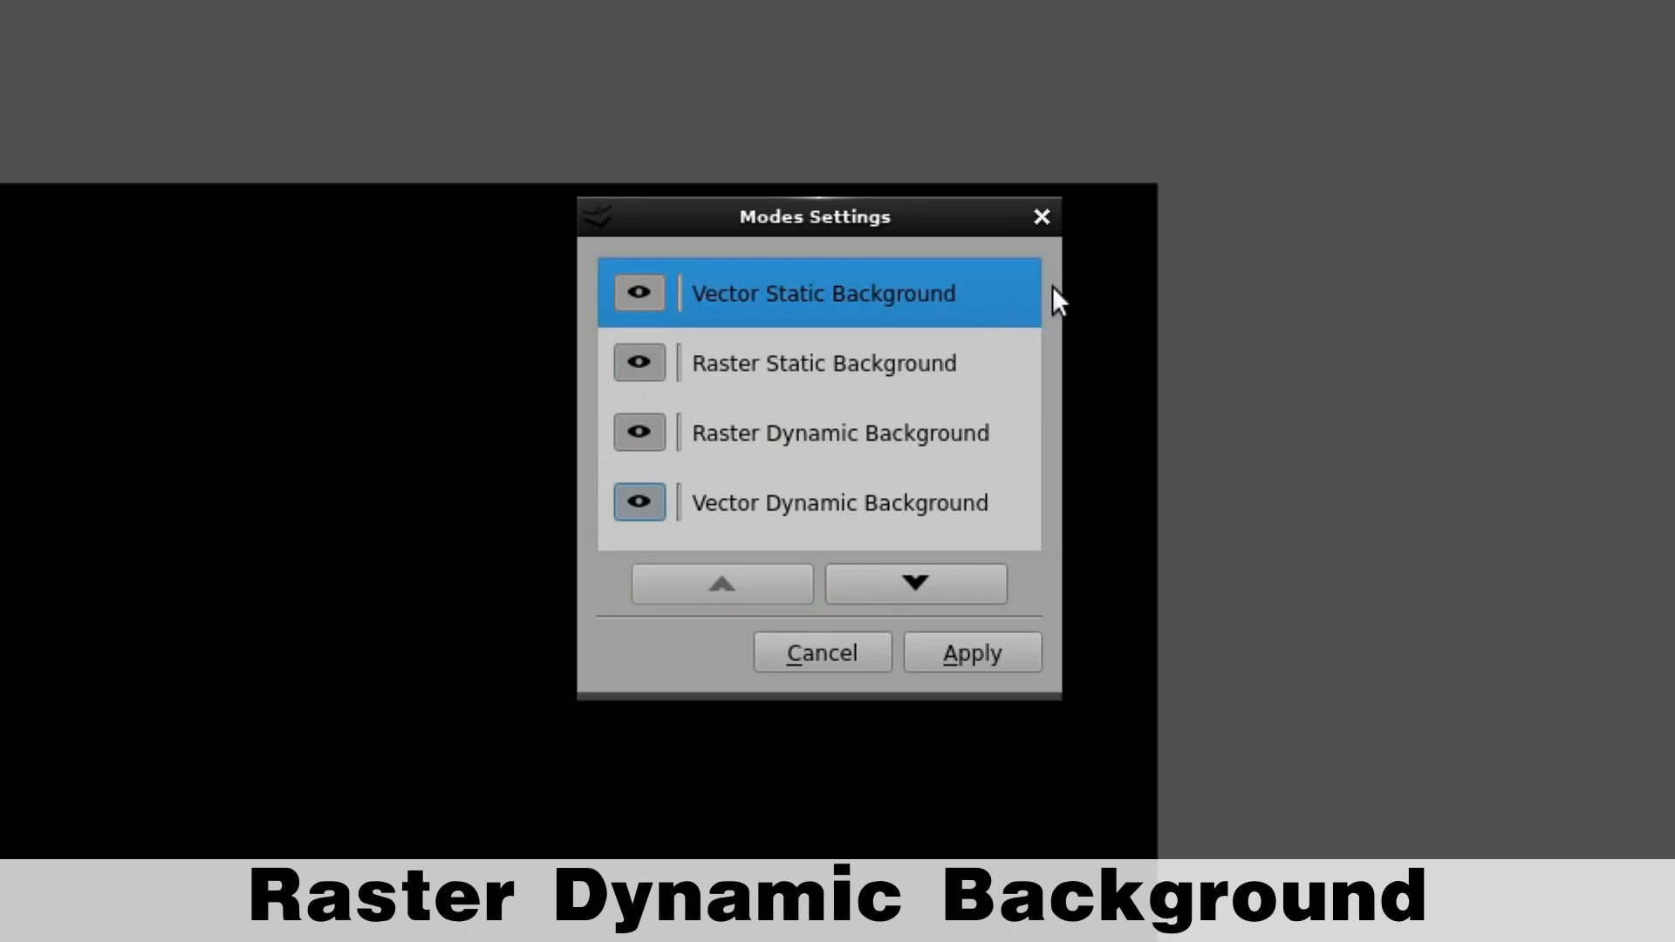
pyautogui.moveTo(1021, 382)
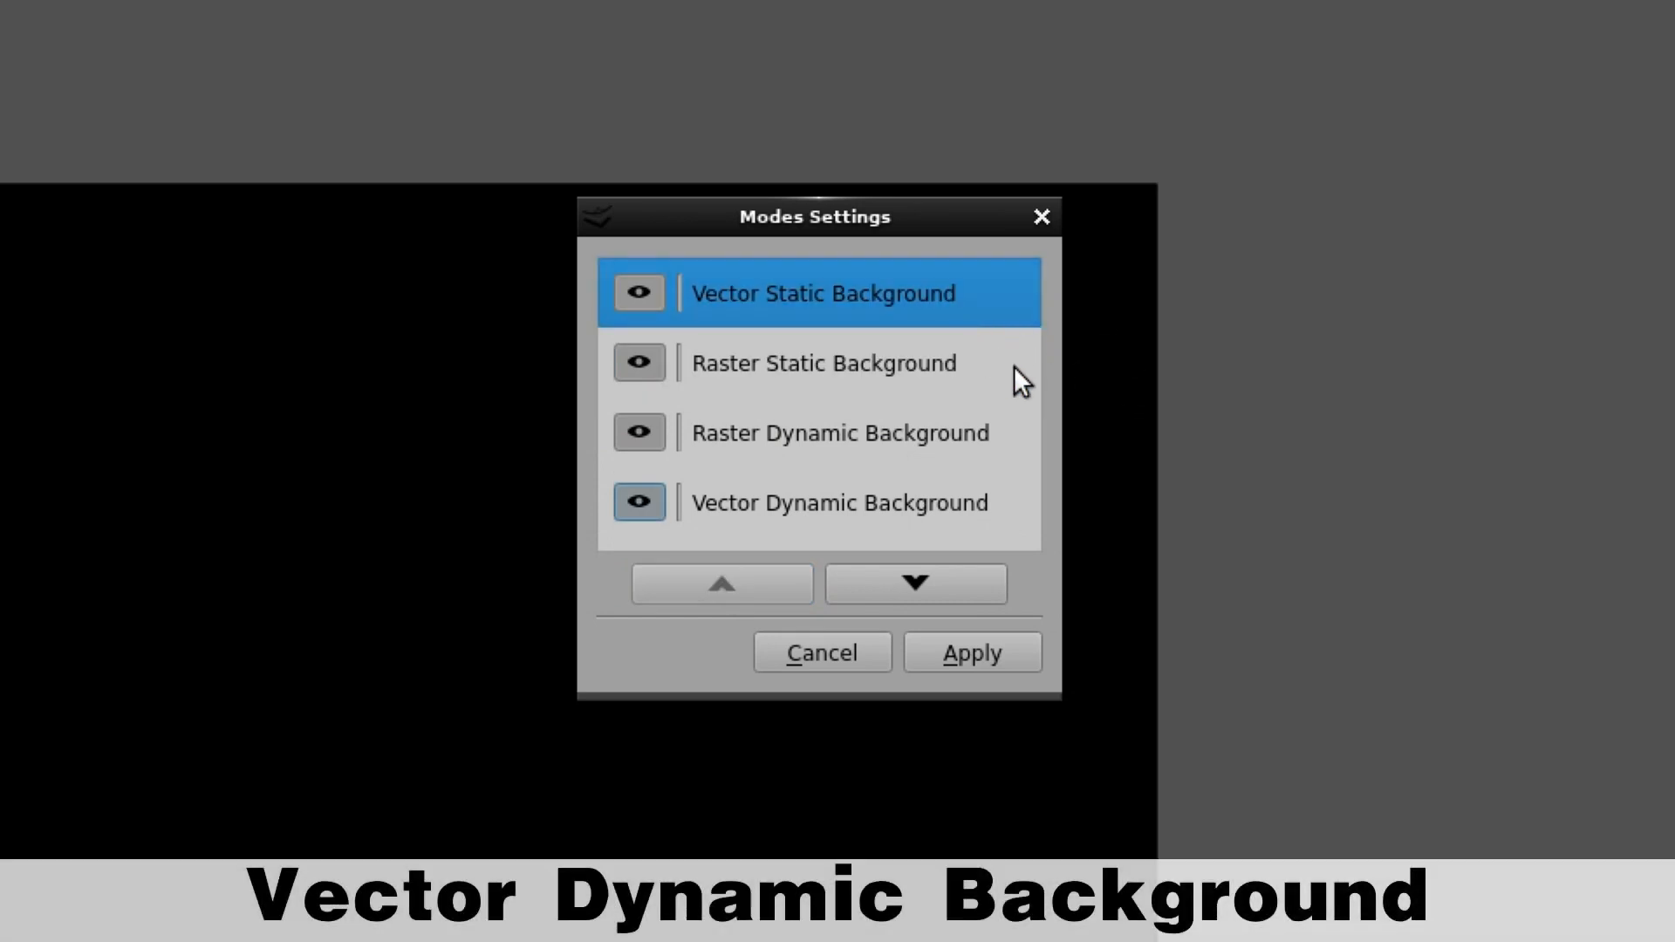
pyautogui.moveTo(1127, 541)
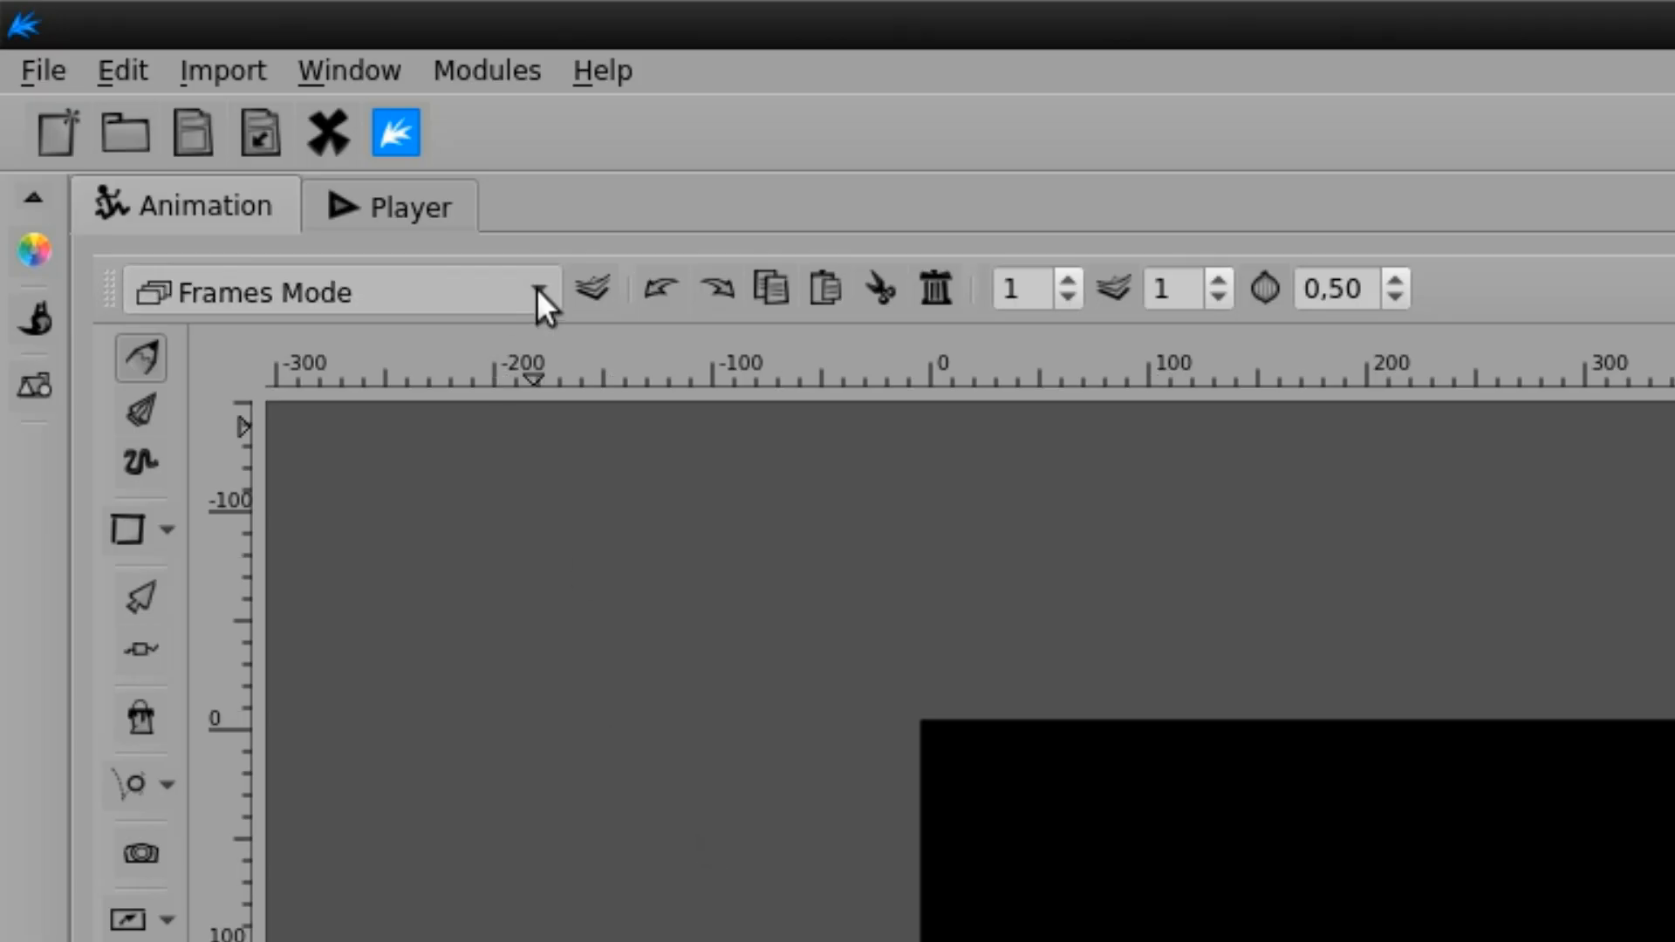
# - Switch to Vector Static BG Mode and import sky2.jpg from the Library as the background
pyautogui.click(539, 291)
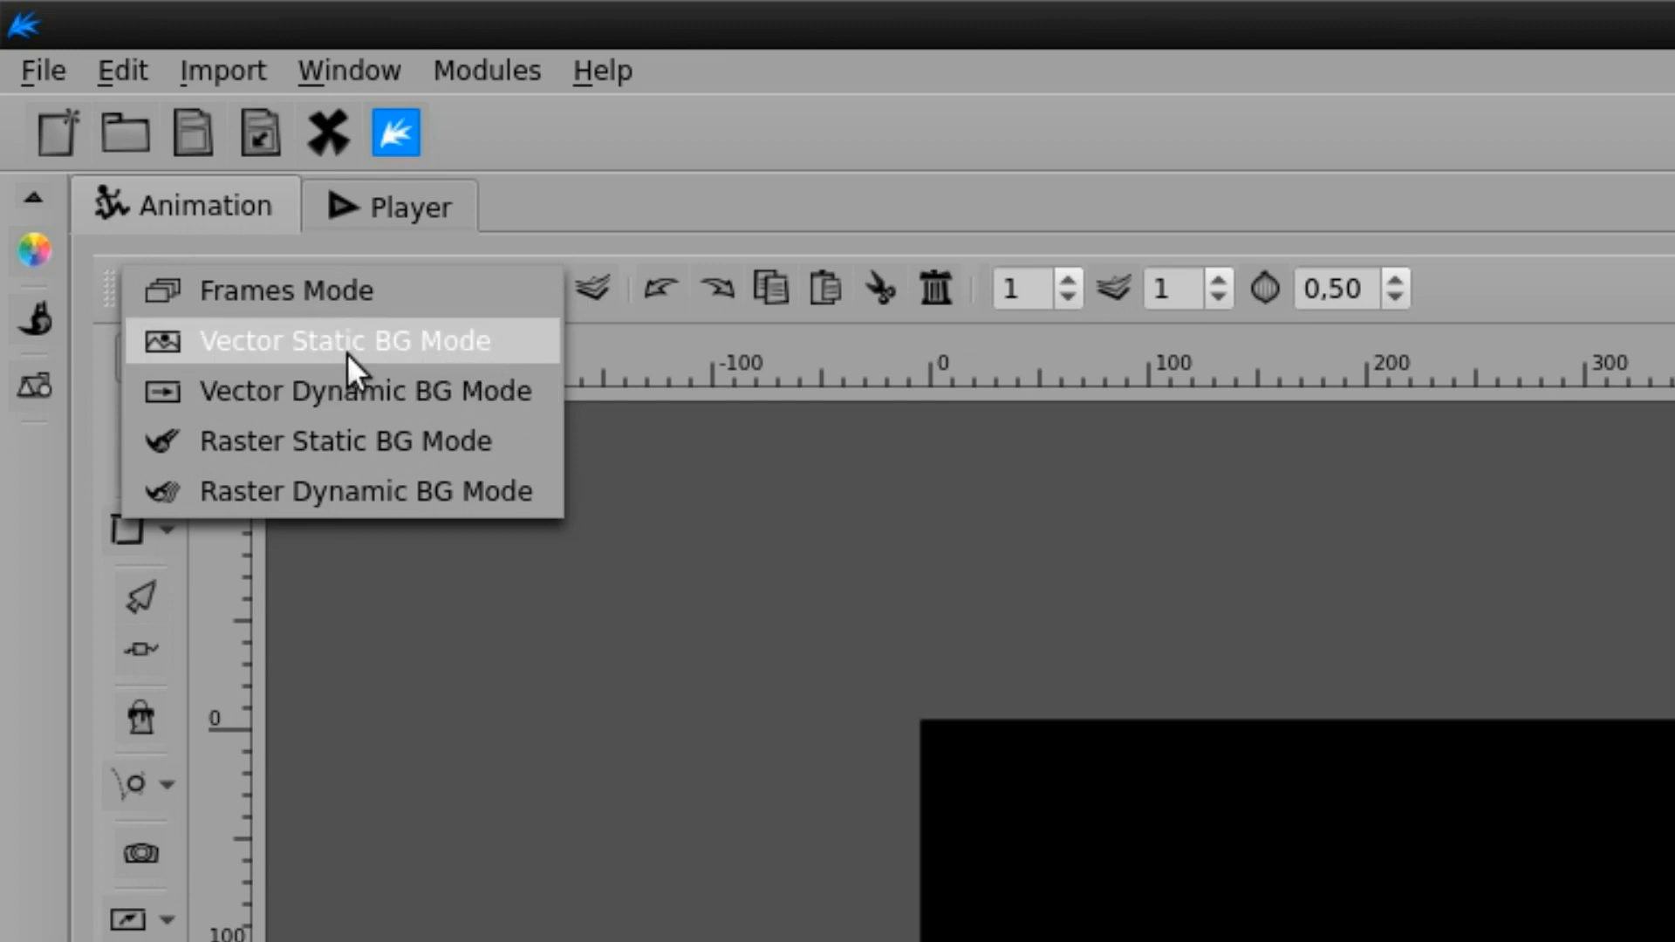
pyautogui.moveTo(518, 352)
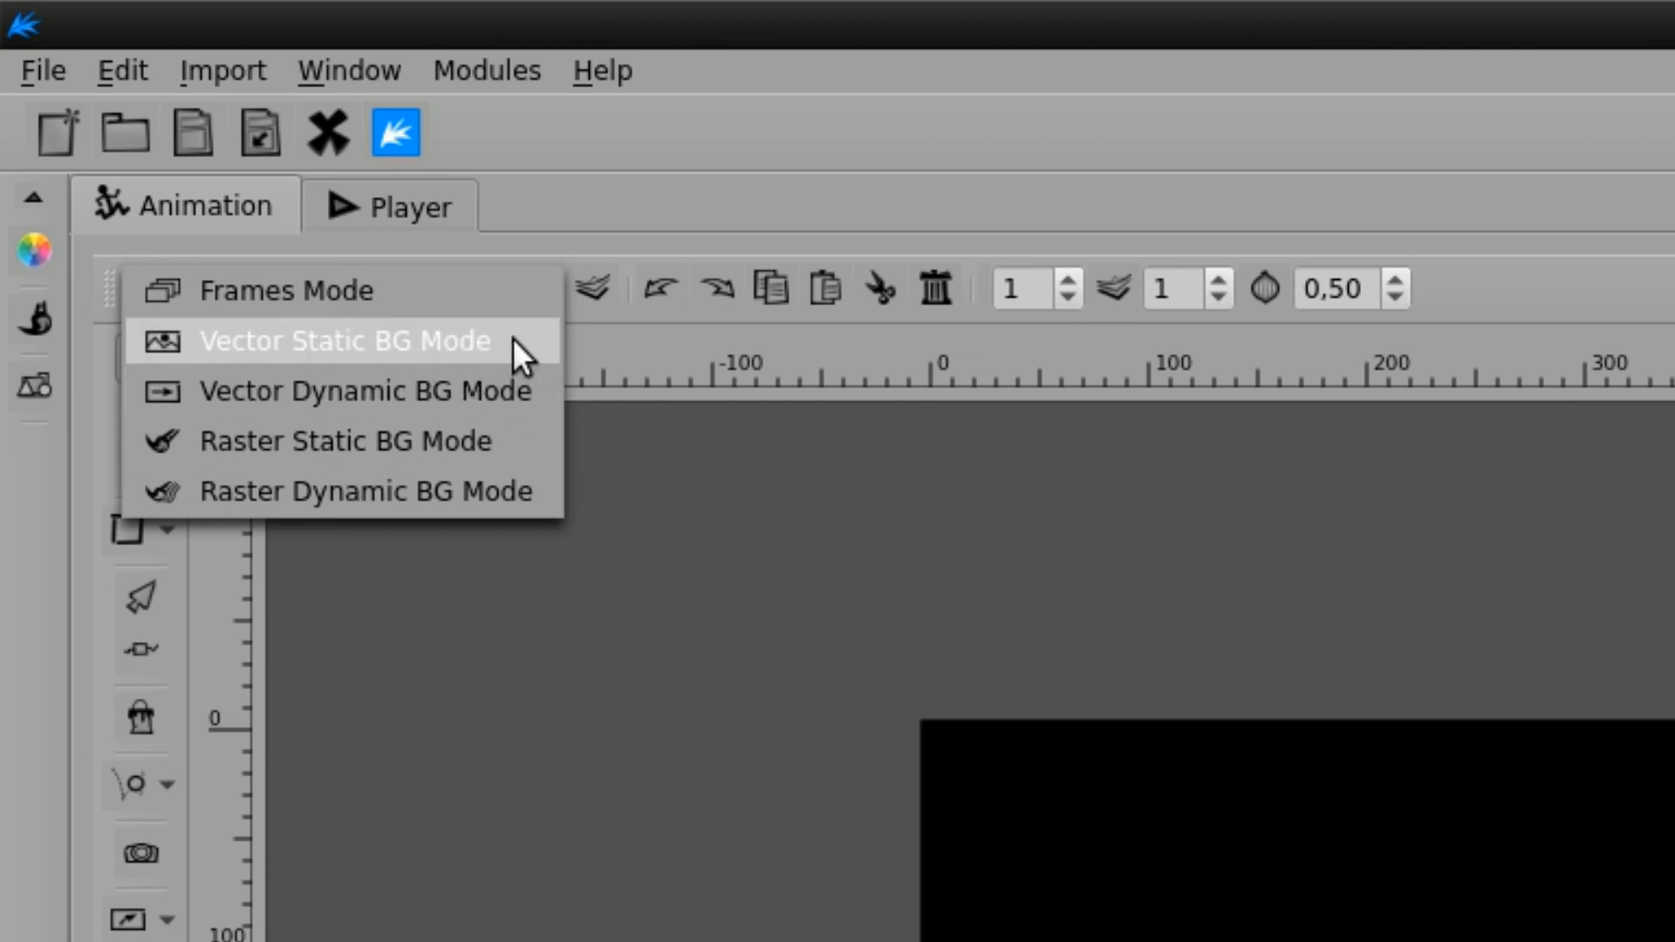
pyautogui.click(344, 341)
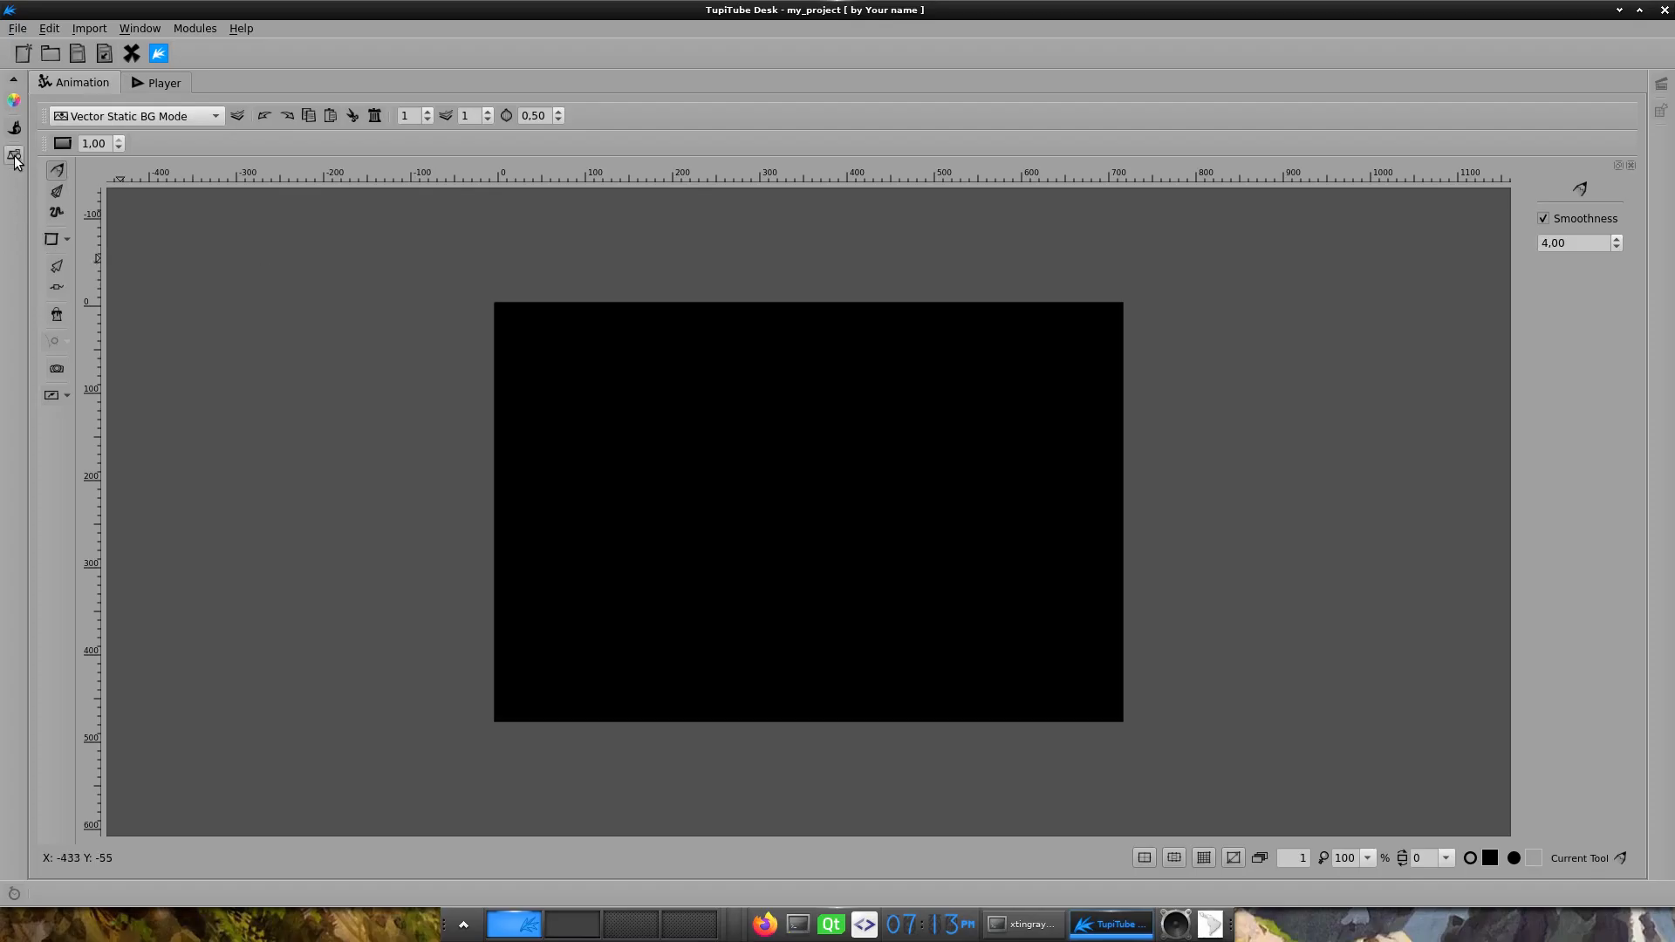
pyautogui.click(16, 155)
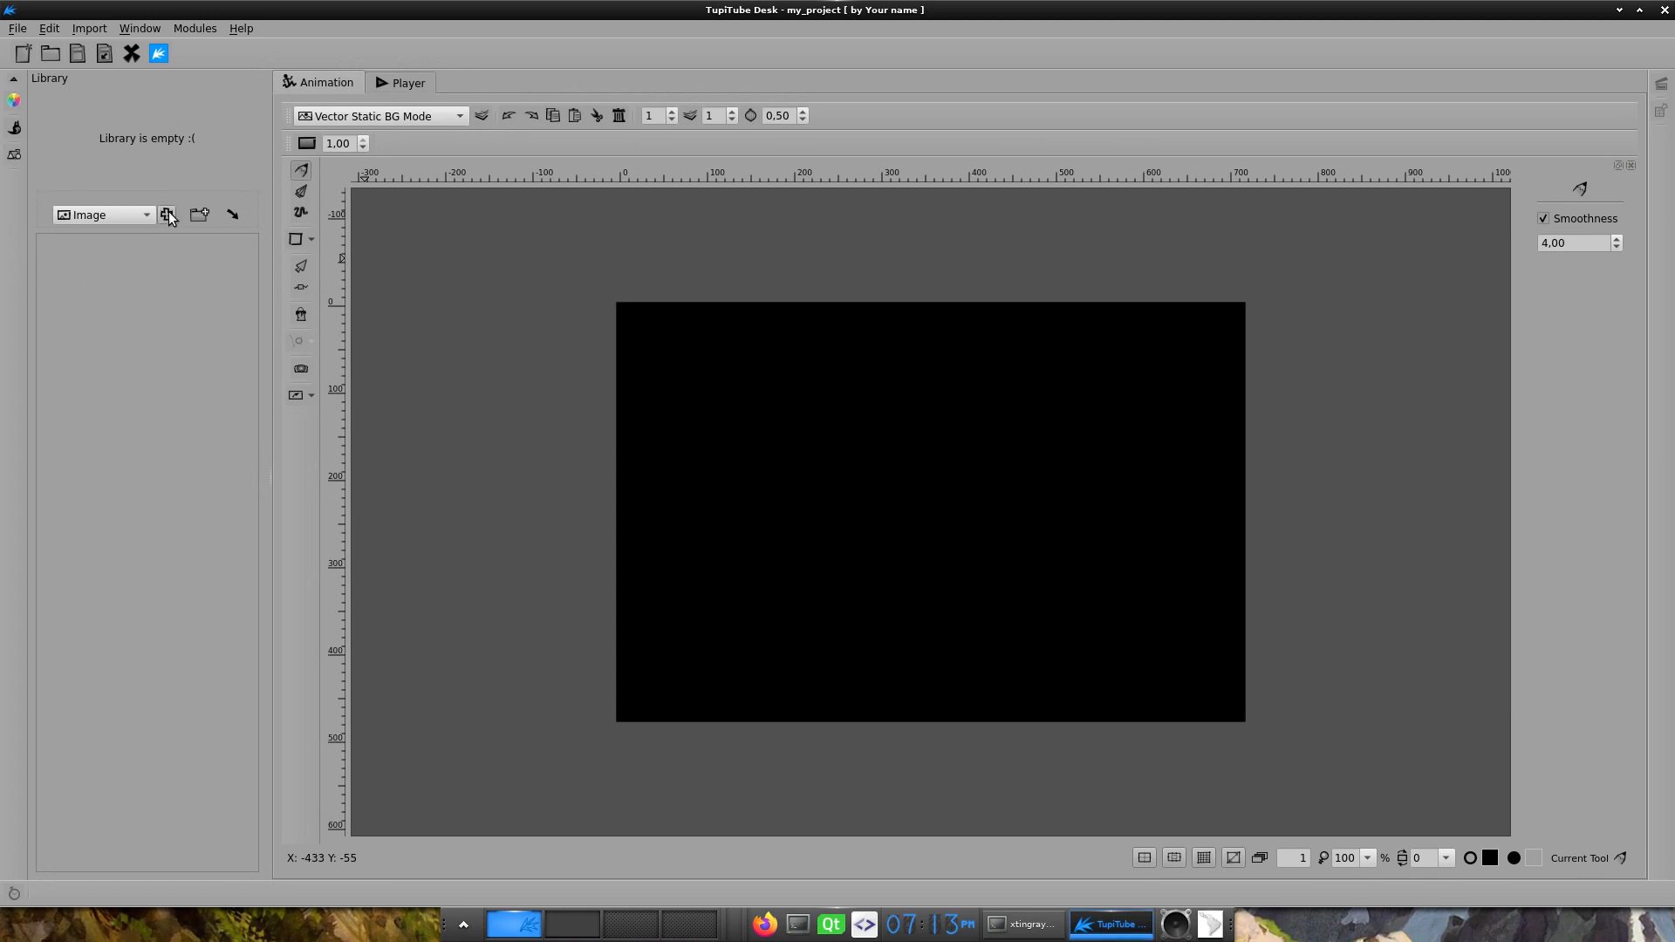
pyautogui.click(167, 214)
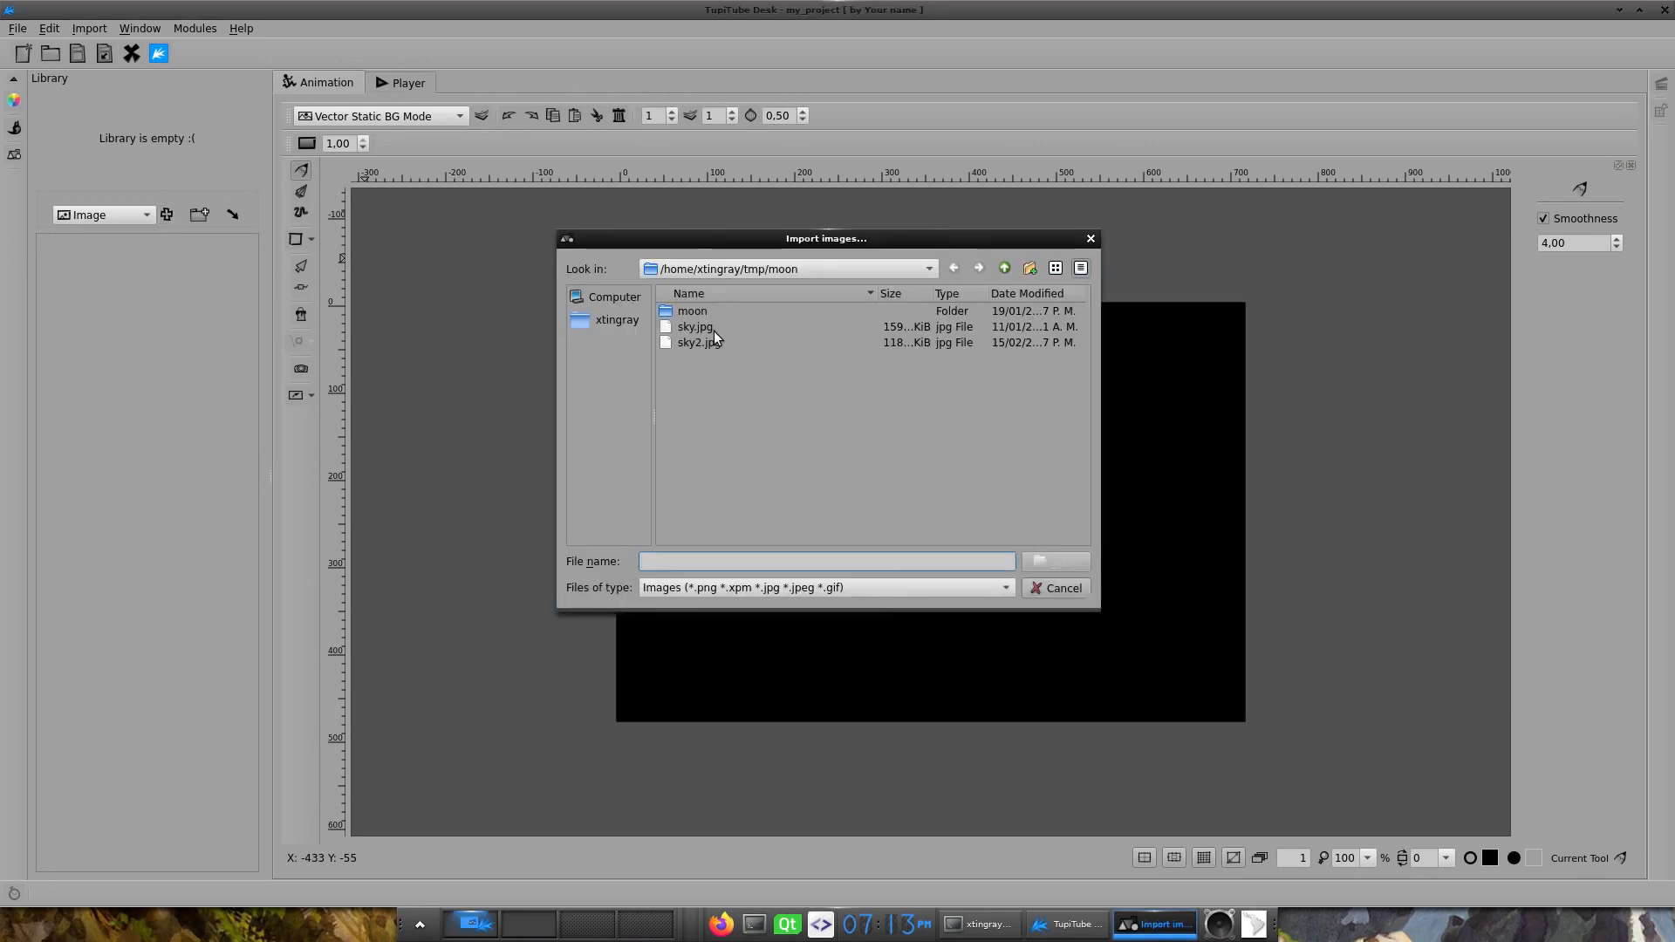
pyautogui.doubleClick(696, 342)
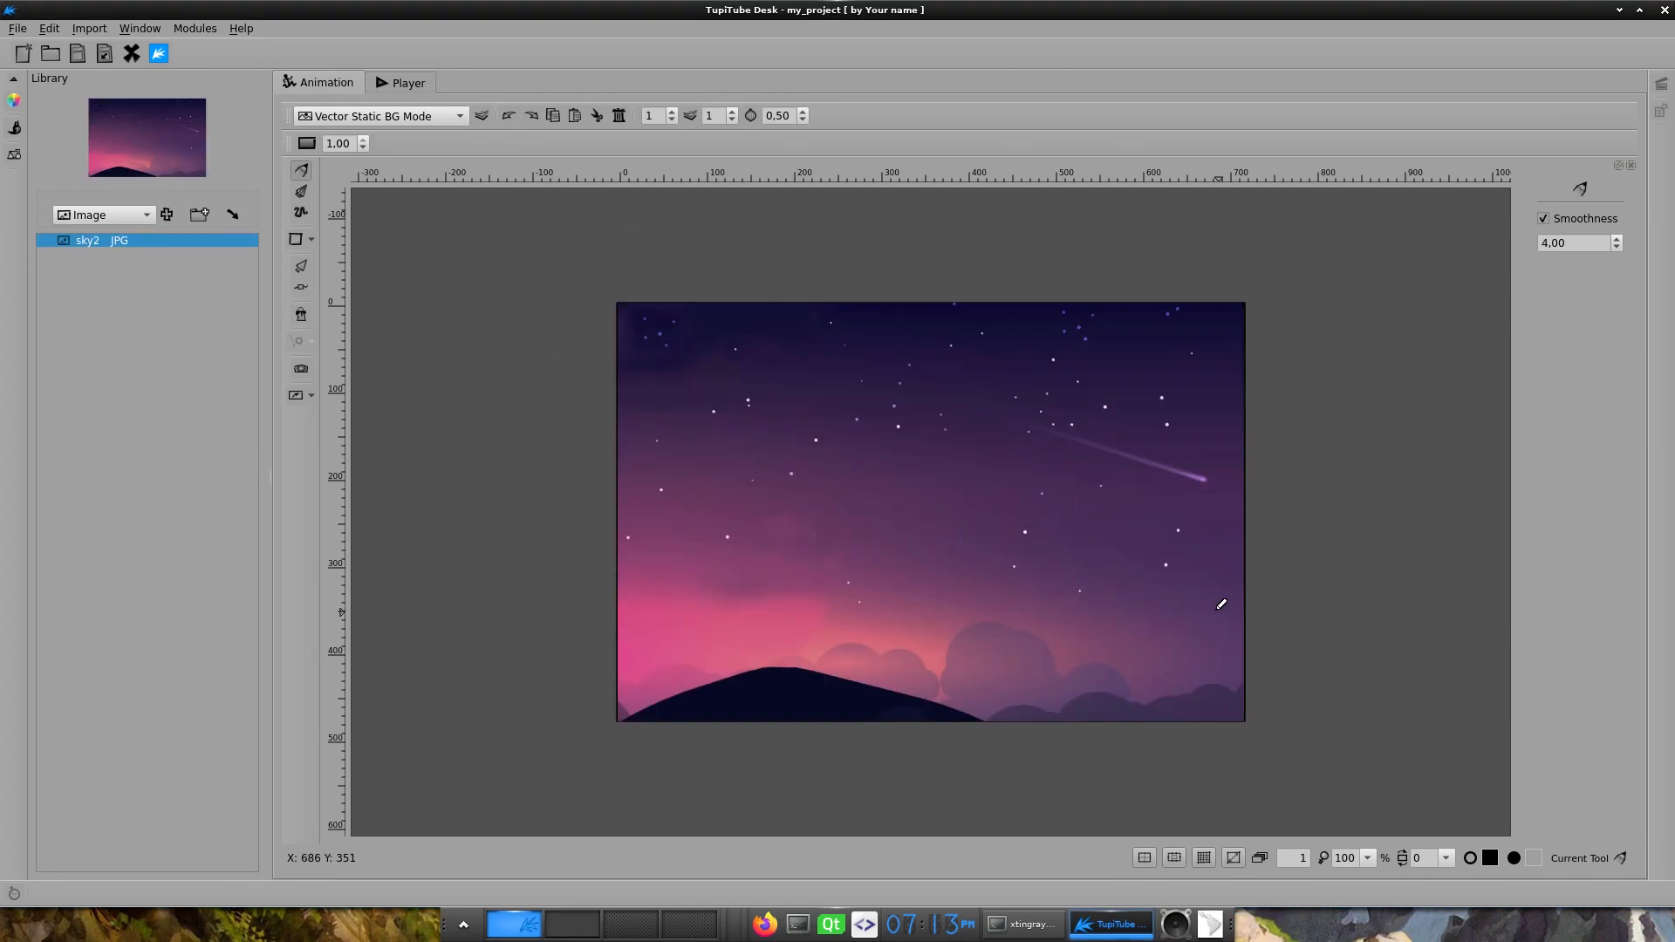
pyautogui.click(16, 102)
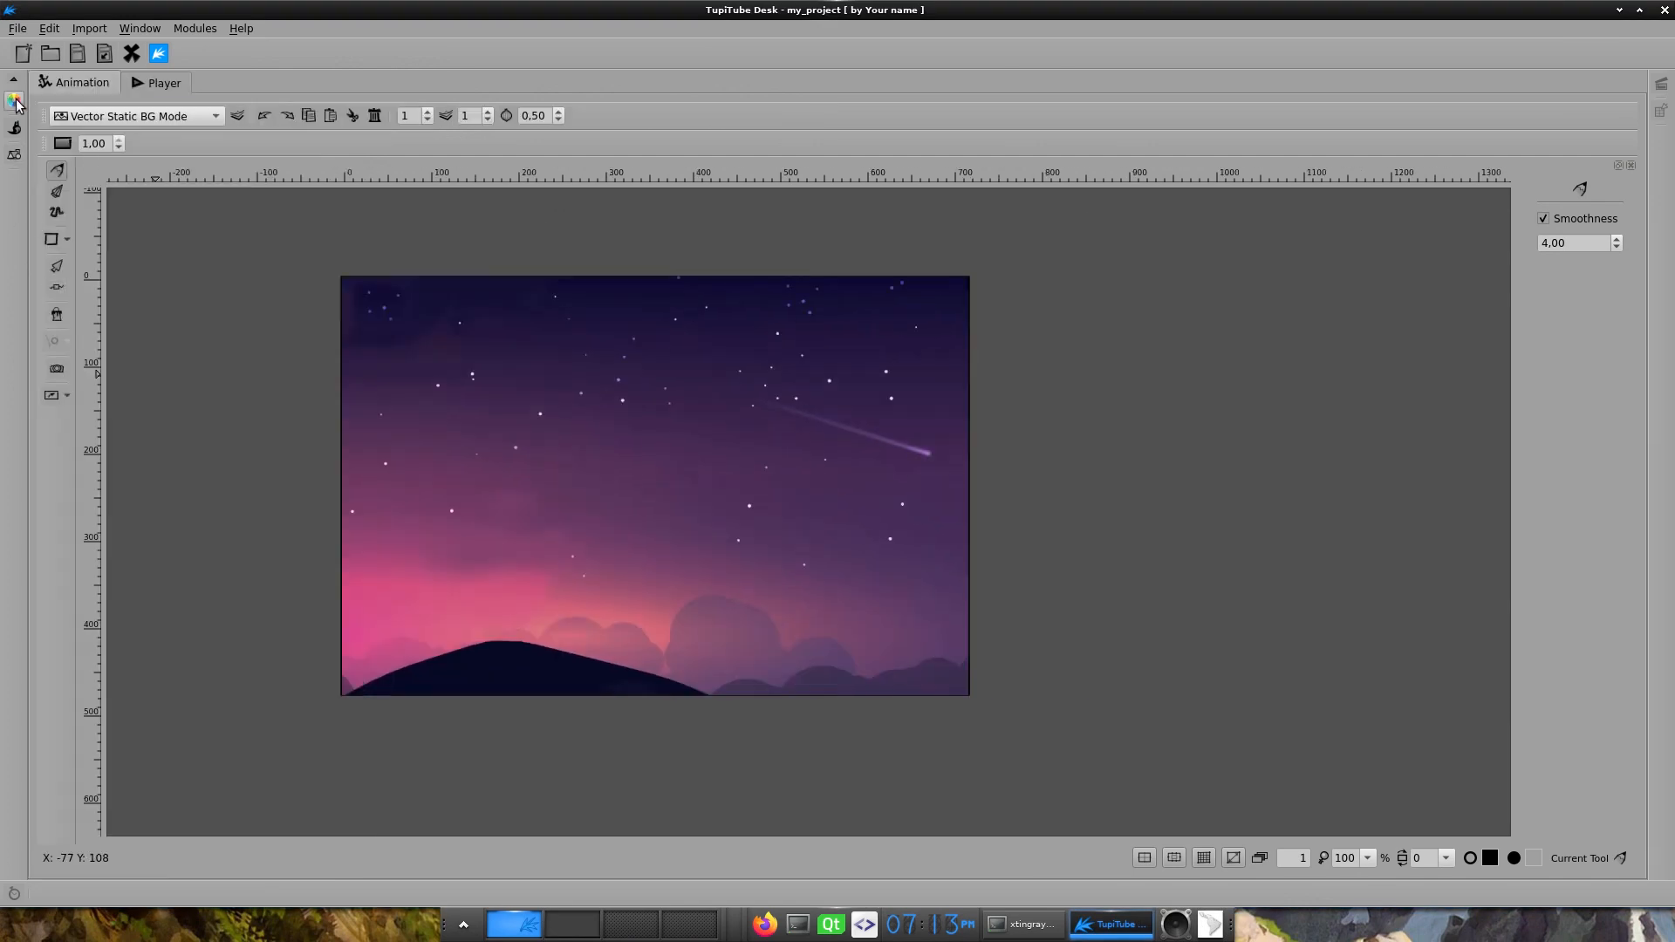
# - Import the moon SVG from the Library and place it over the city skyline
pyautogui.click(16, 101)
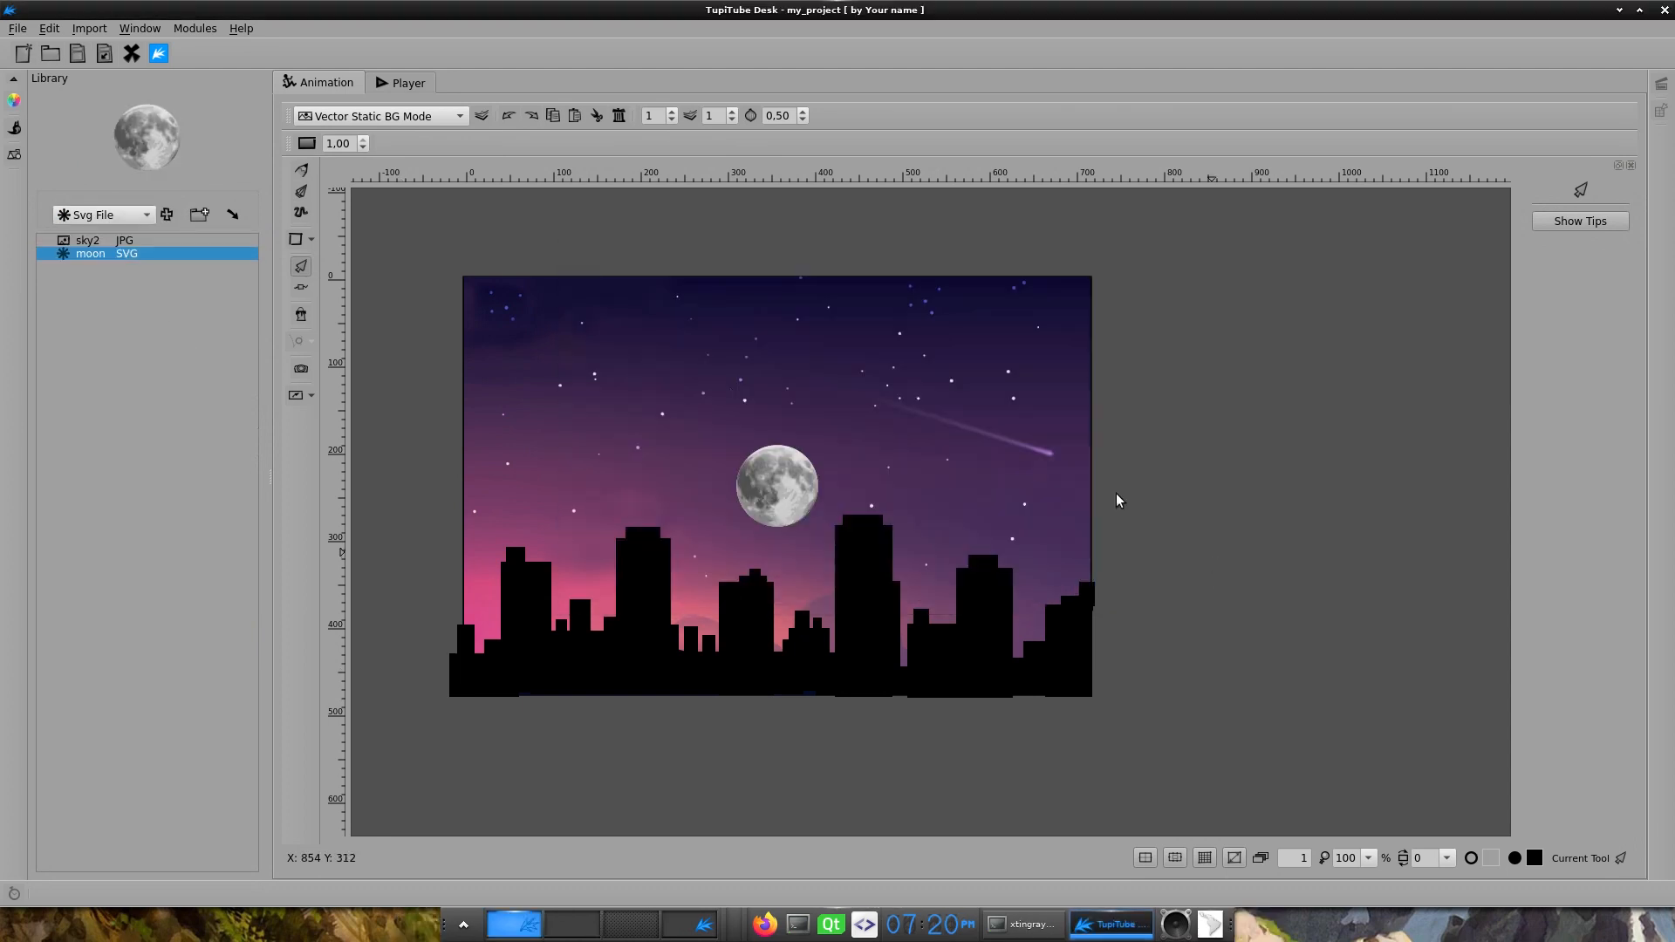
pyautogui.click(776, 487)
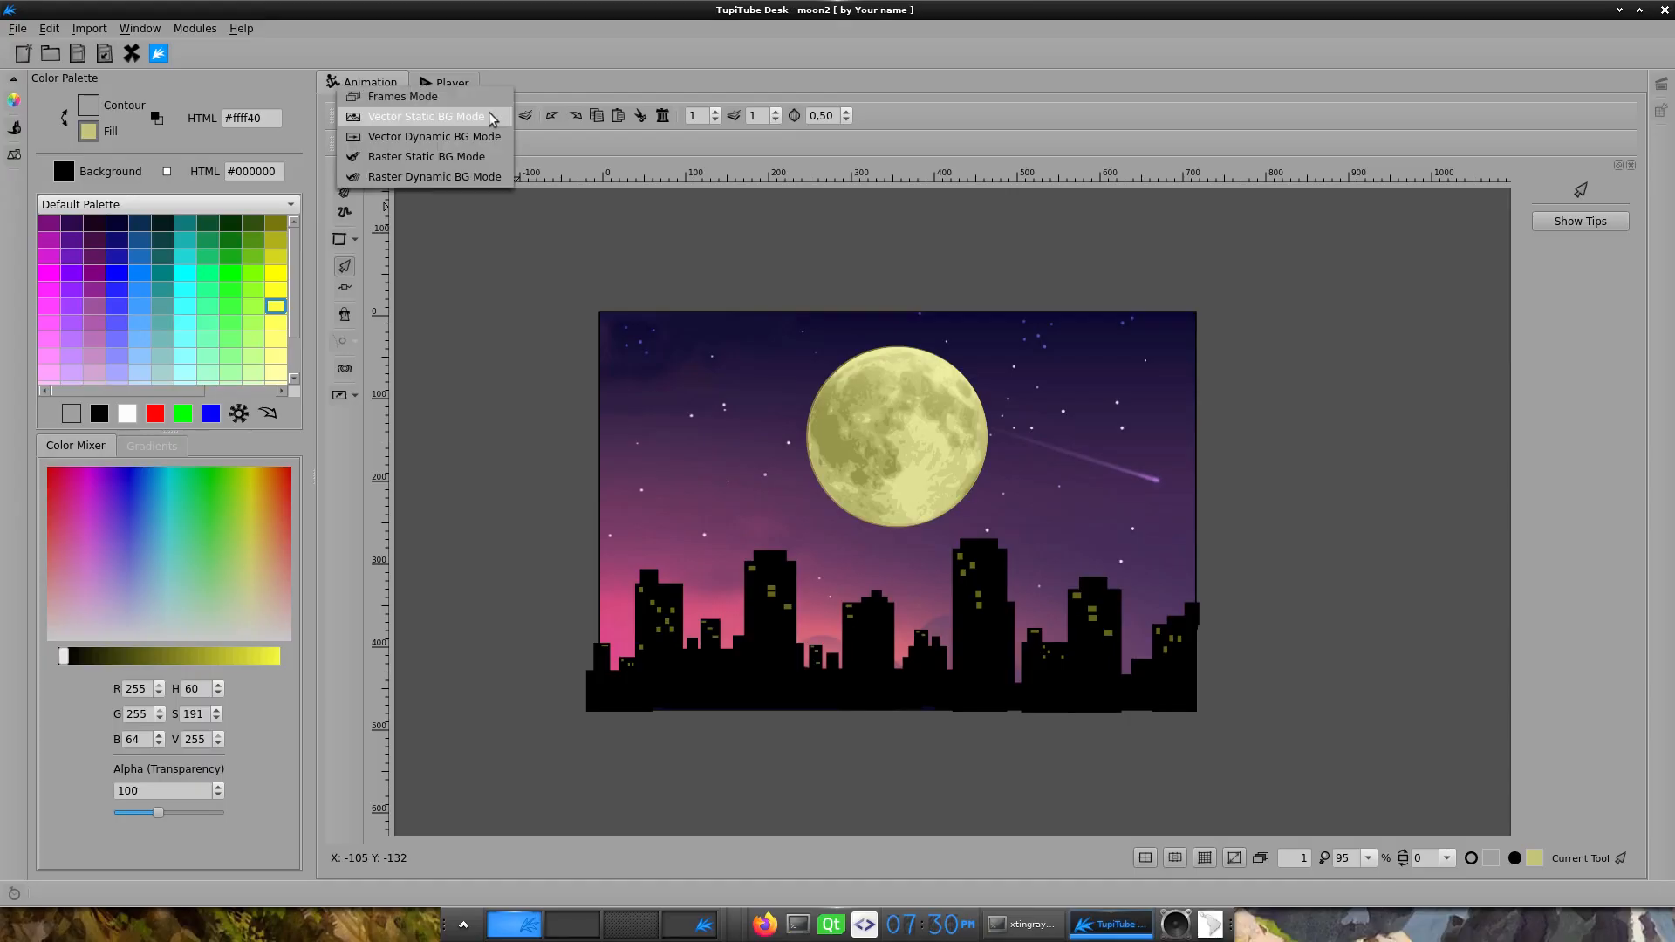
pyautogui.moveTo(425, 176)
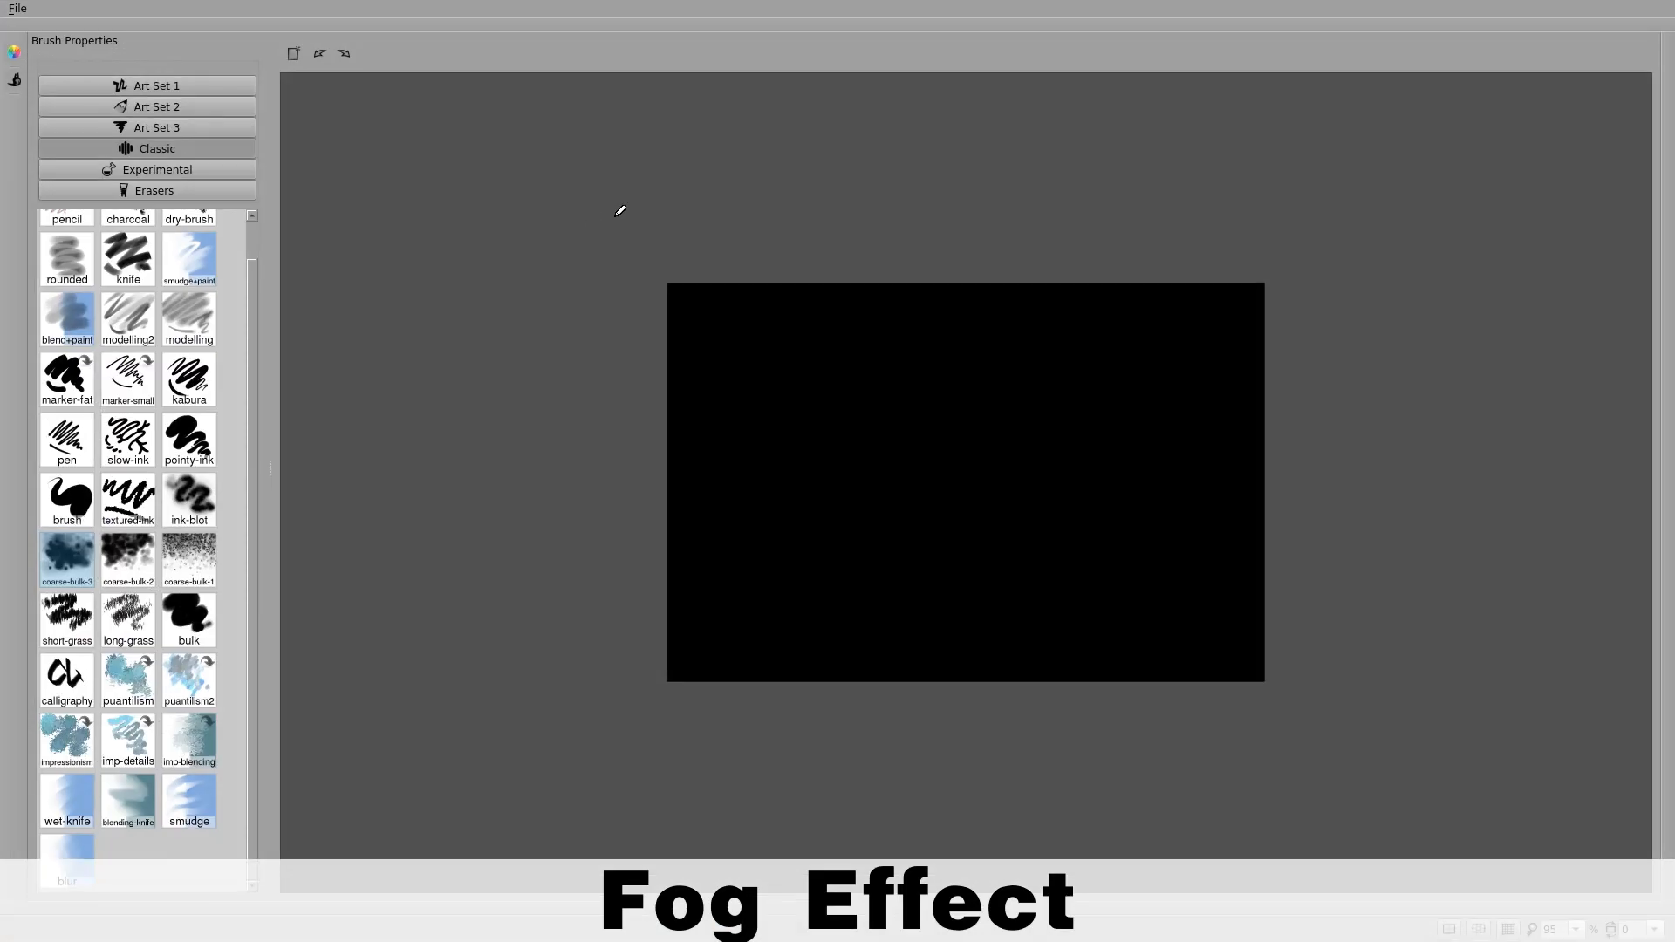
# - Choose a brush from Brush Properties for painting the white fog band
pyautogui.scroll(3)
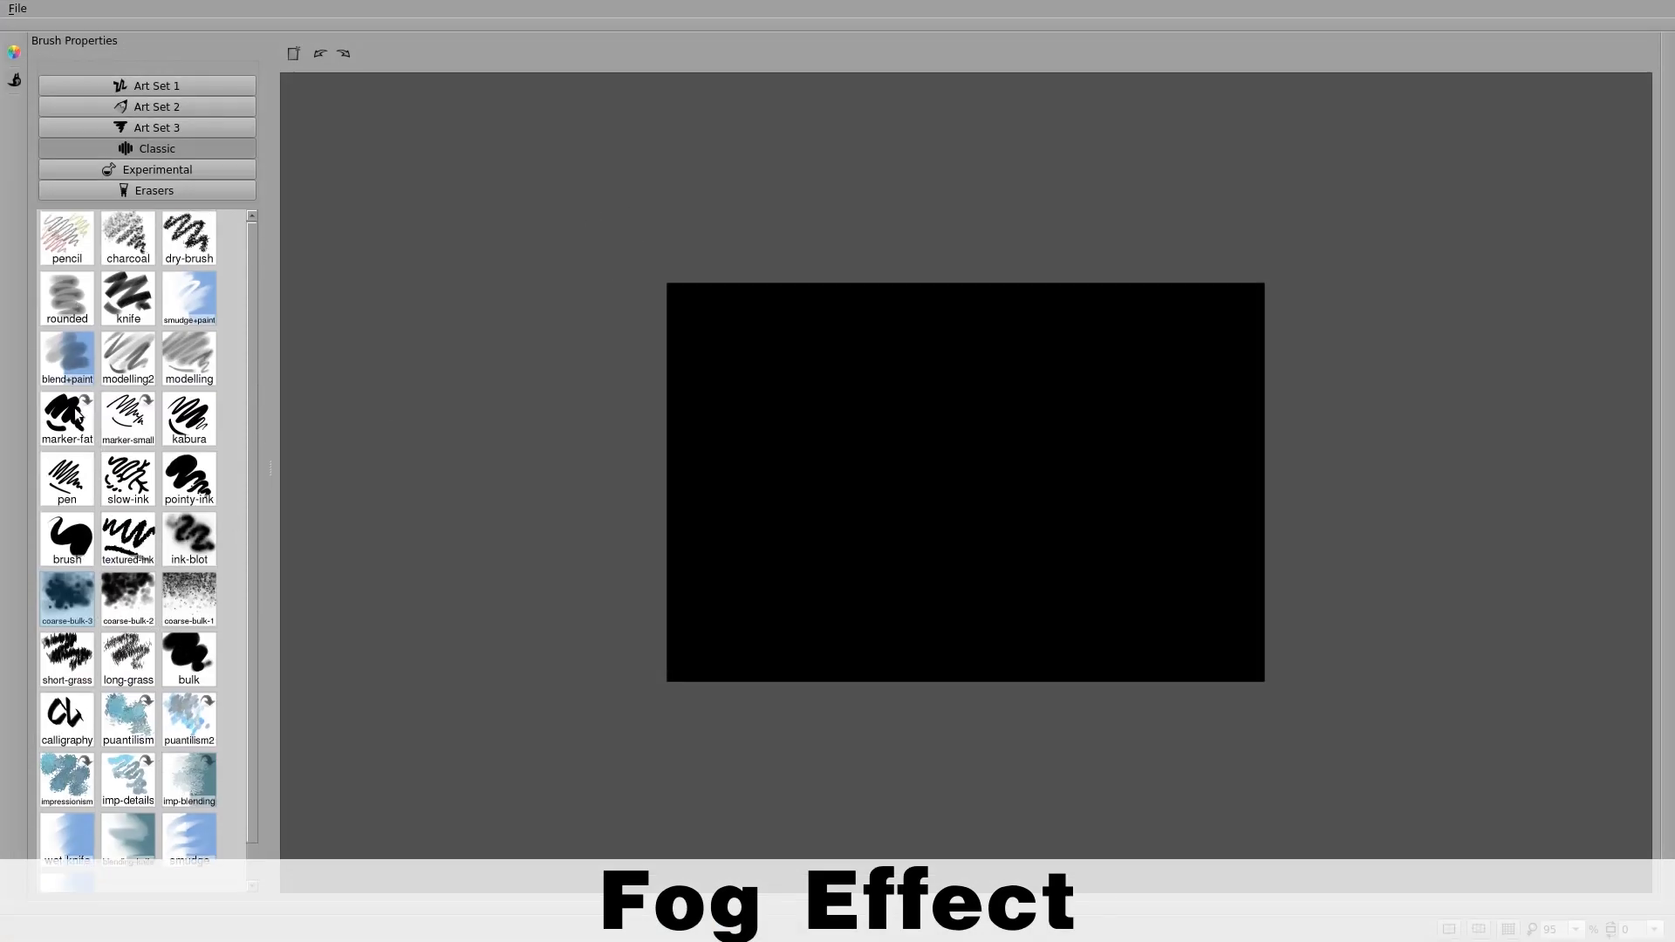
pyautogui.click(14, 52)
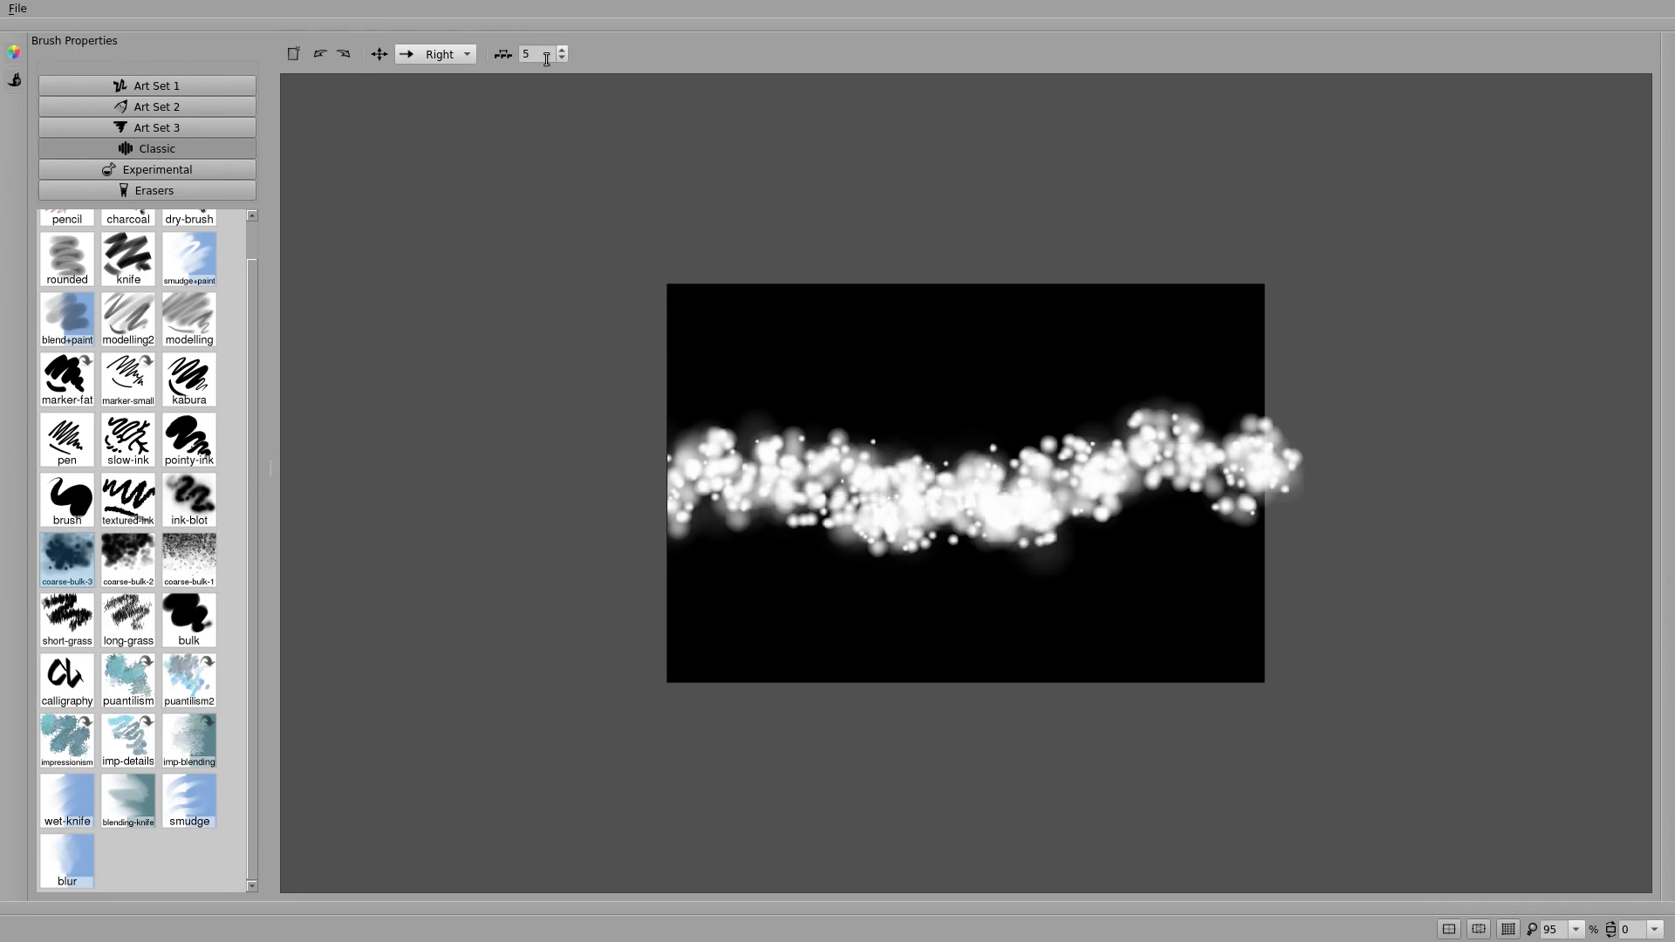
# - Set the fog background's movement orientation to Right
pyautogui.click(436, 54)
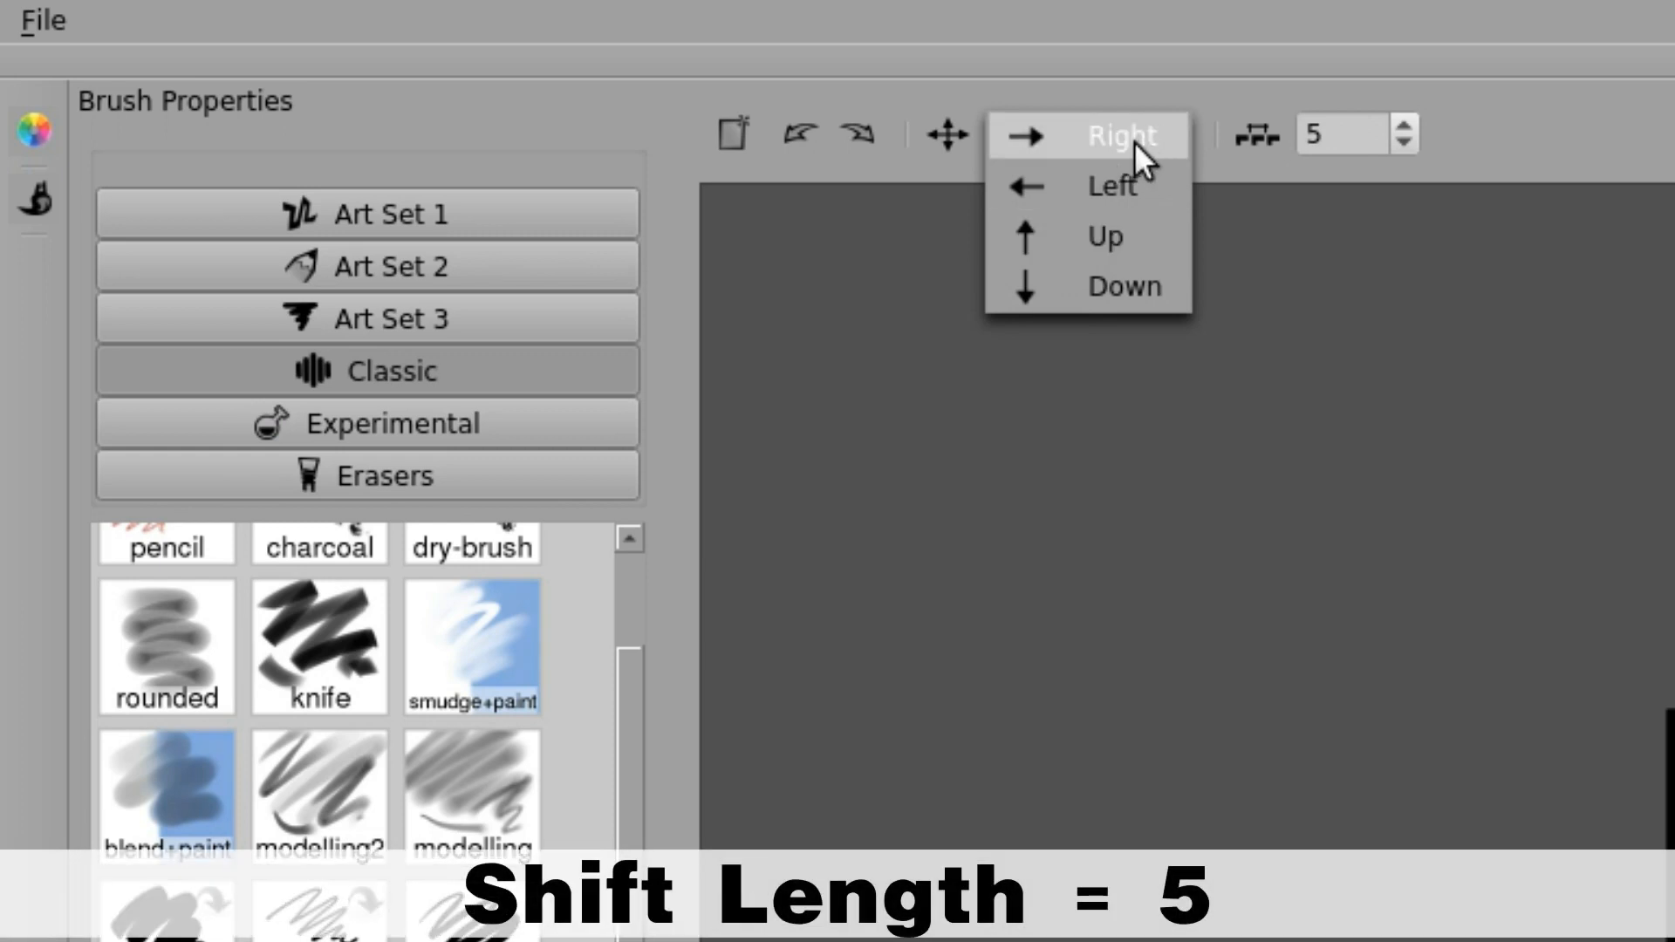
pyautogui.click(1116, 136)
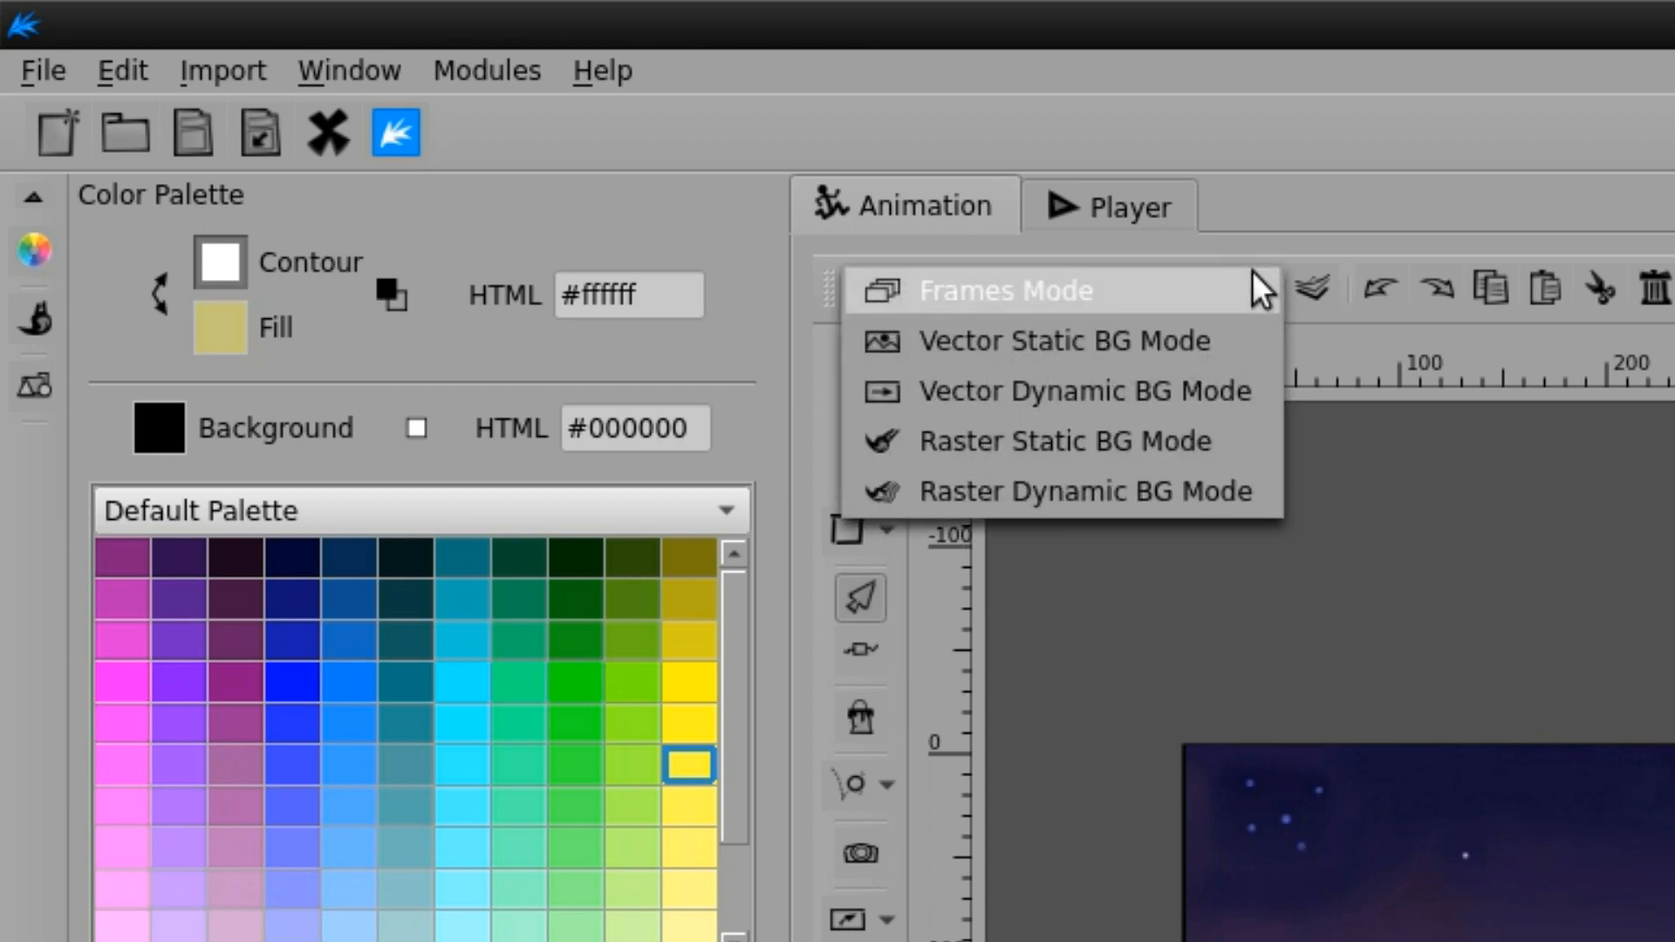
pyautogui.moveTo(1010, 389)
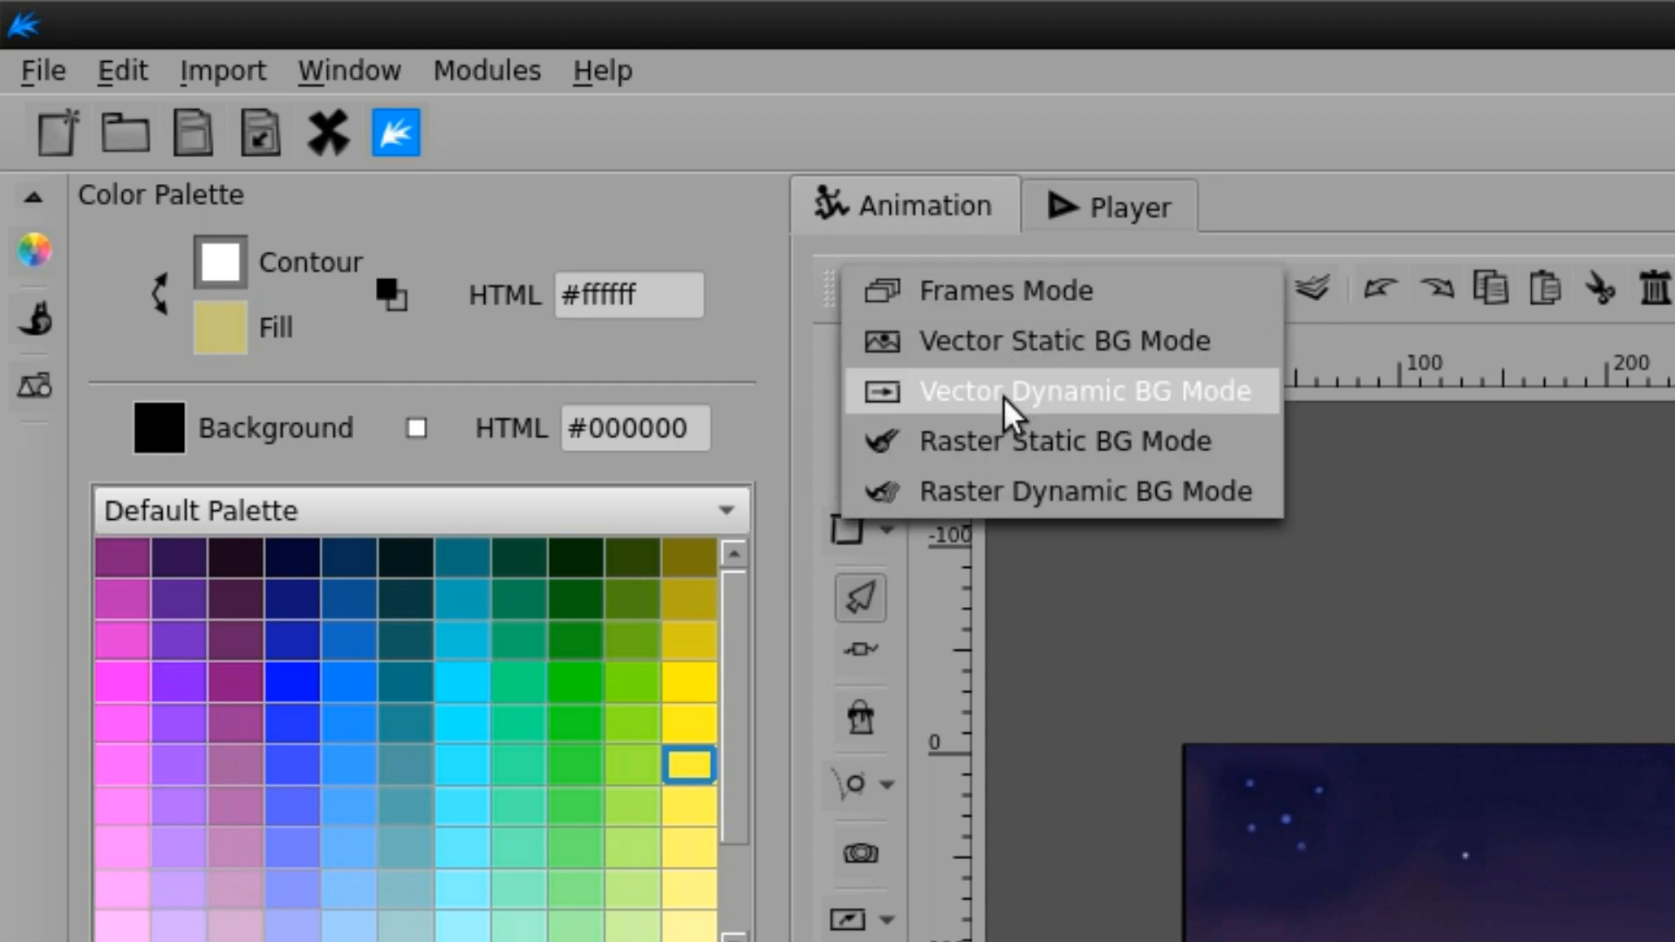
# - Make the Vector Dynamic BG travel Right with Shift Length 2
pyautogui.click(1087, 389)
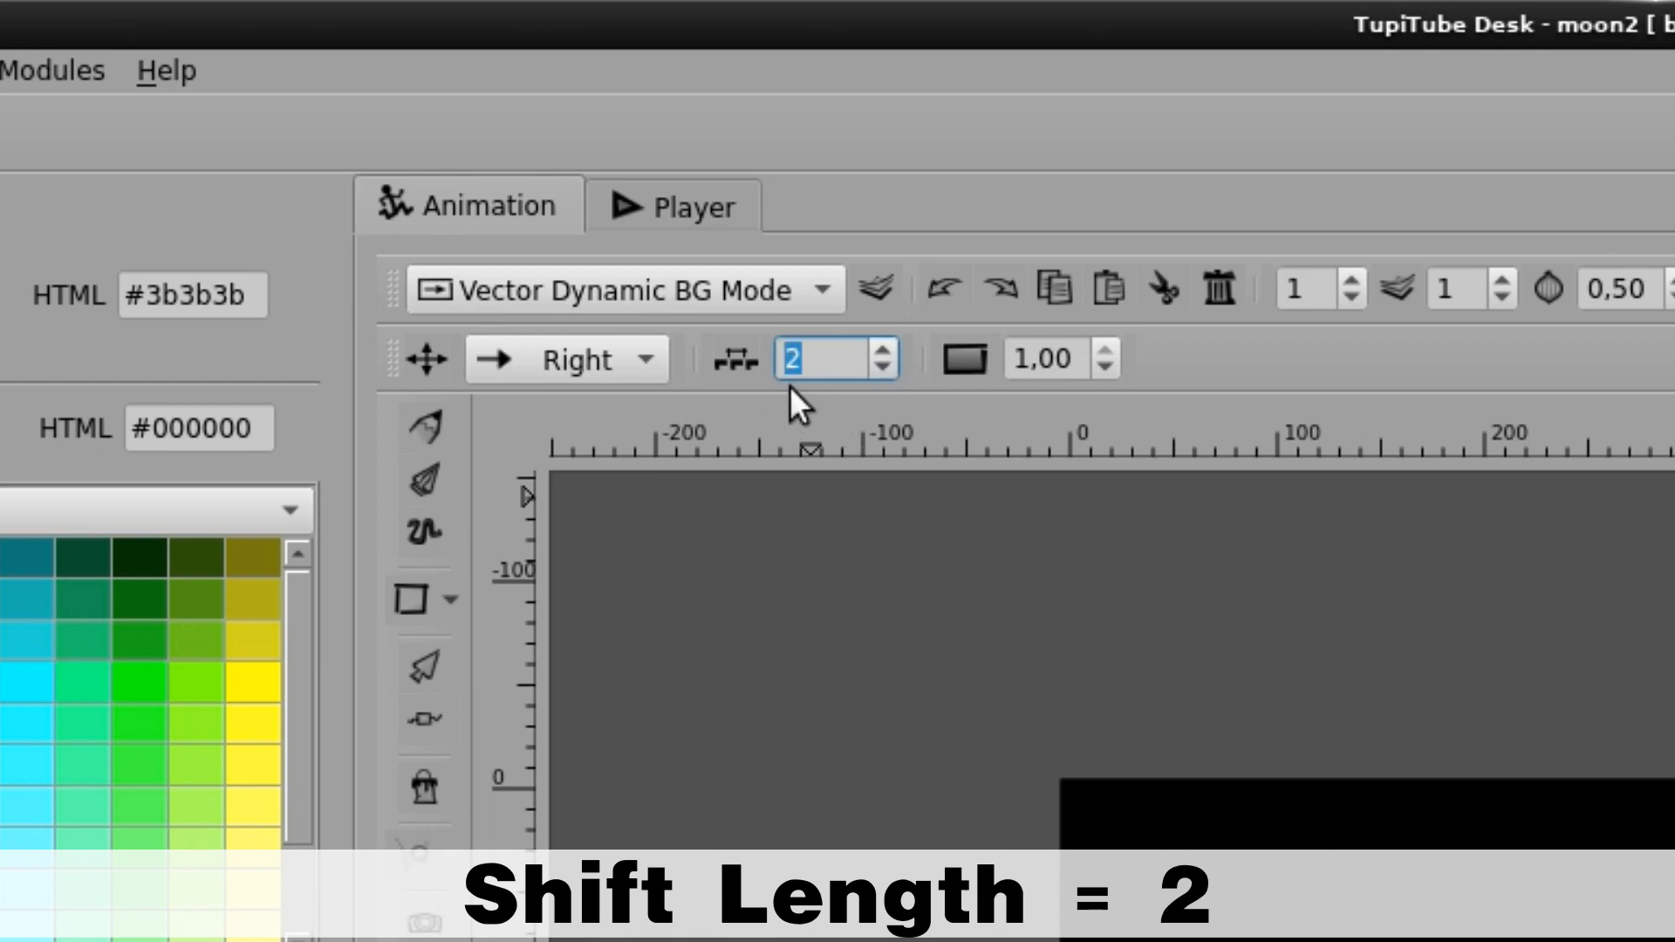
pyautogui.click(563, 357)
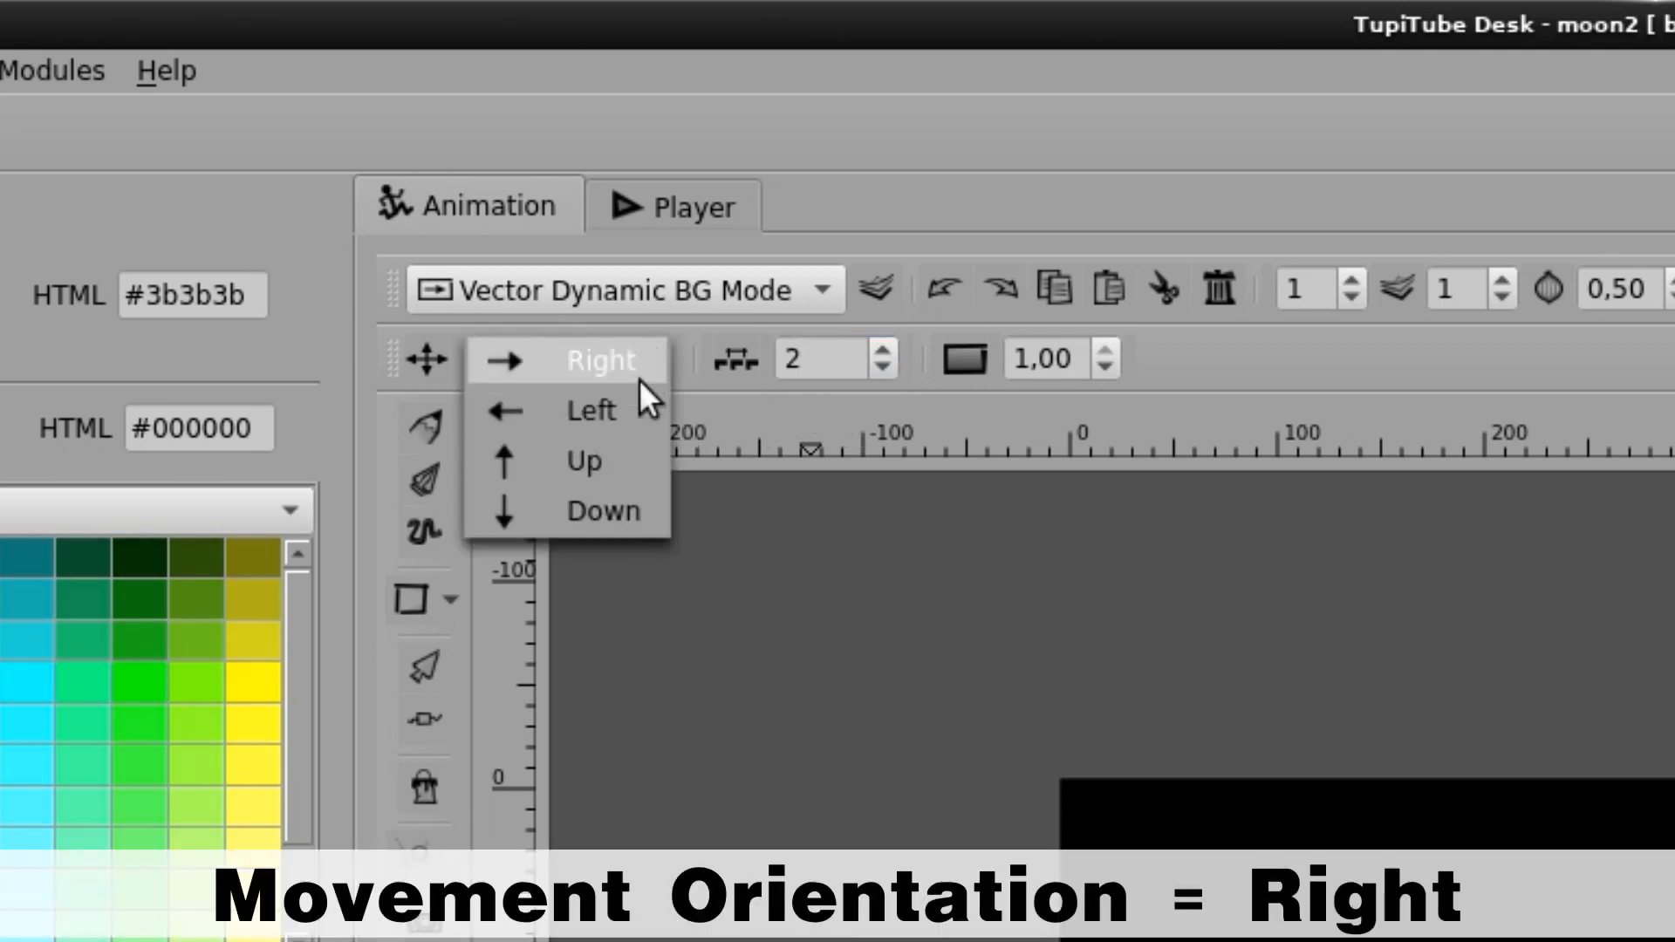
pyautogui.moveTo(582, 373)
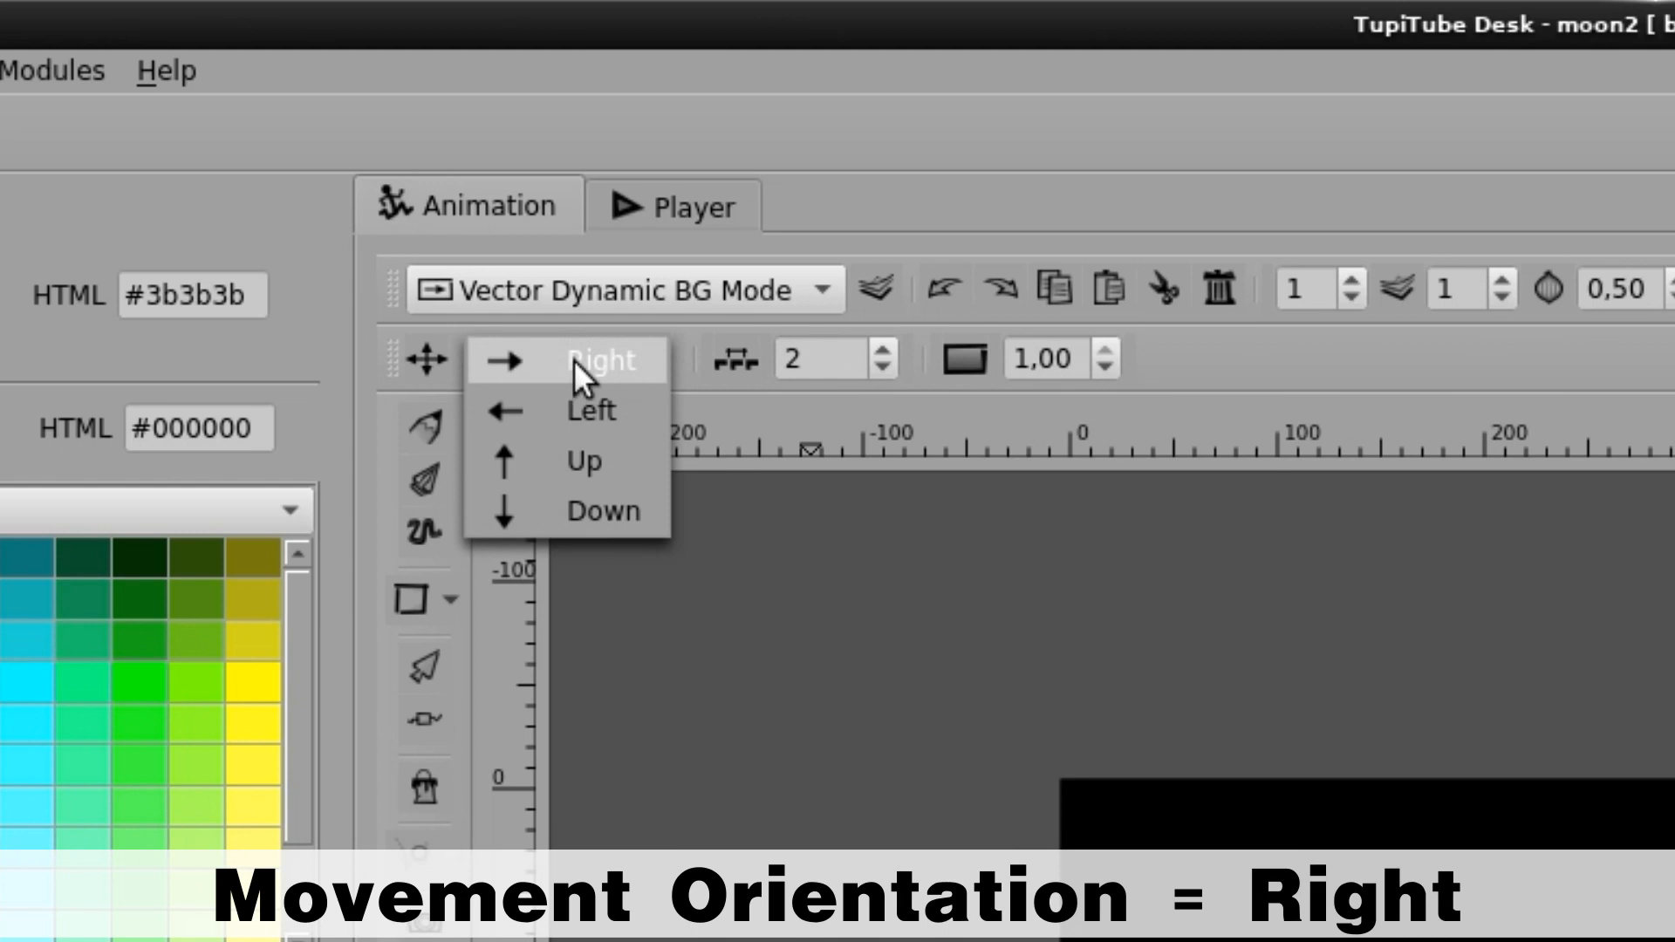
pyautogui.click(602, 359)
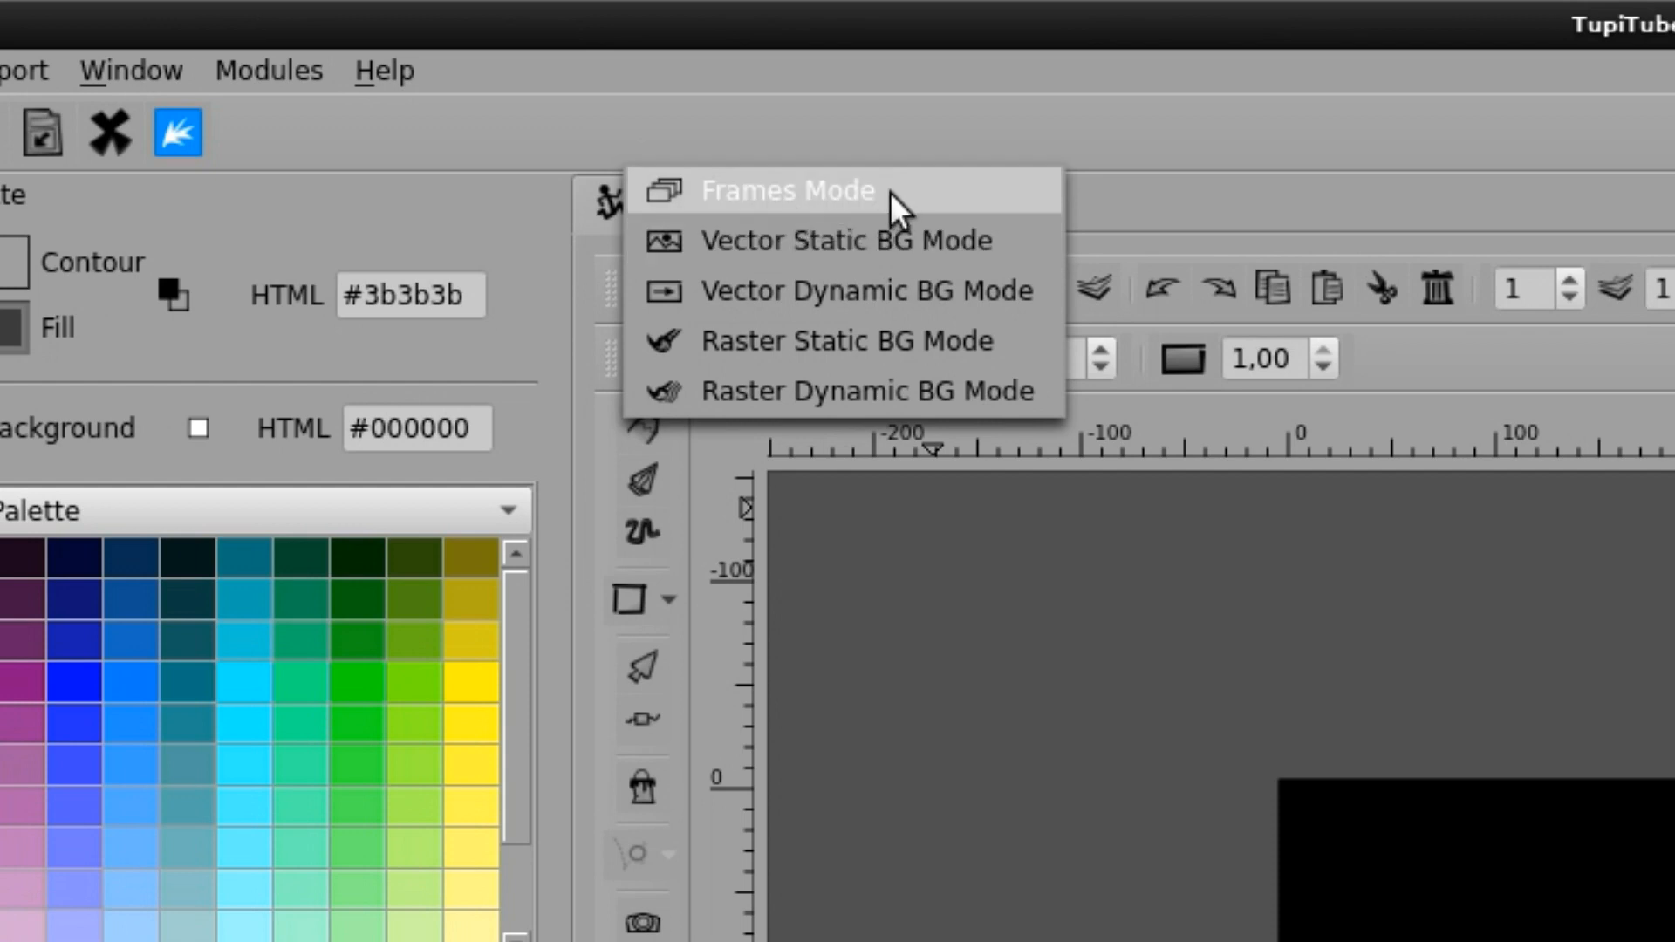
# - Return to Frames Mode and review the exposure sheet toward frame 300
pyautogui.click(787, 190)
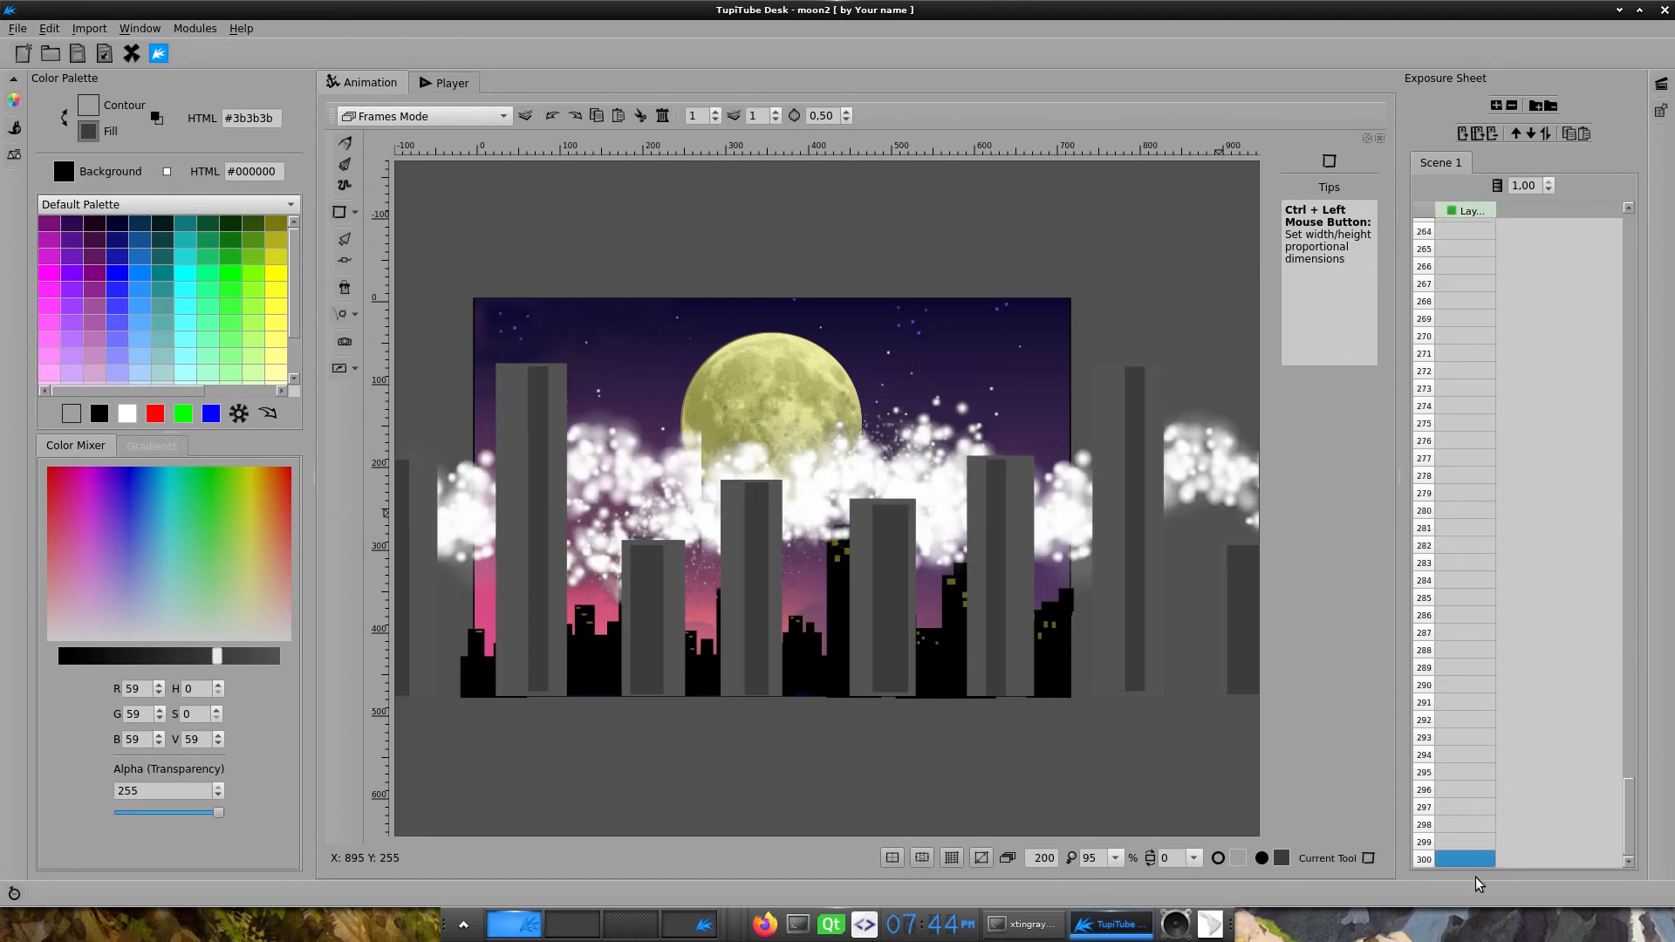
pyautogui.scroll(-3)
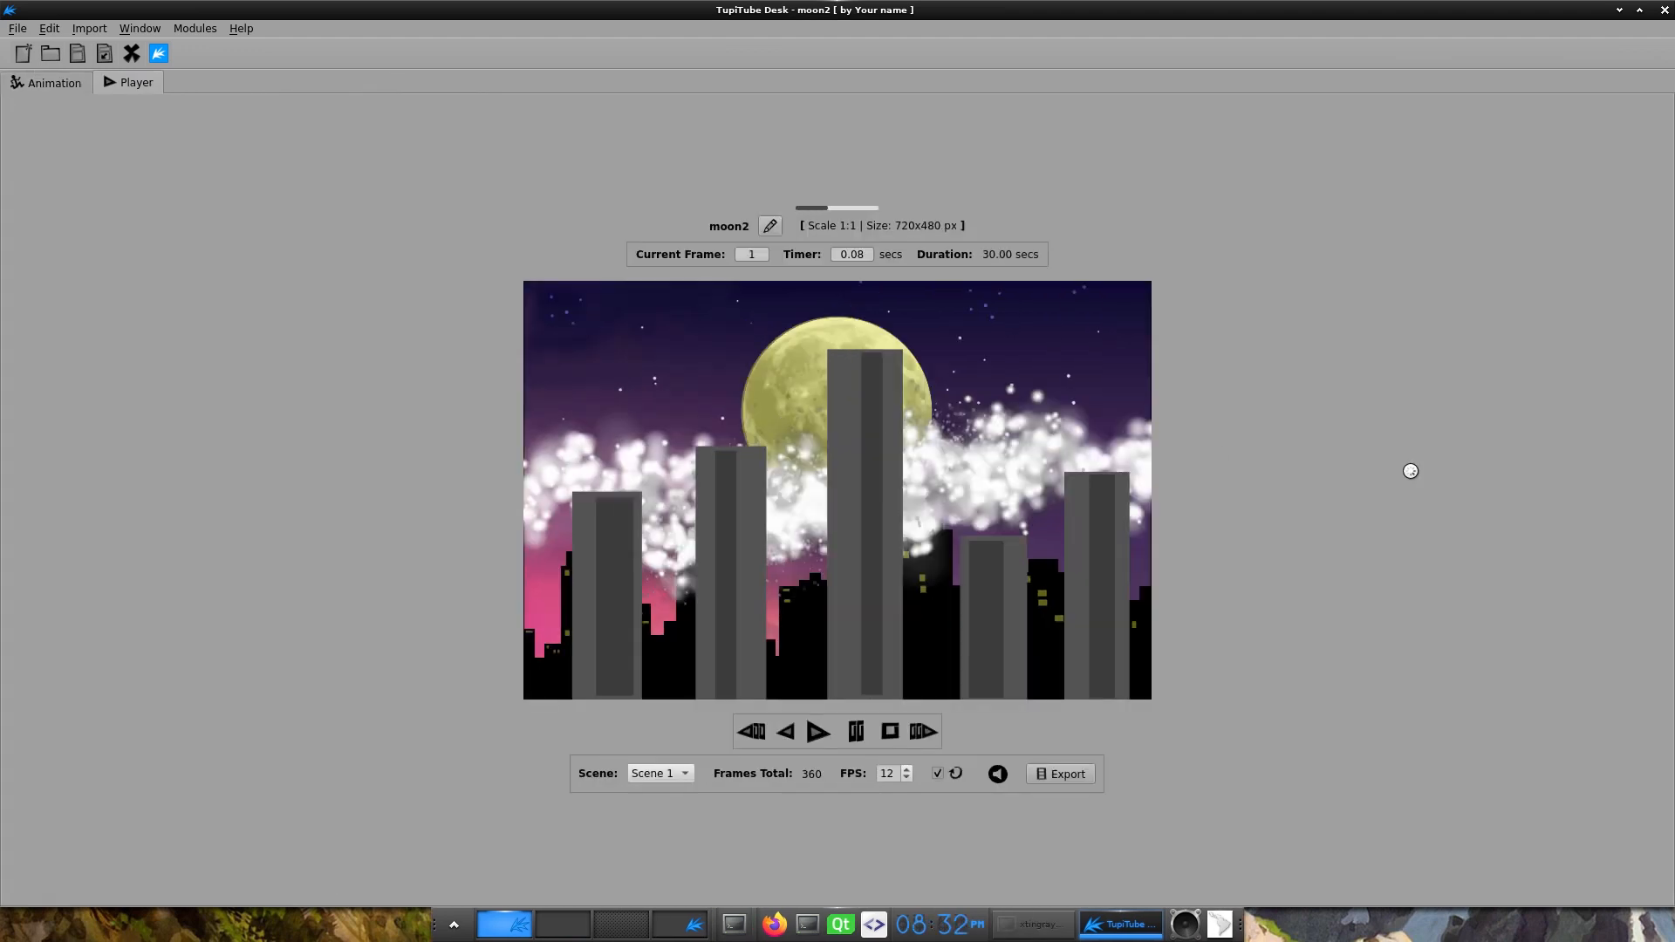
# - Start Player playback and watch the fog and gray buildings drift across the moon2 city scene
pyautogui.press('Return')
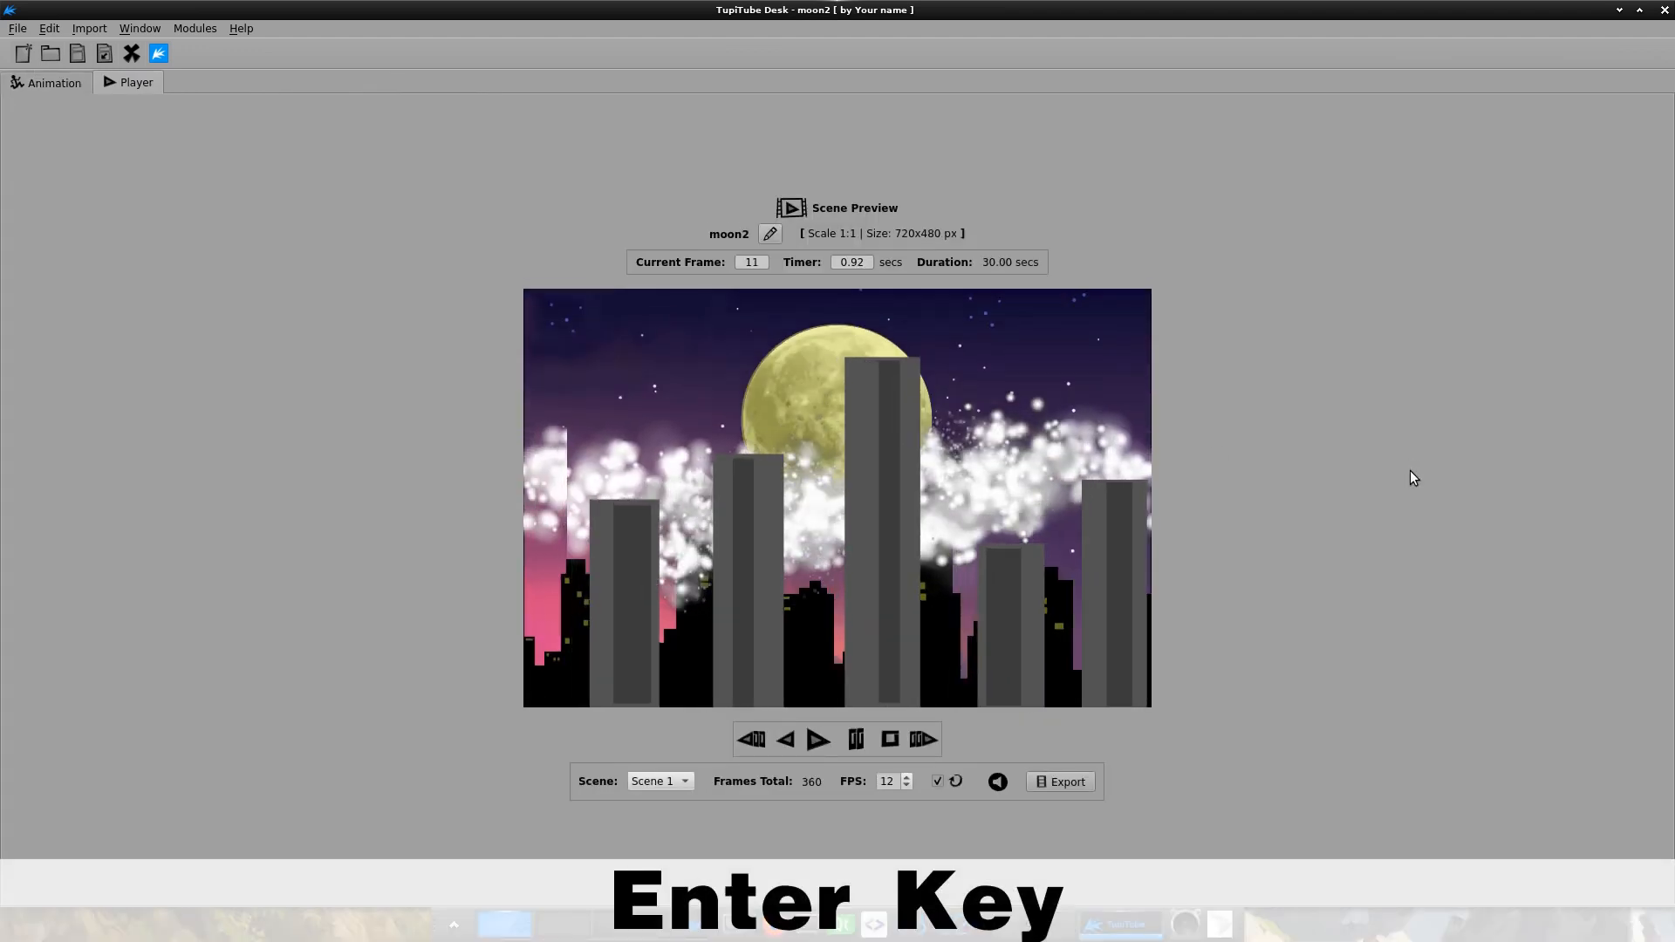
pyautogui.press('Return')
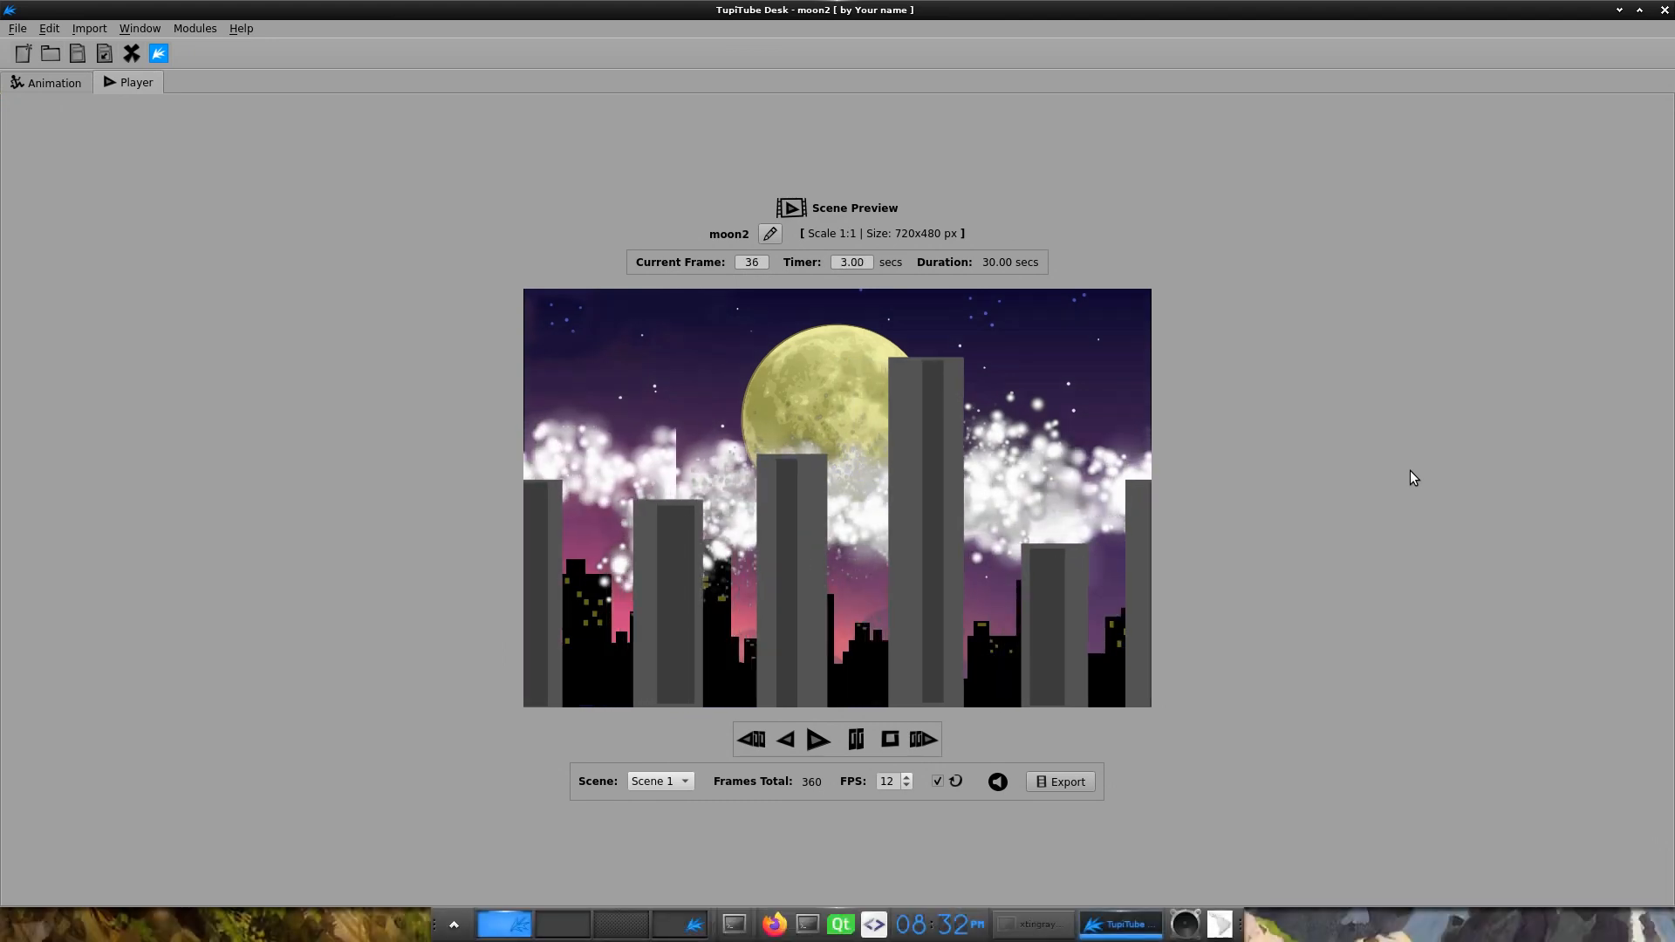
pyautogui.click(817, 738)
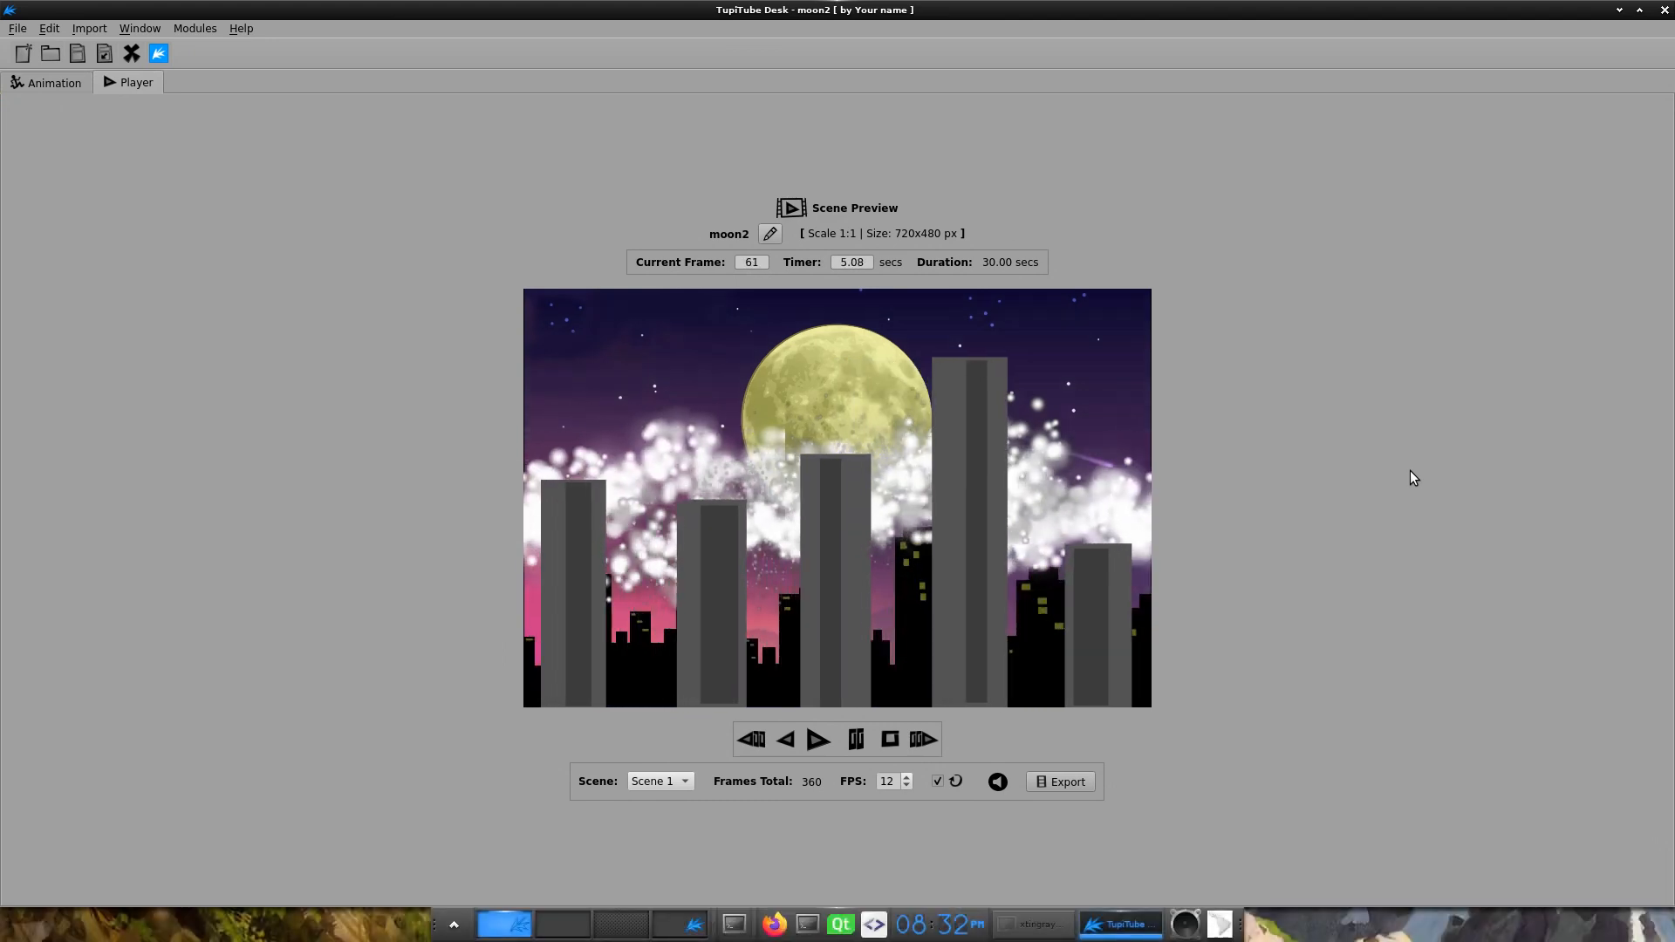
pyautogui.click(818, 738)
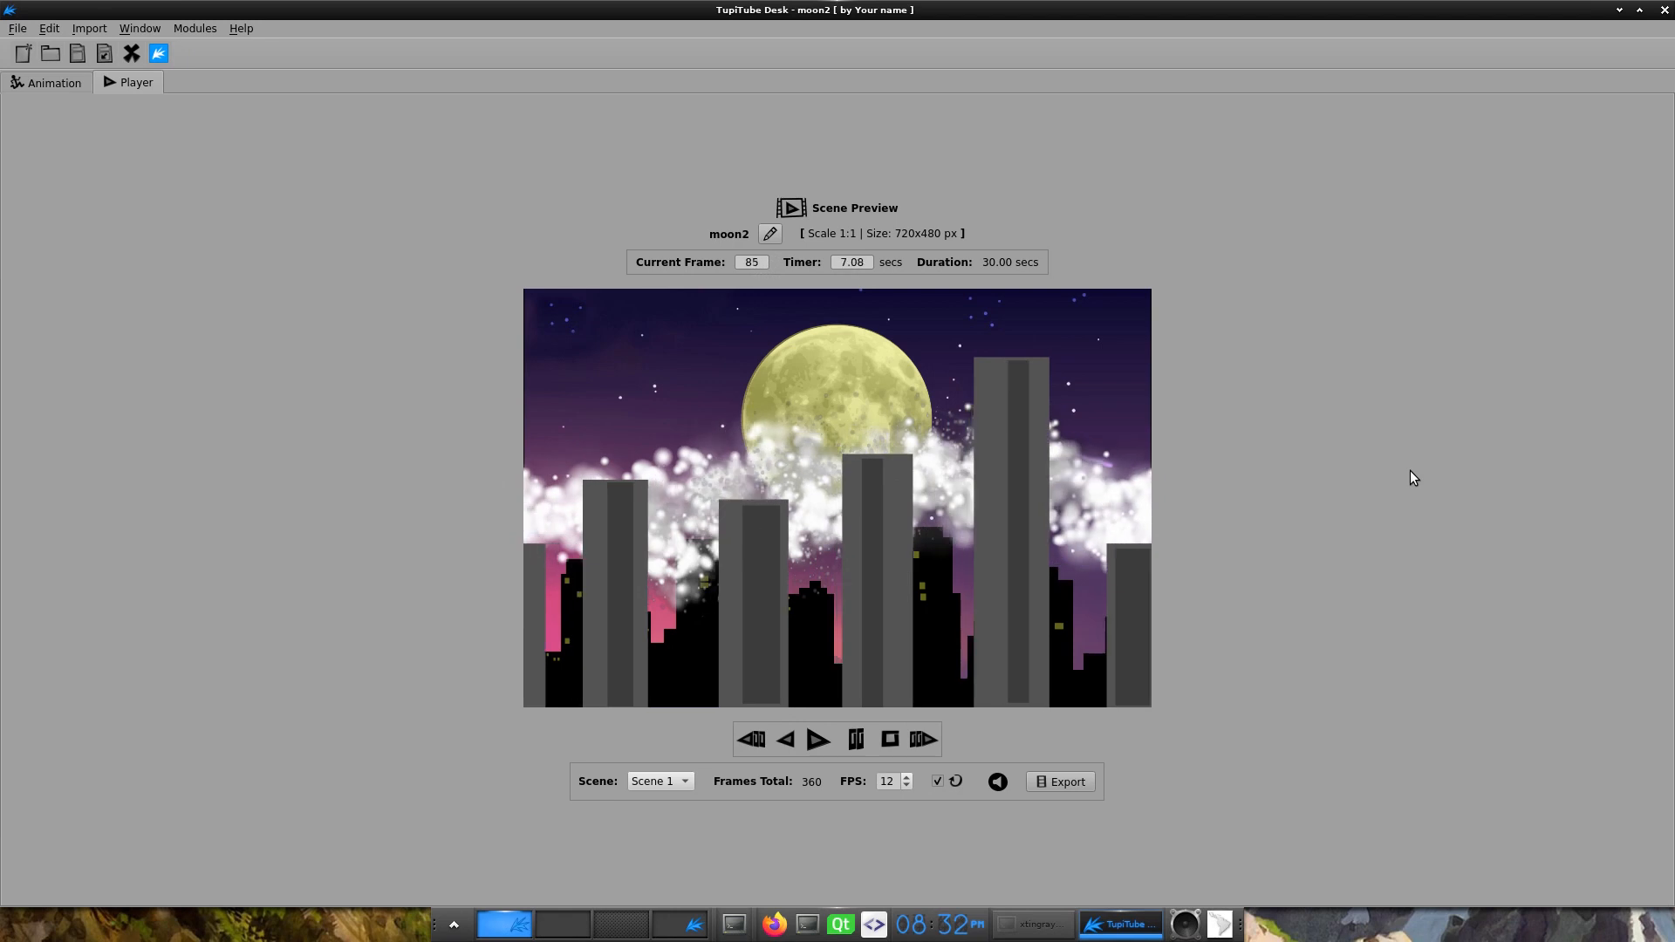
pyautogui.click(818, 738)
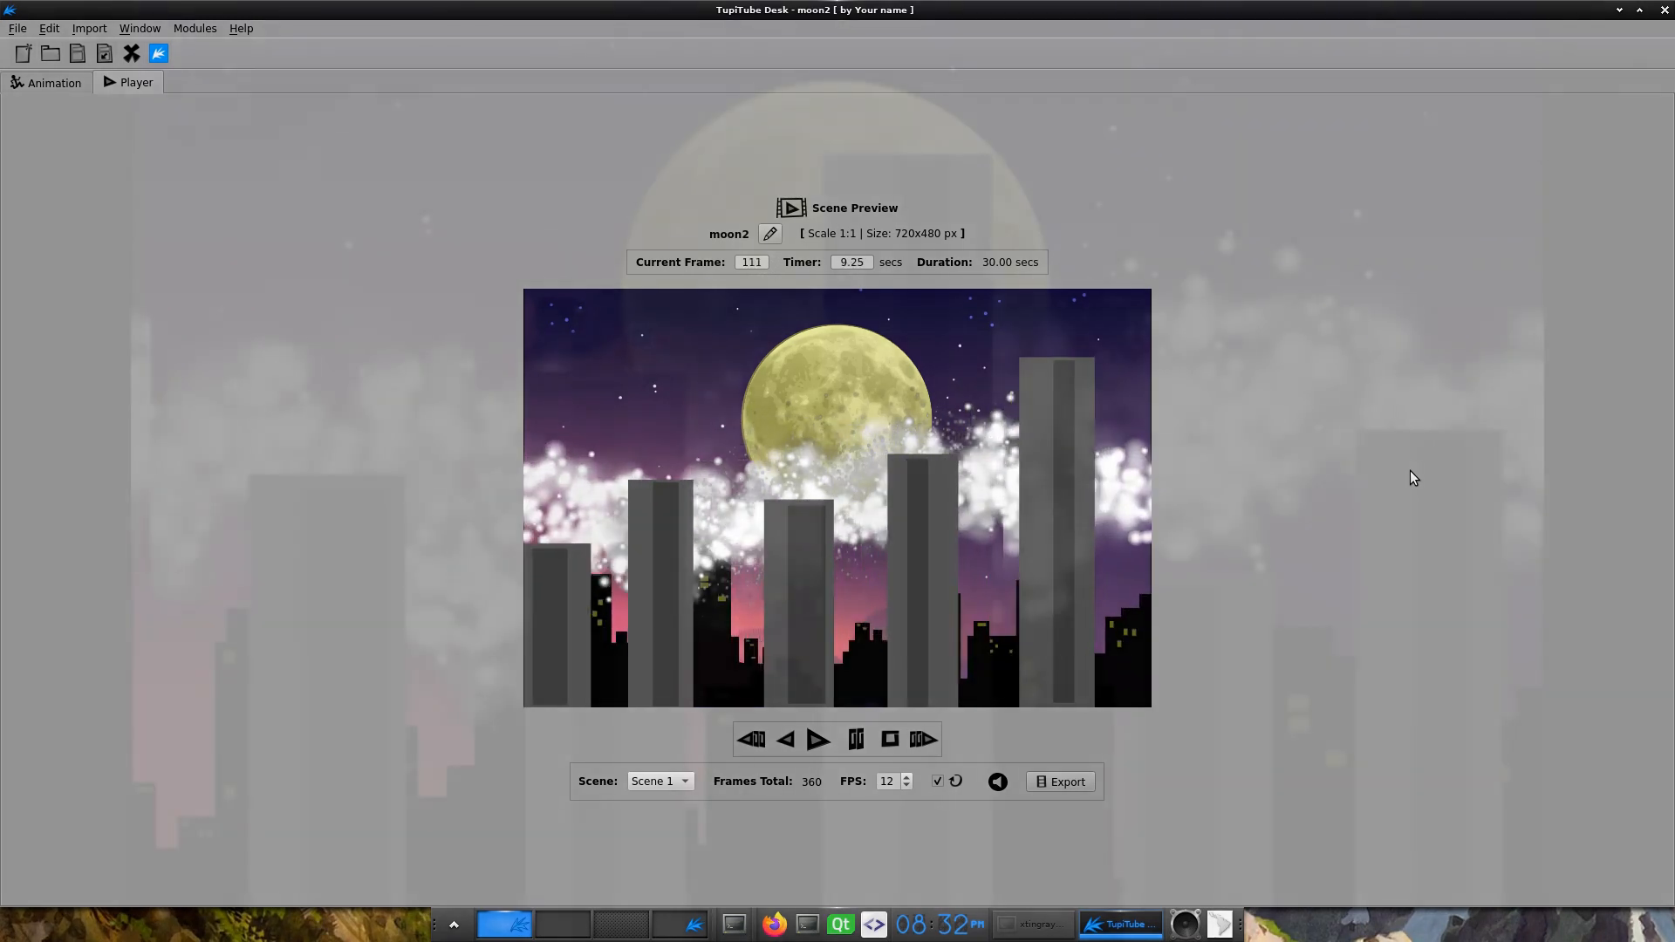
pyautogui.click(817, 738)
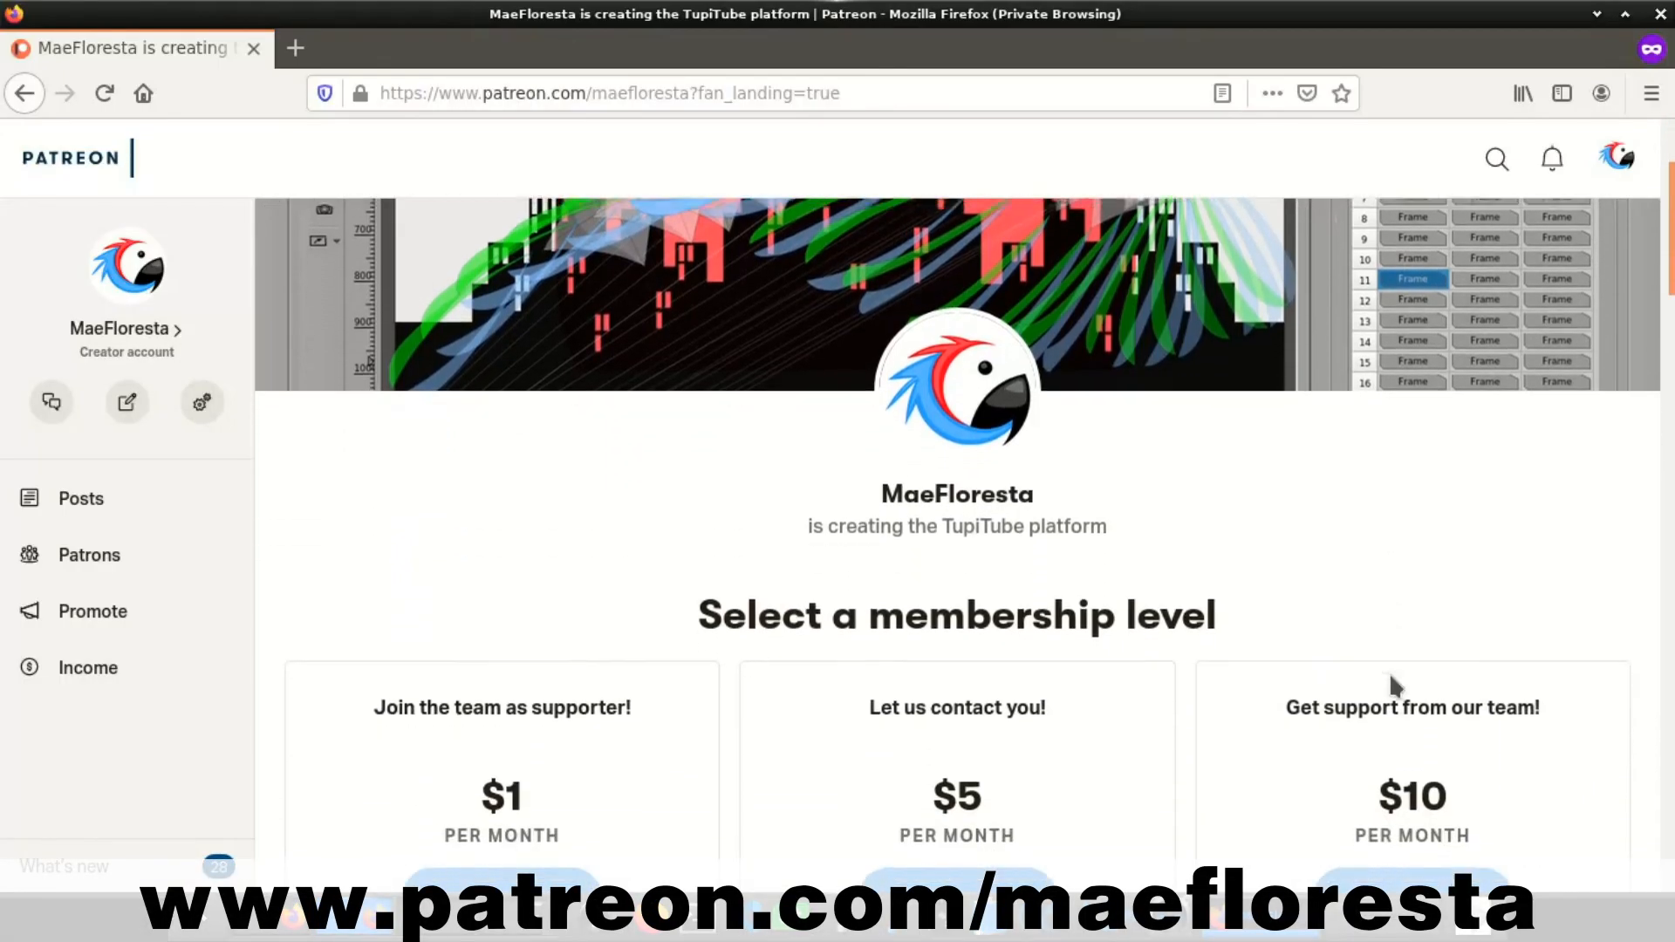
pyautogui.scroll(-3)
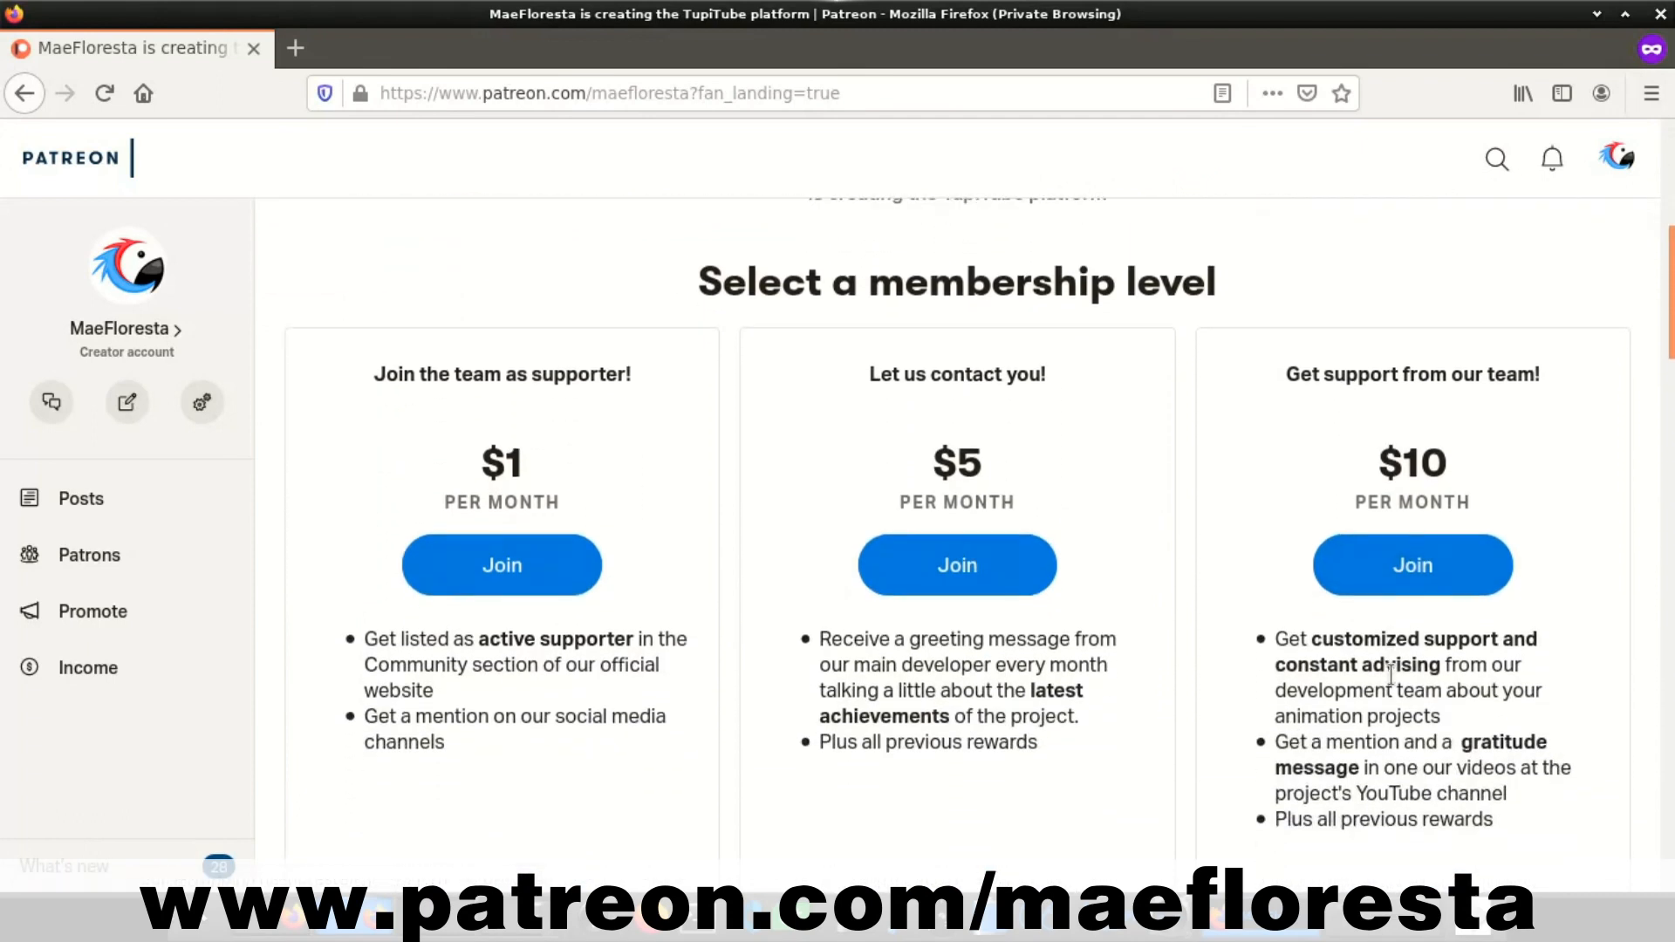
pyautogui.scroll(-3)
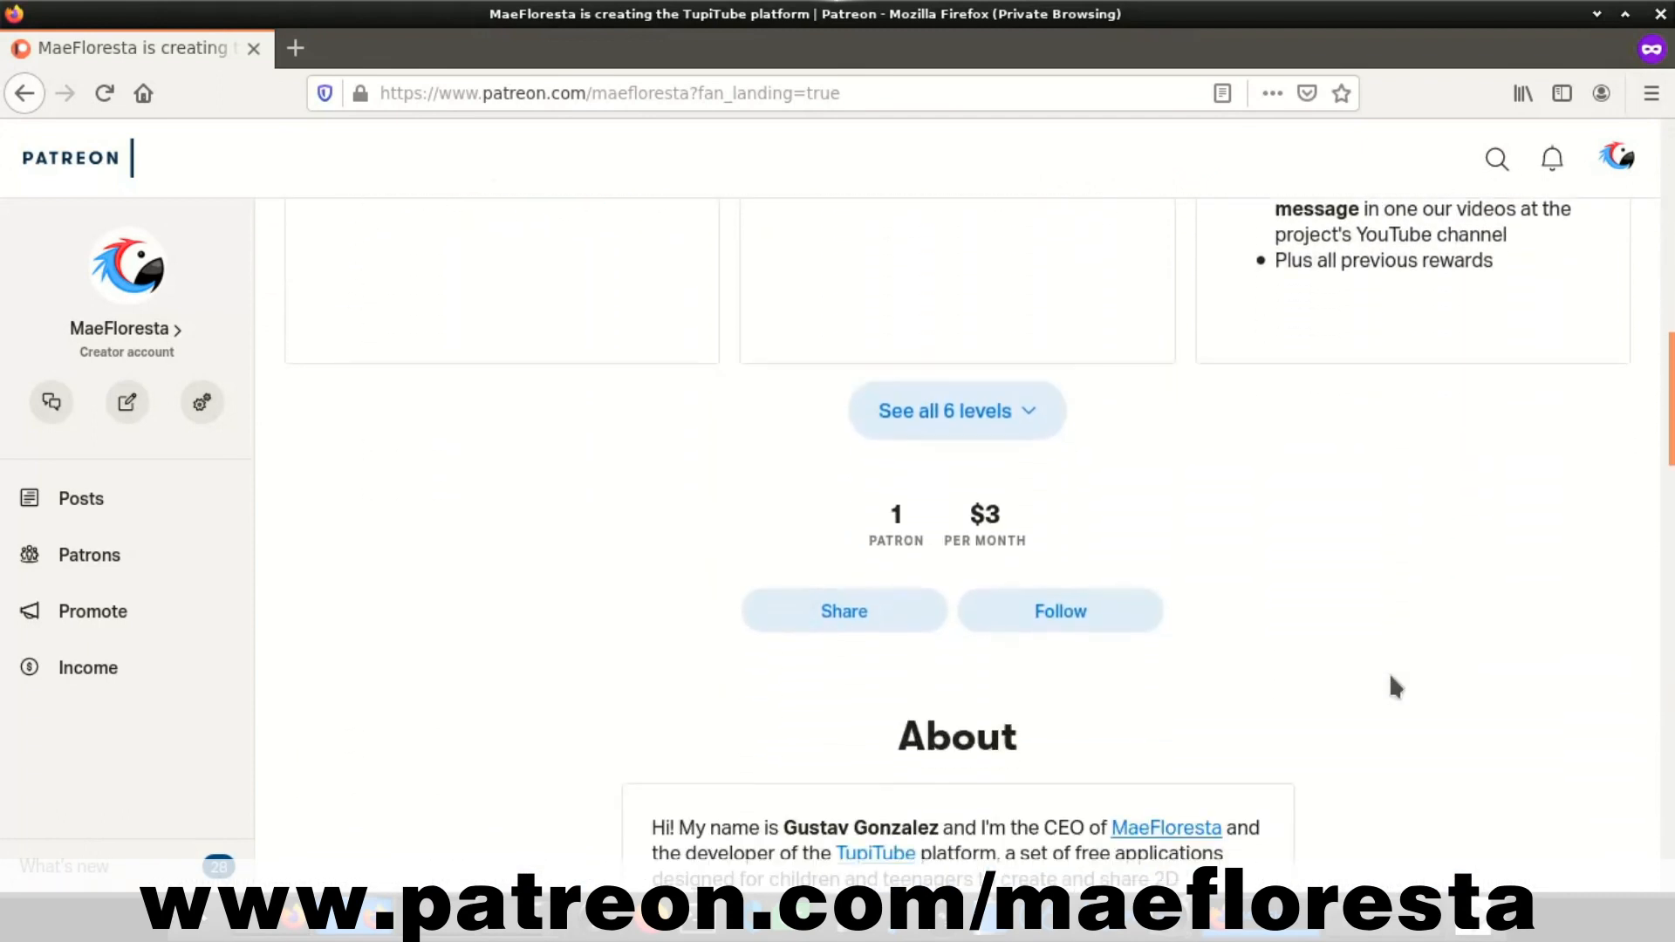